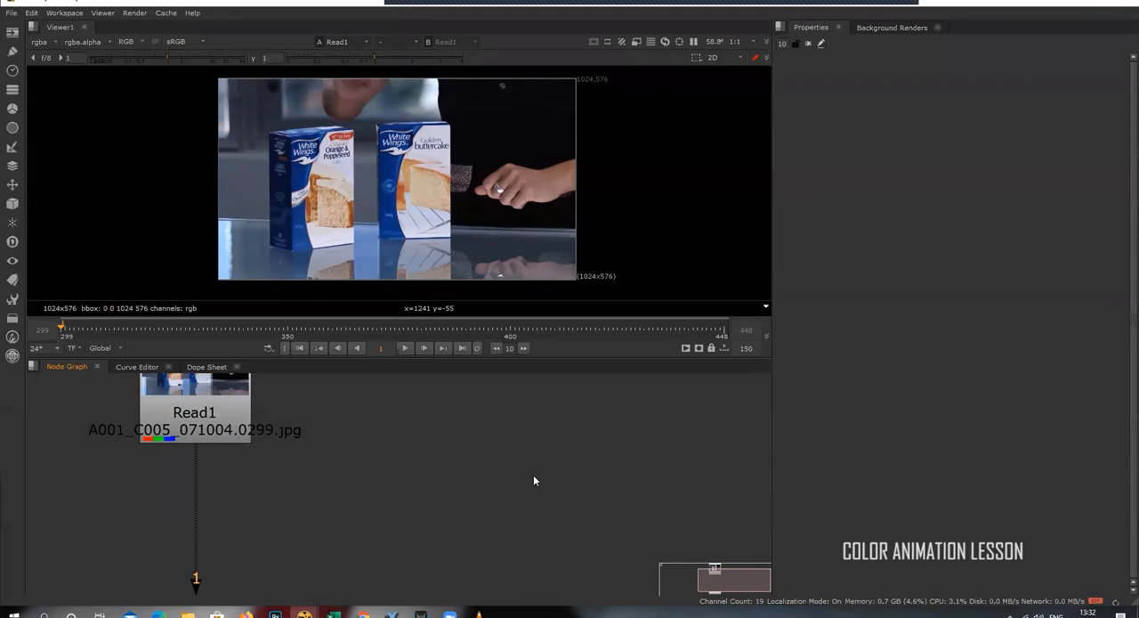
Step: Add a Roto node via 'rot' and place Roto1 beside Read1
text(roto)
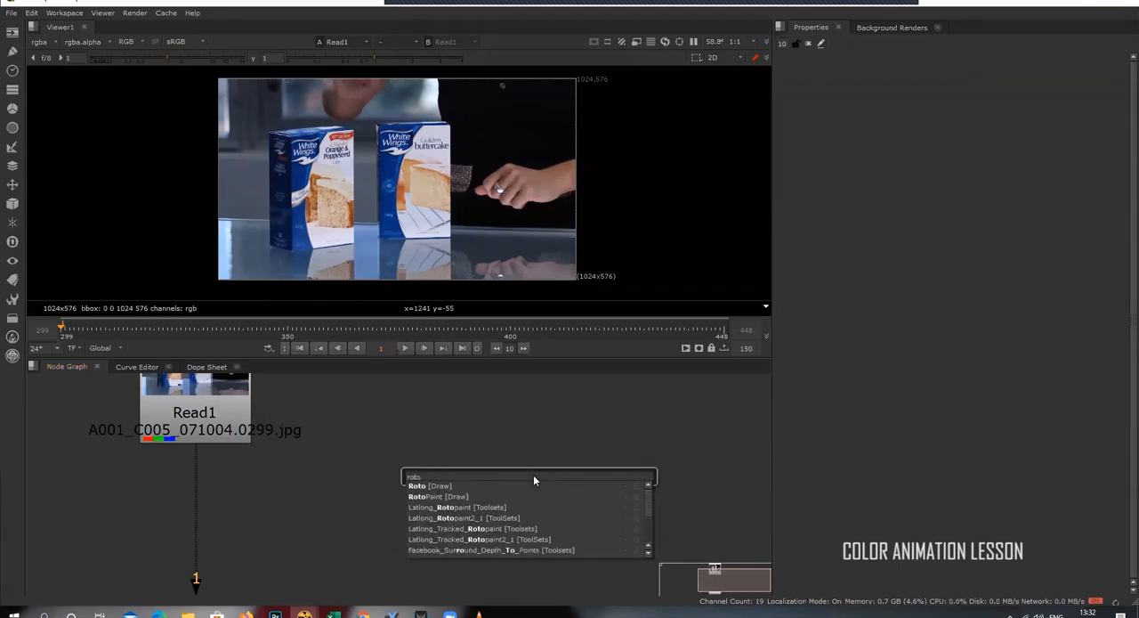
click(429, 485)
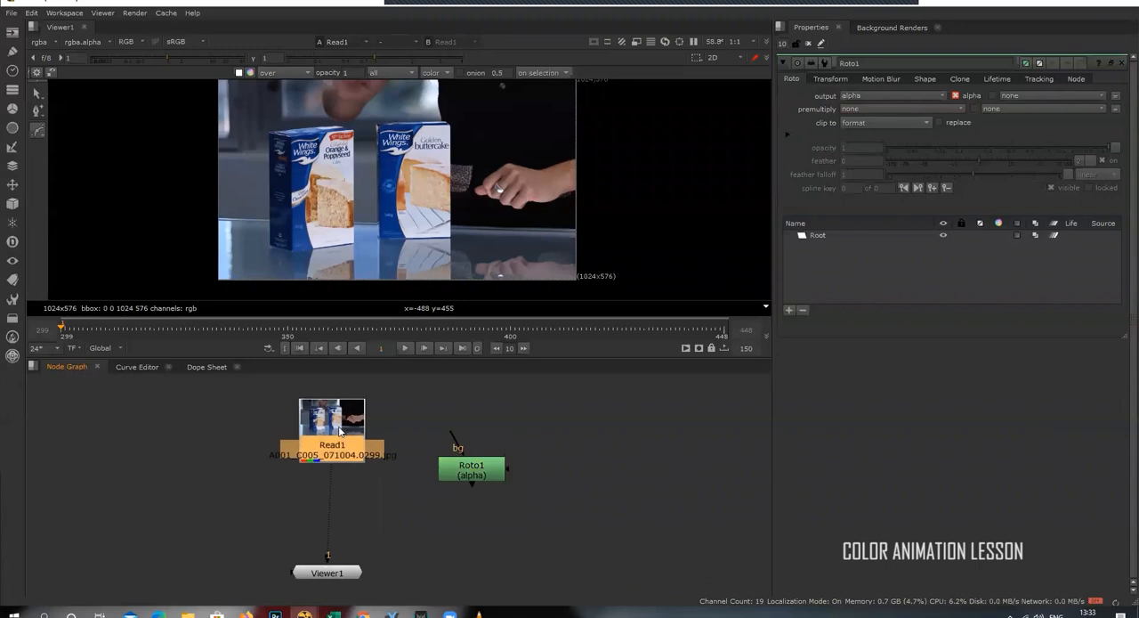
click(471, 465)
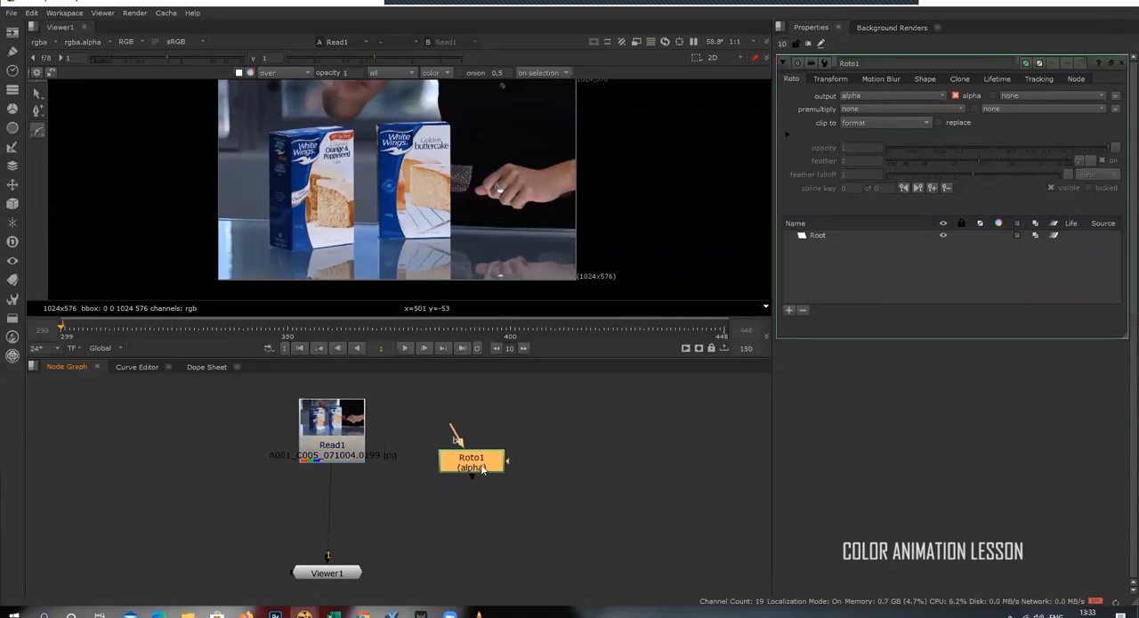
drag(471, 462, 491, 457)
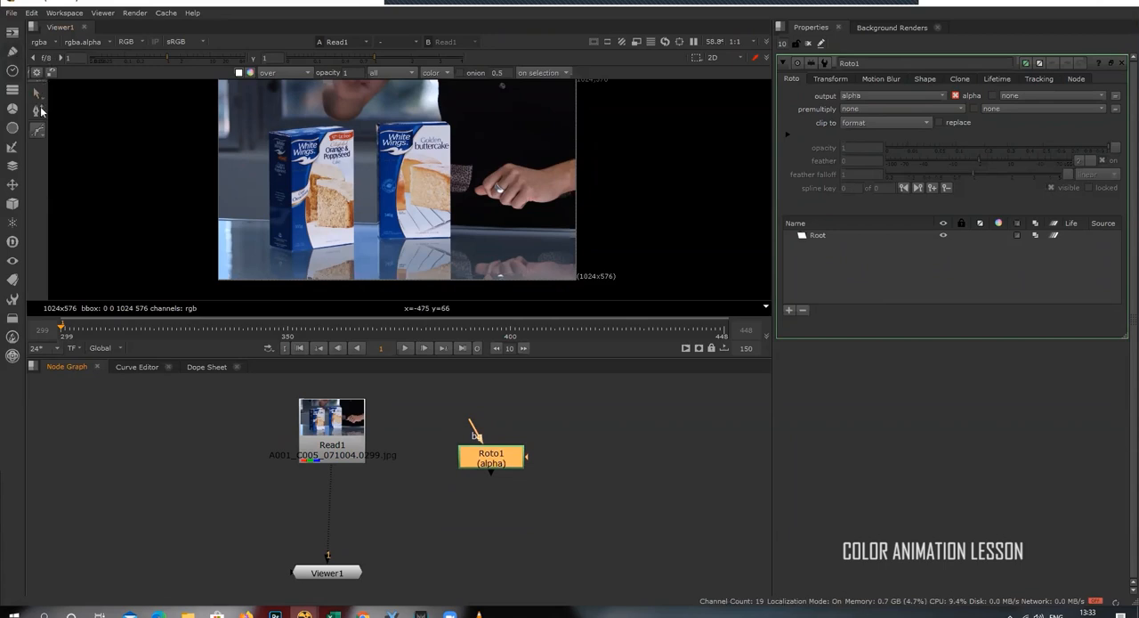
mouse_move(36, 98)
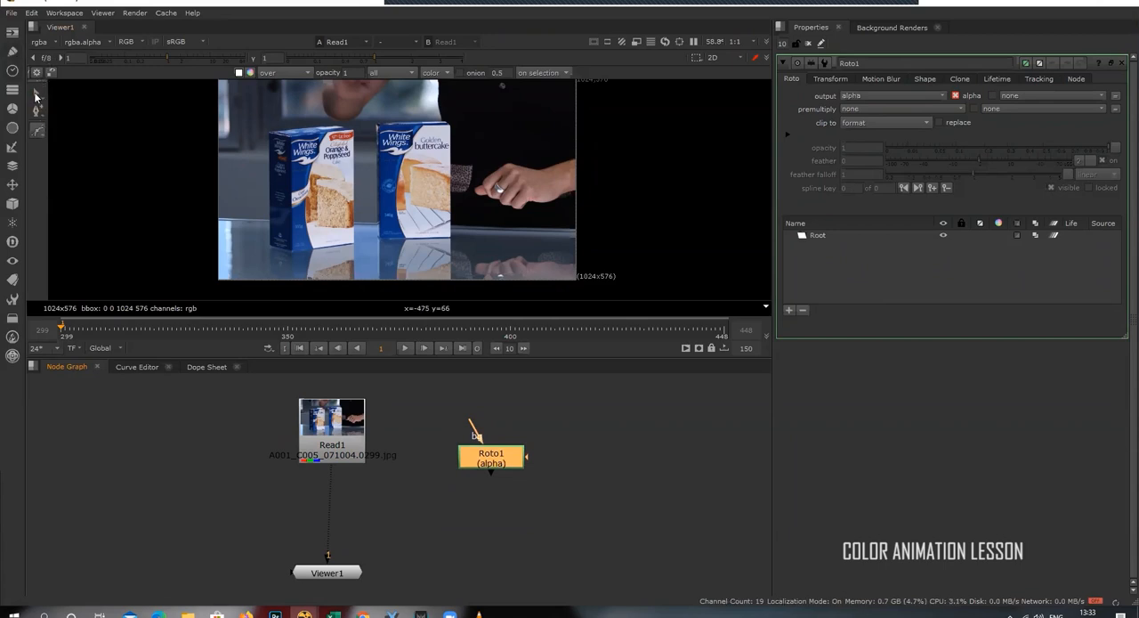
mouse_move(12, 110)
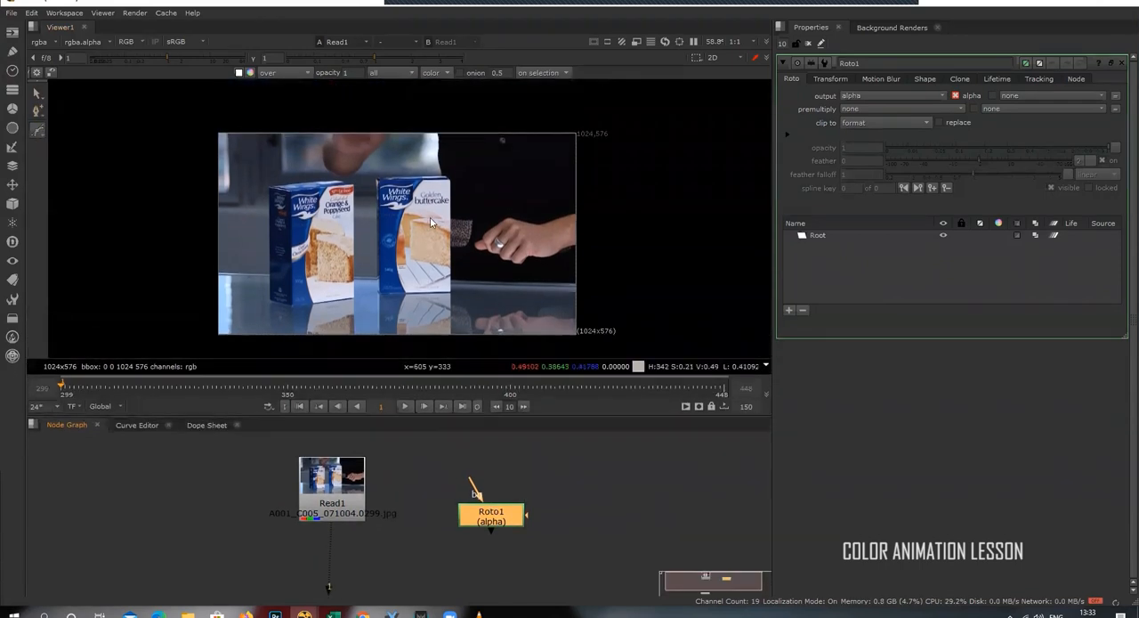
Step: Draw a cusped rectangle around the buttercake box and a B-spline loop around the hand
click(37, 128)
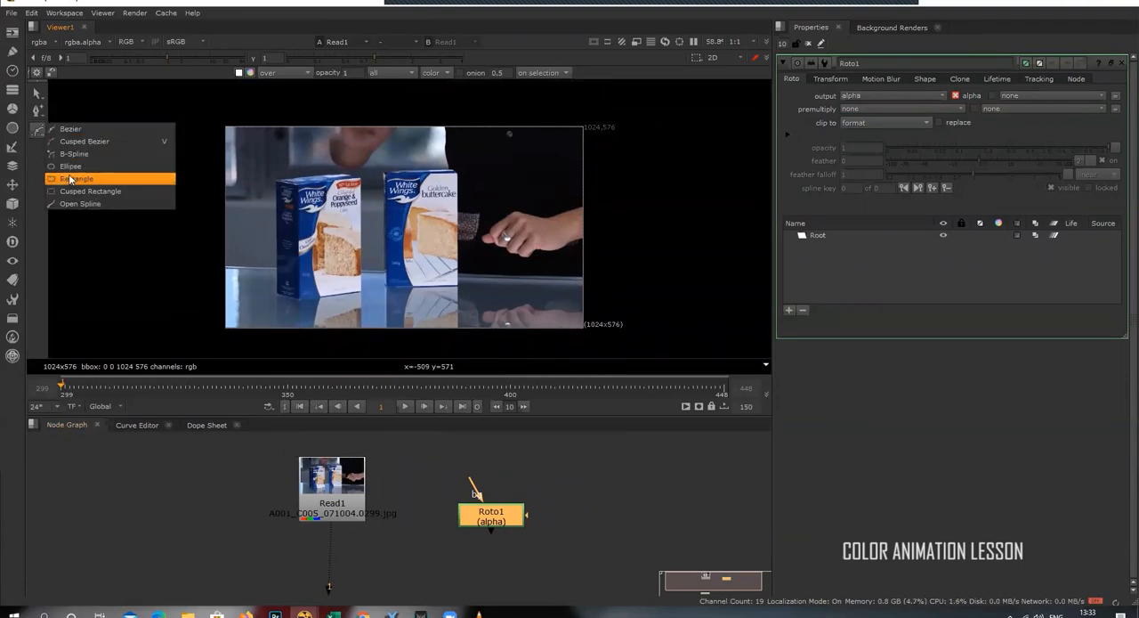
mouse_move(90, 190)
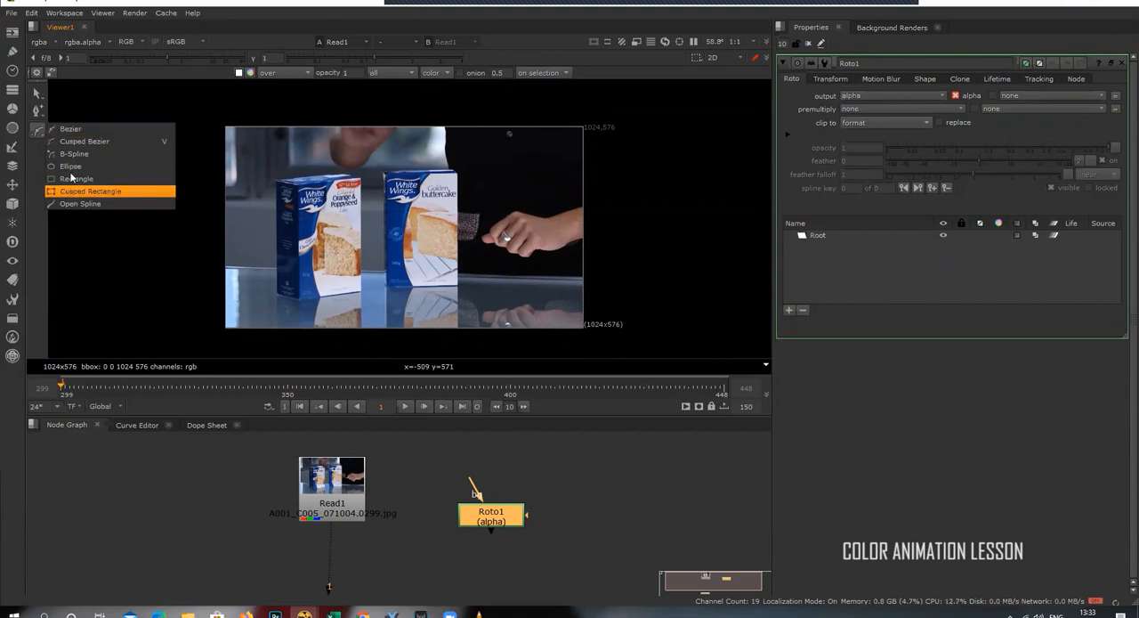
mouse_move(80, 204)
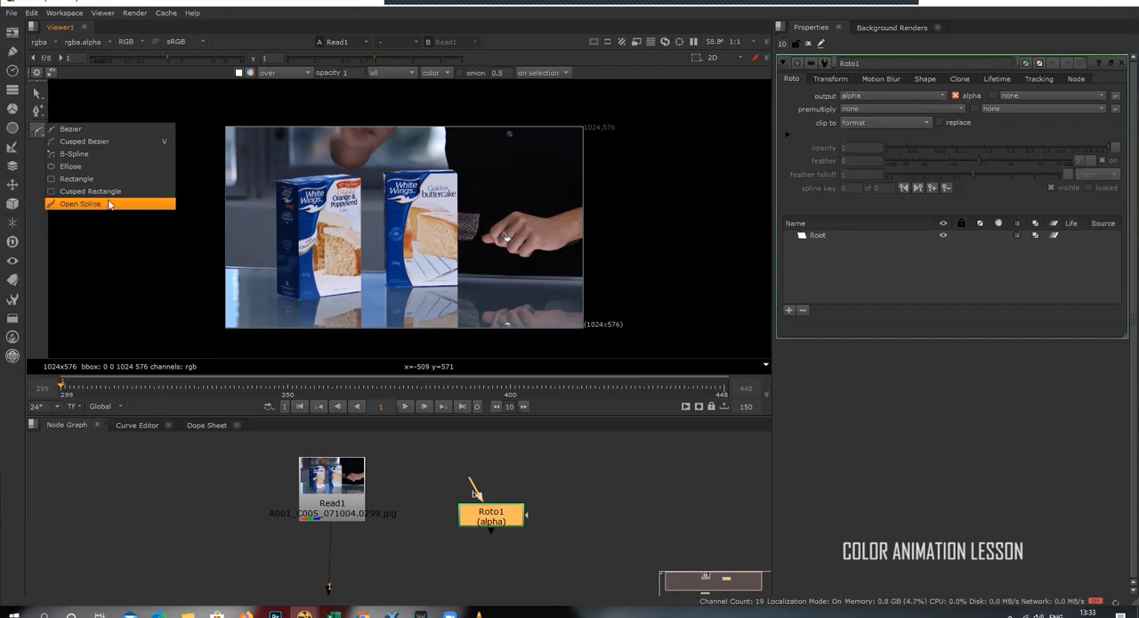
mouse_move(71, 129)
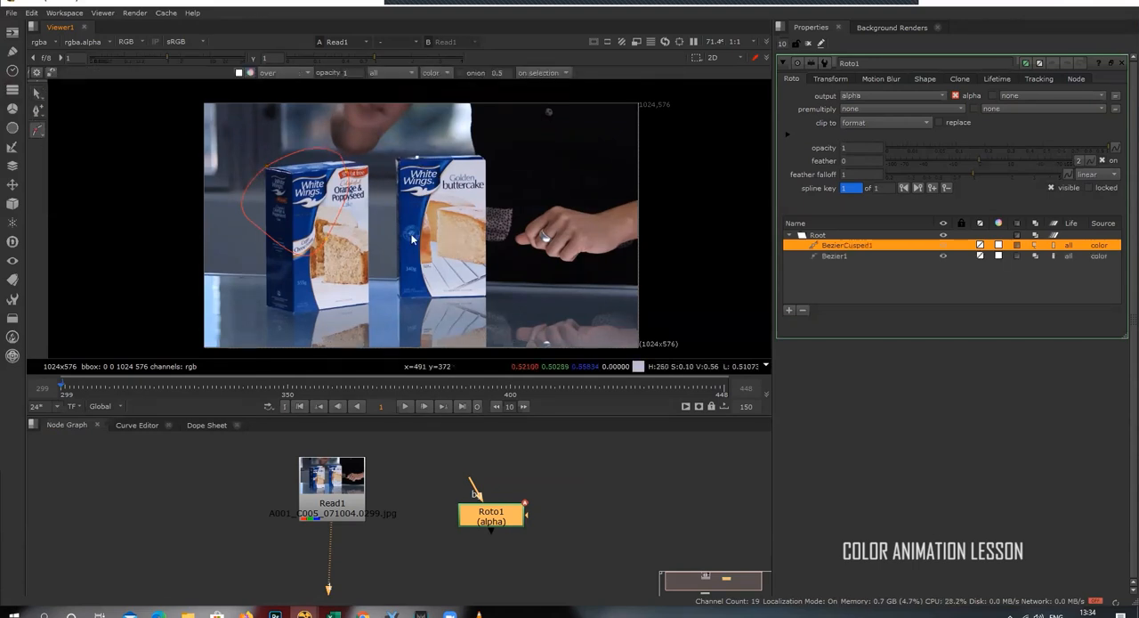
mouse_move(424, 185)
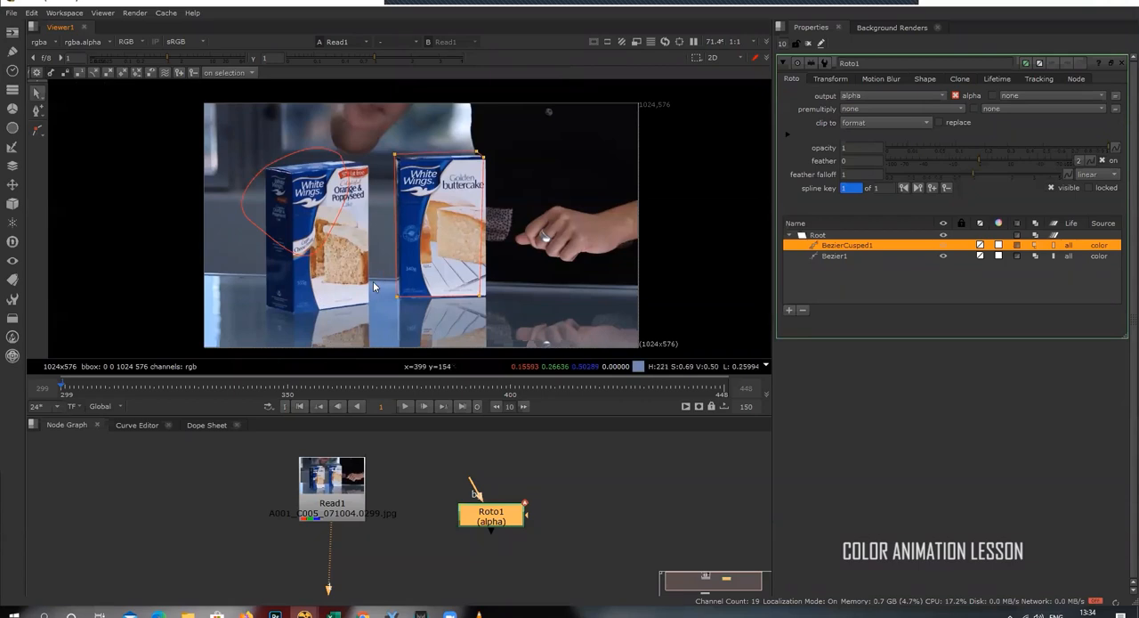
click(38, 127)
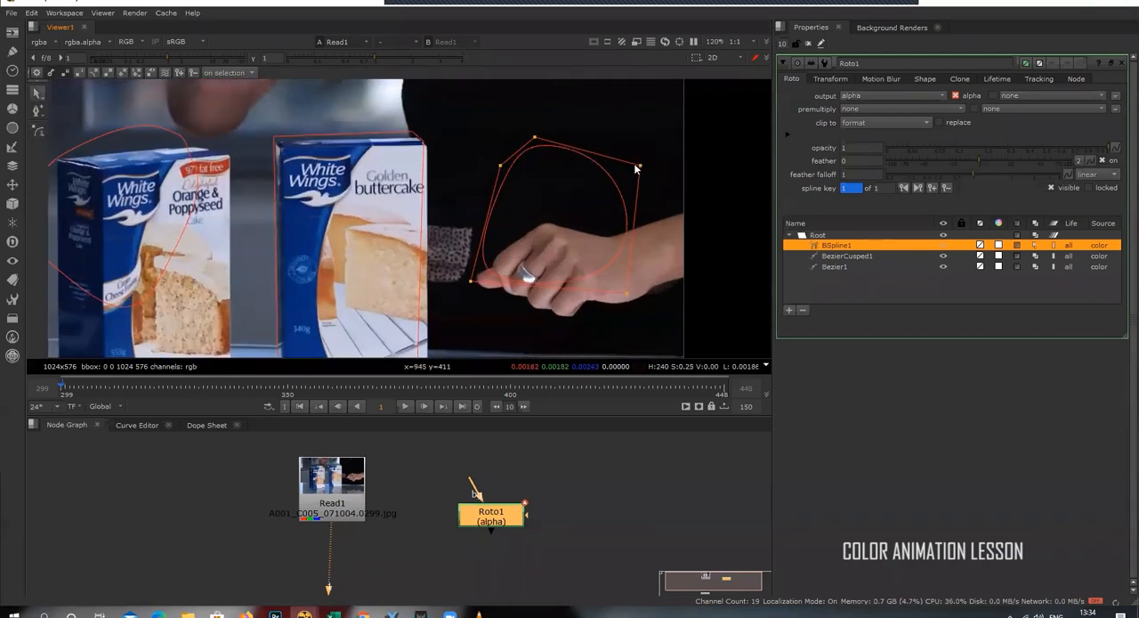
drag(637, 170, 703, 105)
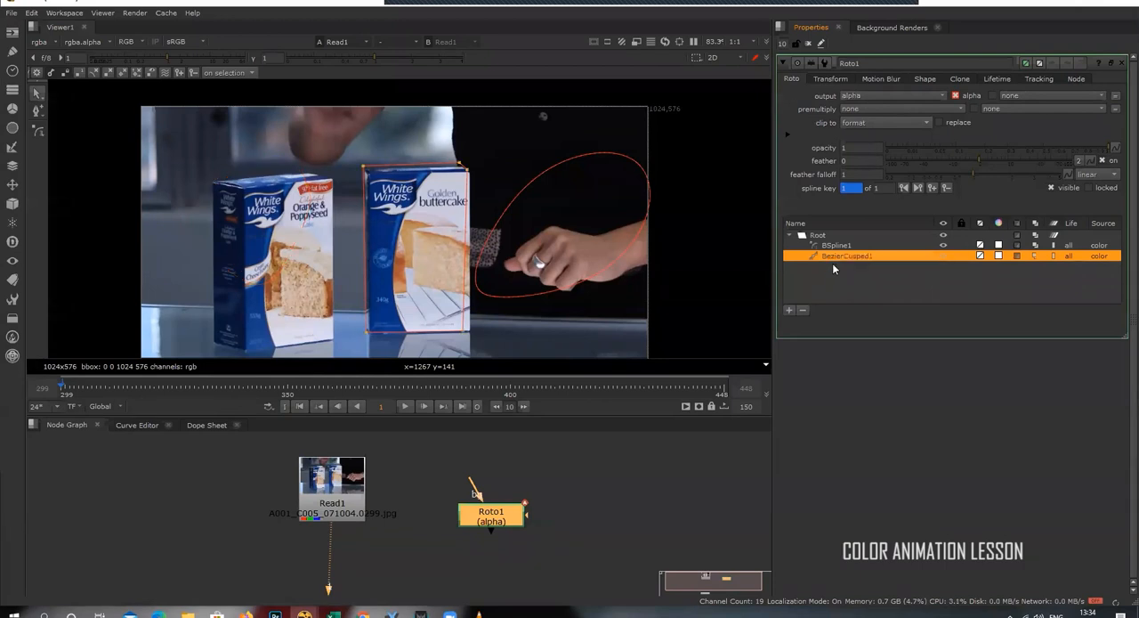
Step: Delete BezierCusped1 and BSpline1, then draw one ellipse covering both cake boxes
click(837, 245)
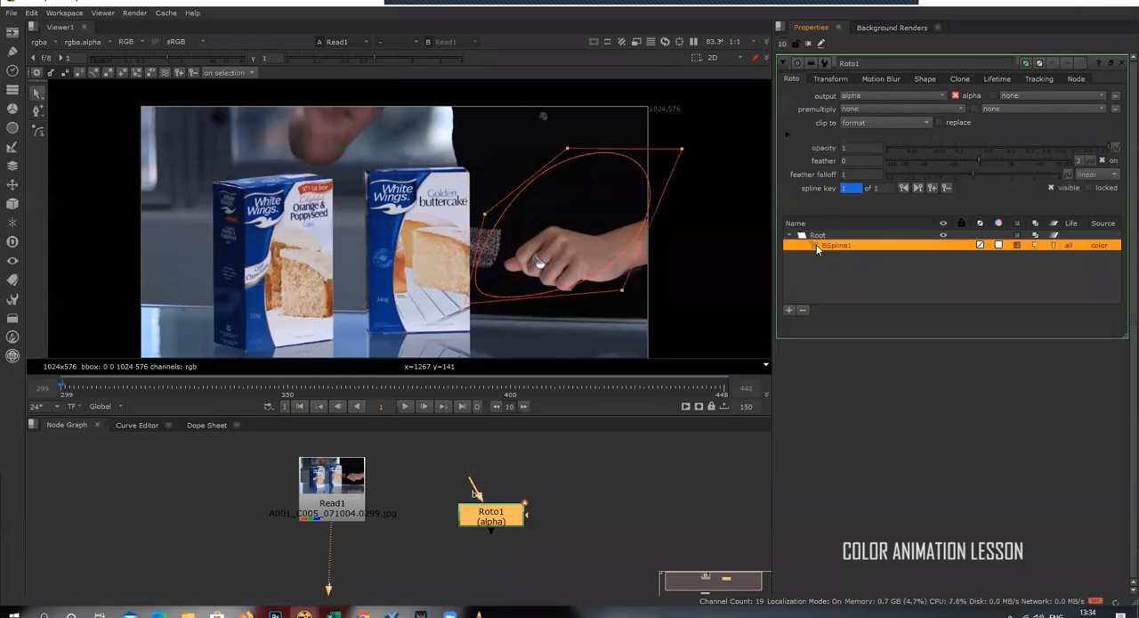
click(802, 309)
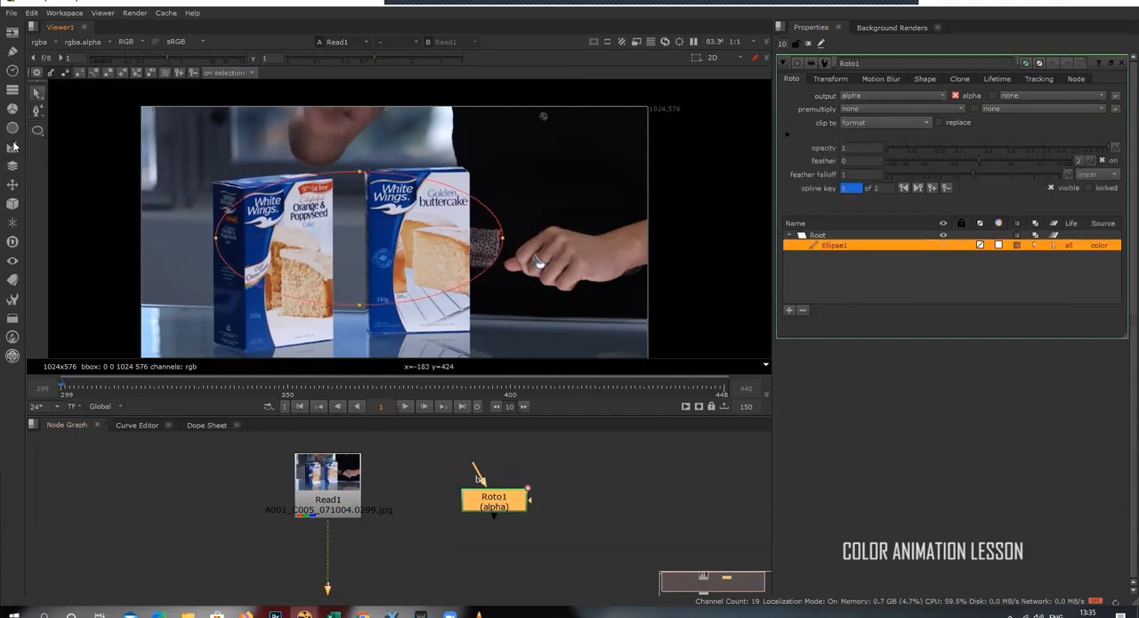
click(12, 127)
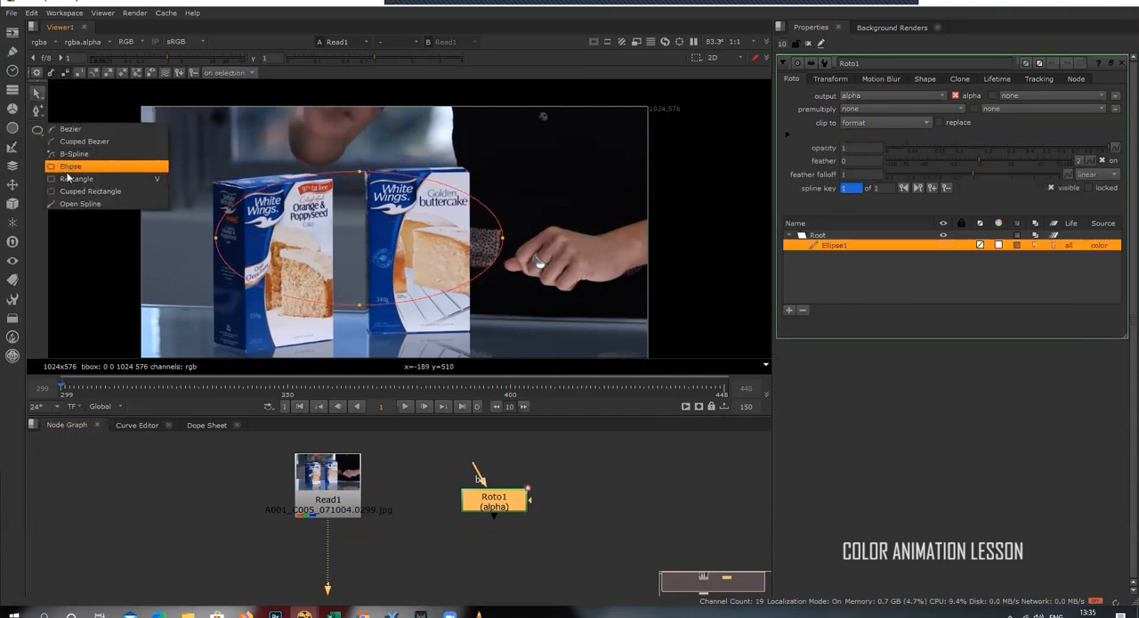
drag(174, 158, 264, 341)
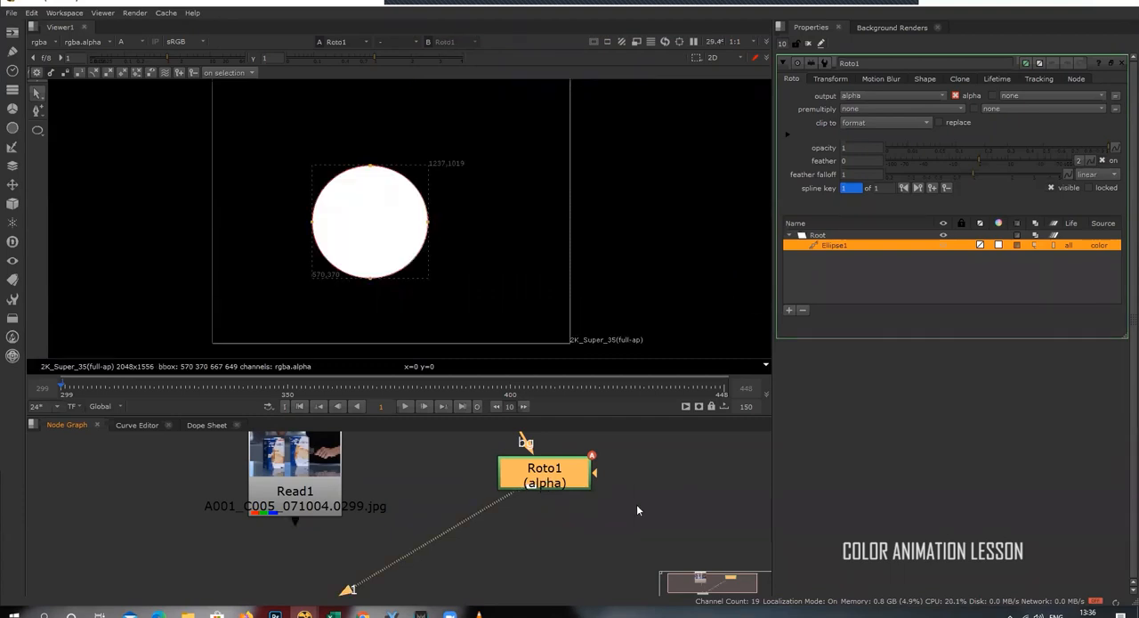
mouse_move(334, 184)
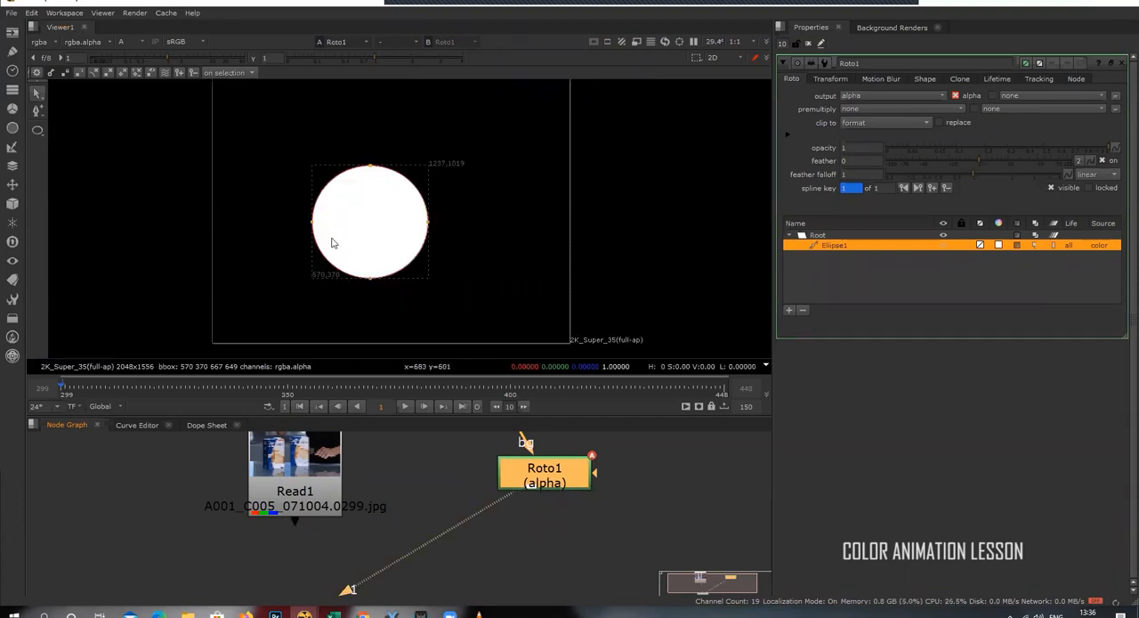
mouse_move(262, 127)
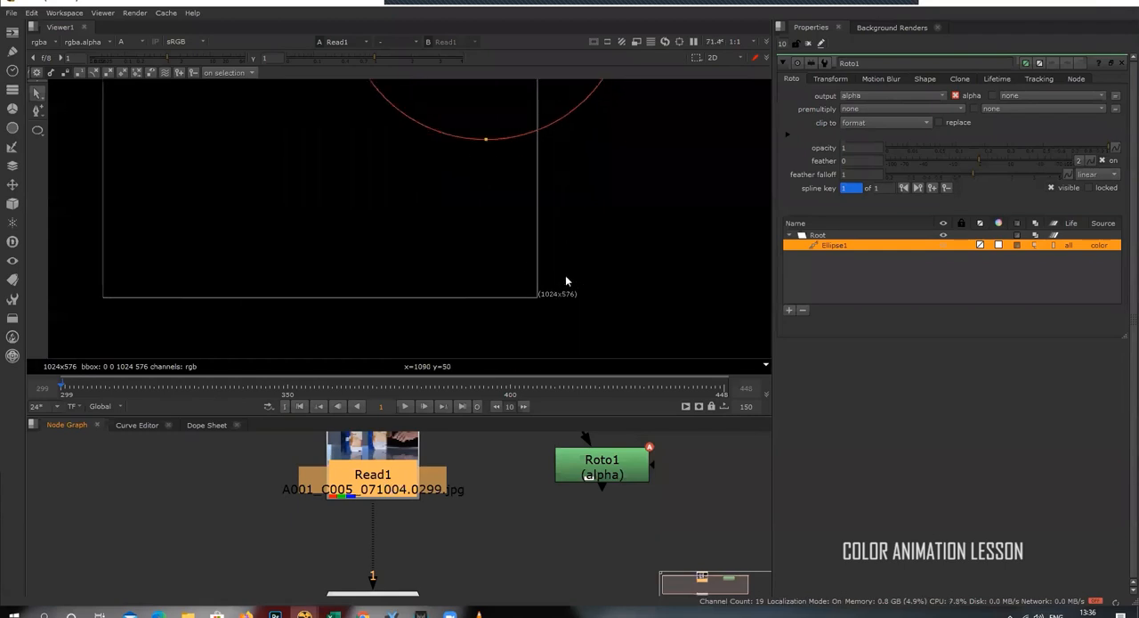
mouse_move(573, 304)
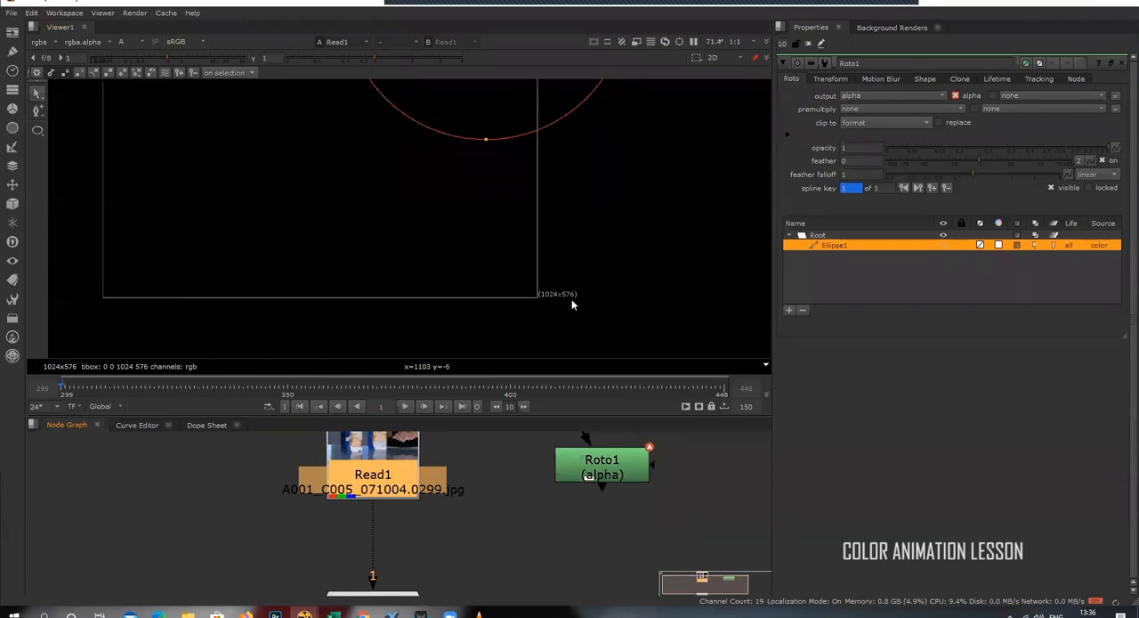
mouse_move(380, 507)
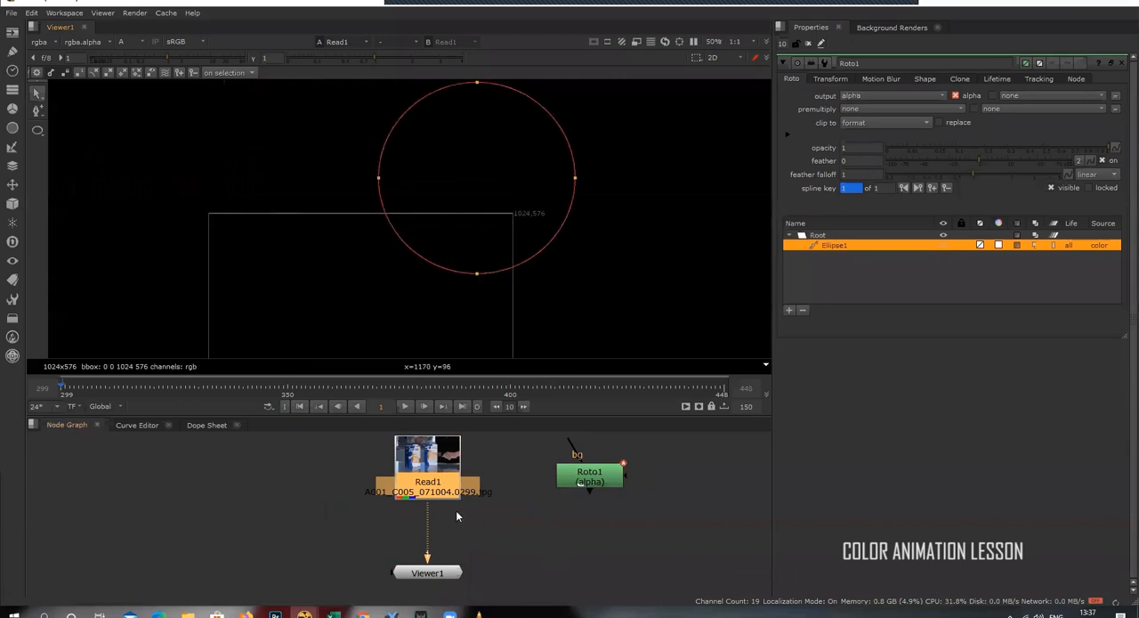
mouse_move(537, 114)
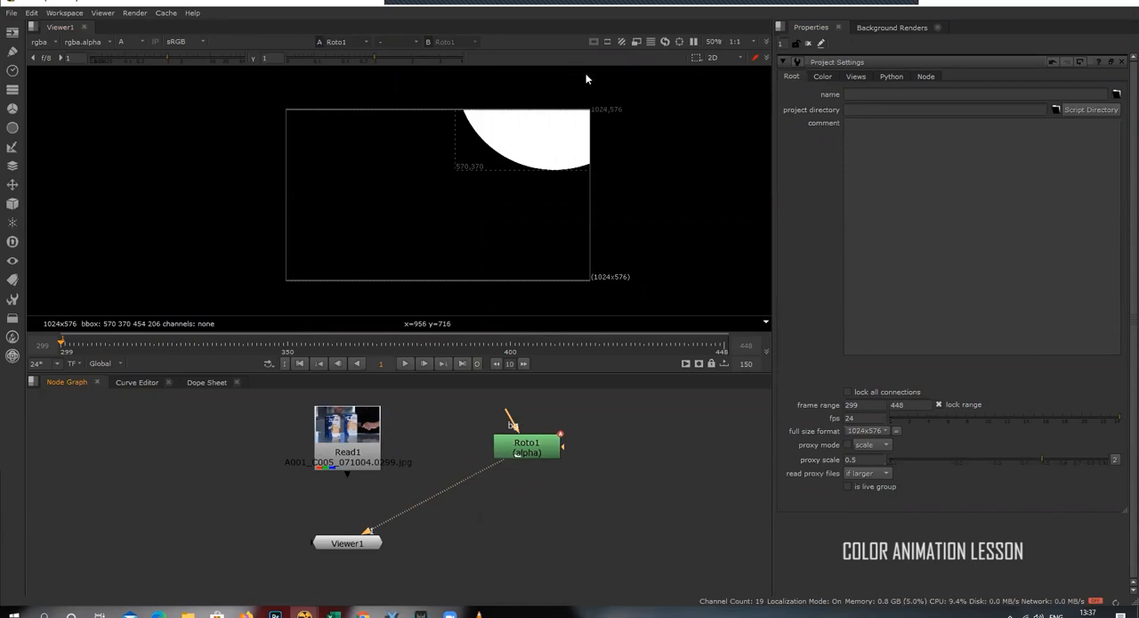
mouse_move(535, 88)
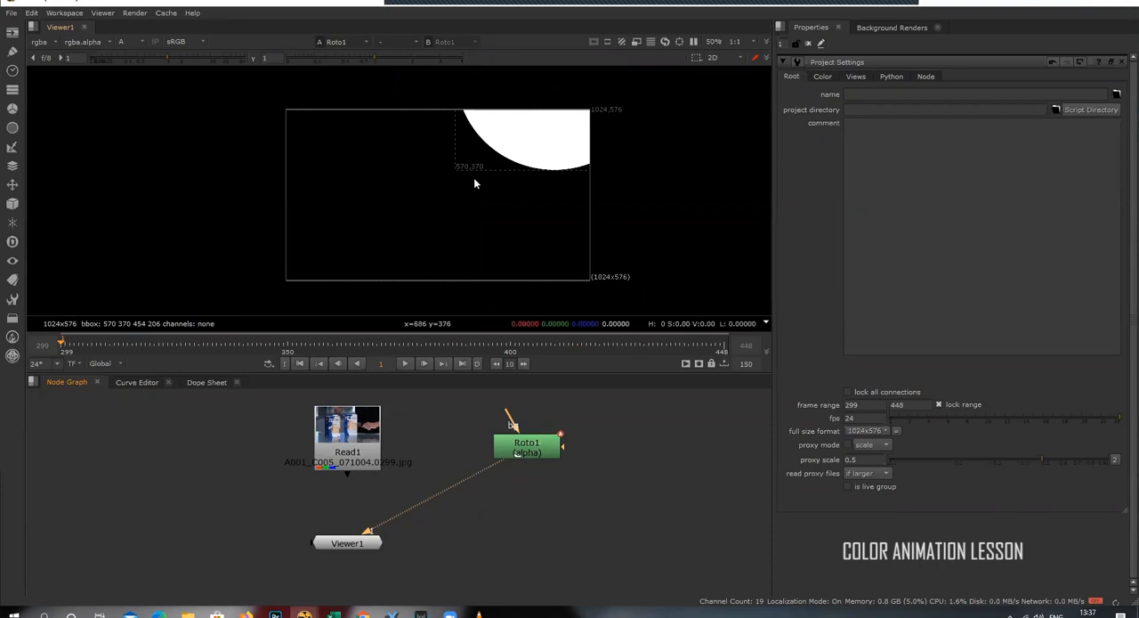
mouse_move(537, 414)
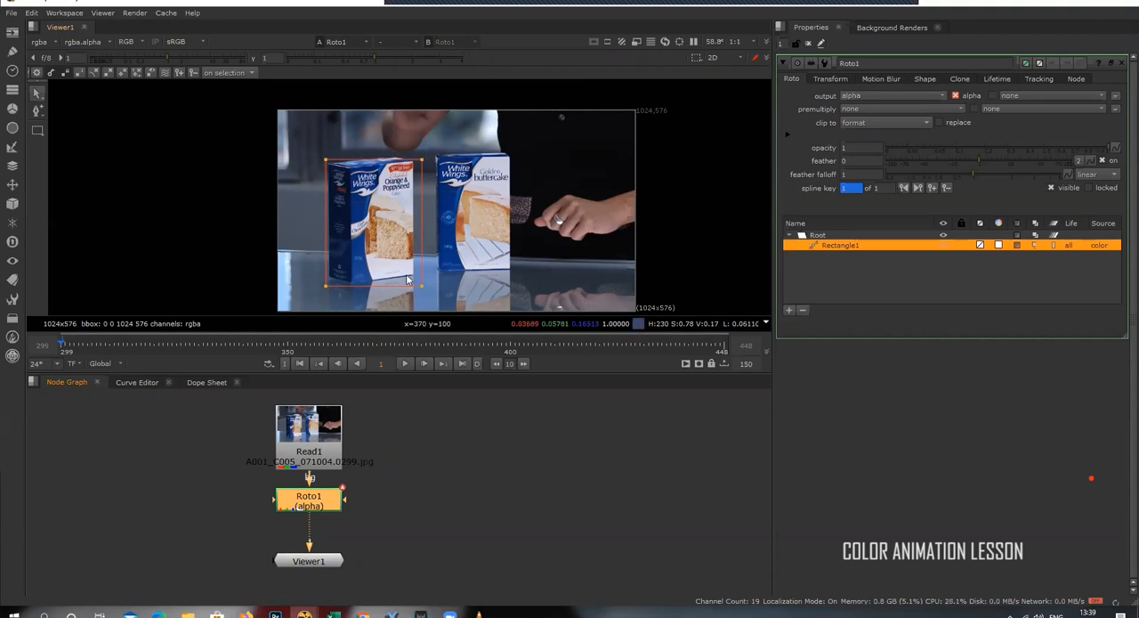
mouse_move(388, 230)
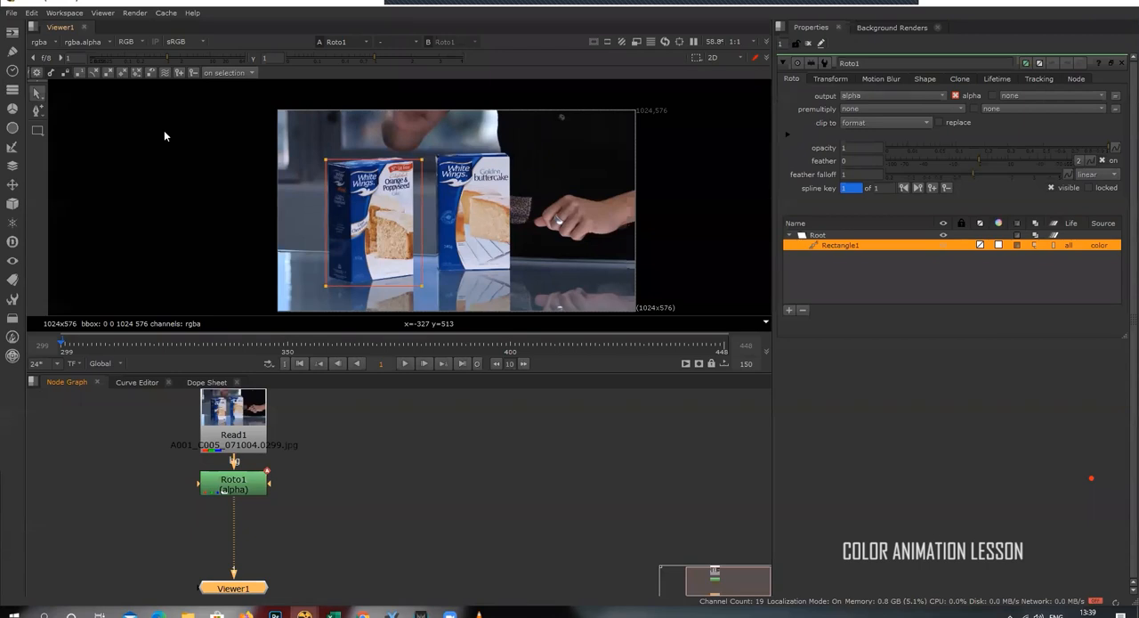
Step: View the alpha matte, return to RGB, and add a Premult node via 'pre'
click(126, 41)
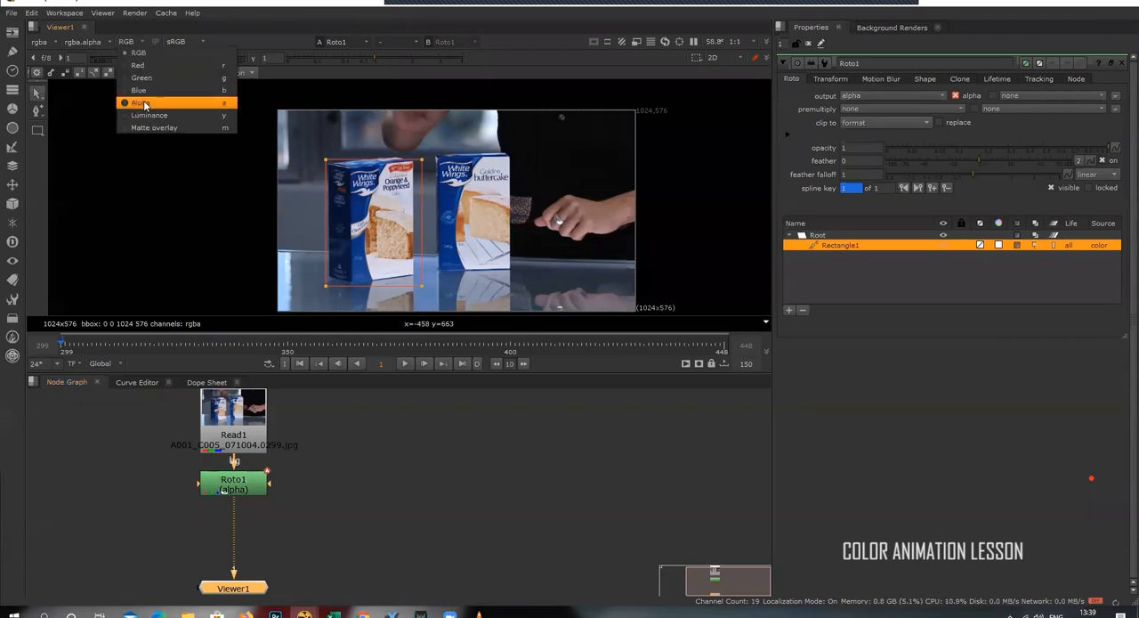
click(133, 102)
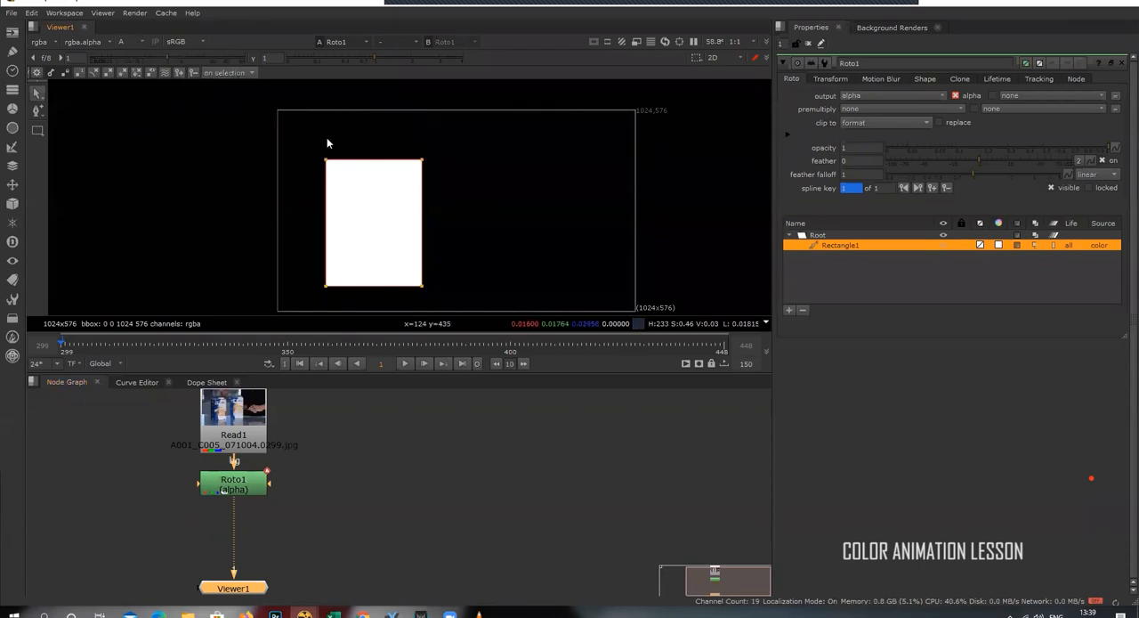
click(125, 41)
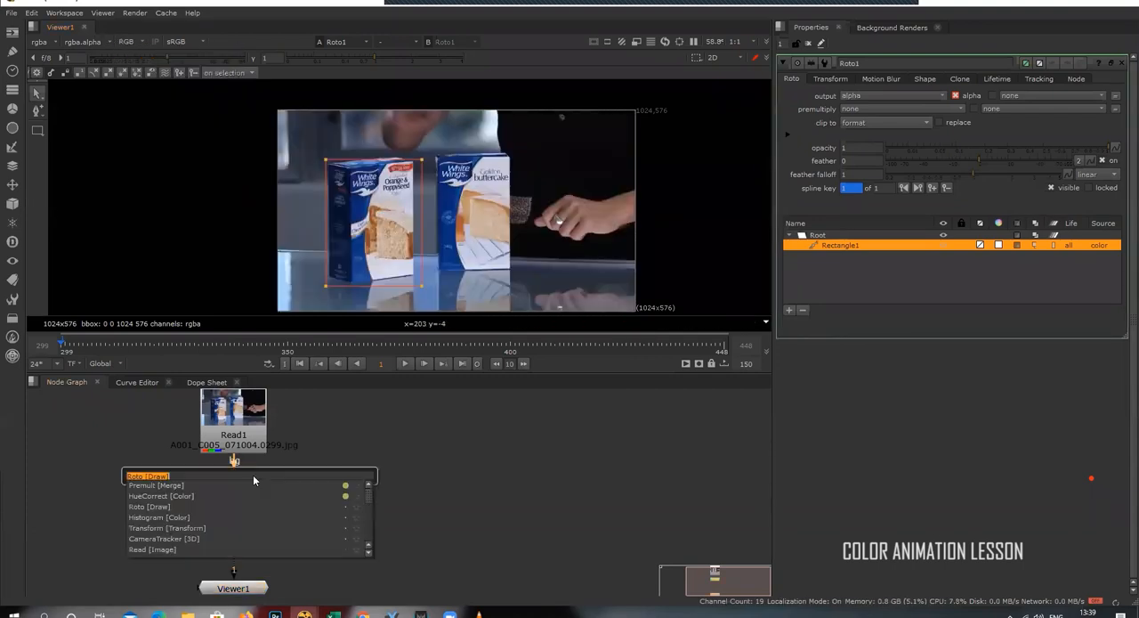
text(pre)
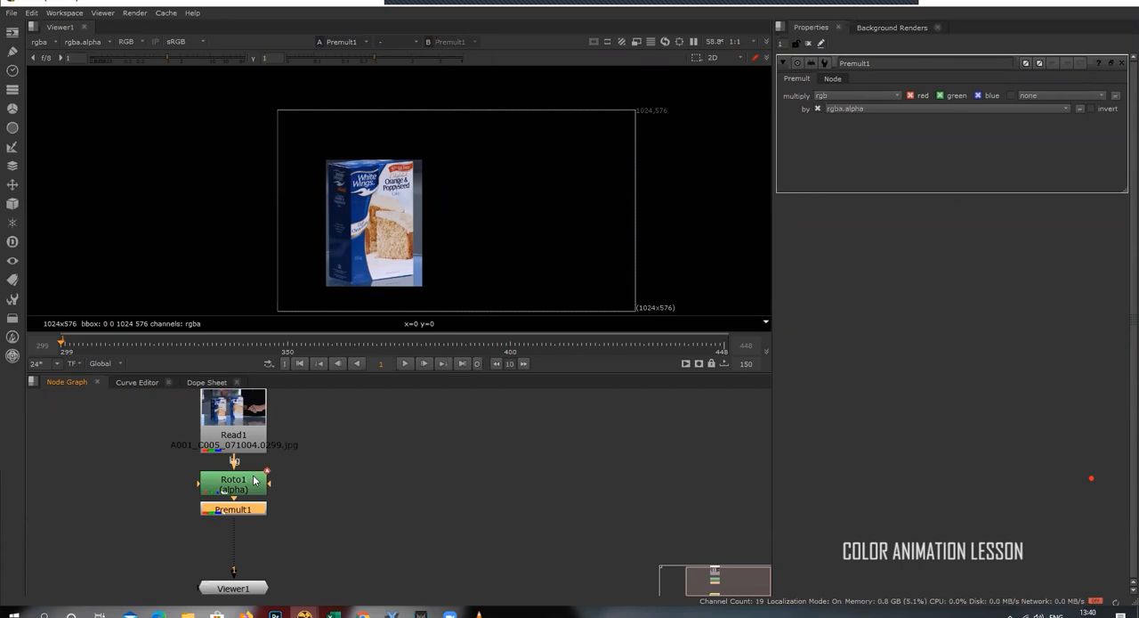
Step: Delete Premult1 and Rectangle1, and detach Roto1 from Read1
click(233, 480)
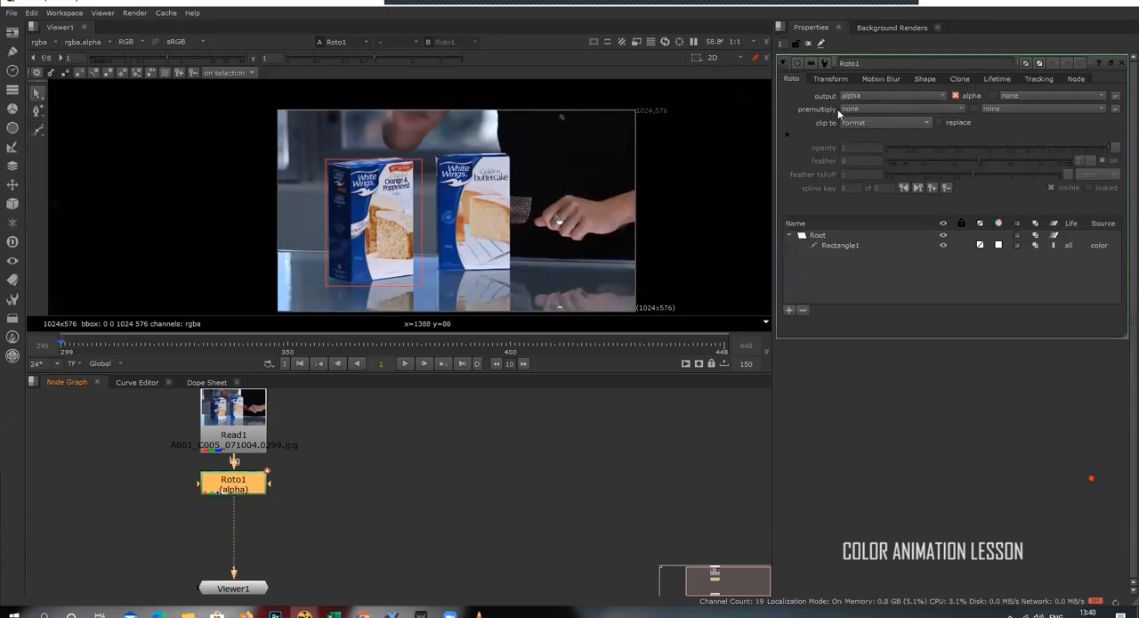
click(891, 109)
text(pre)
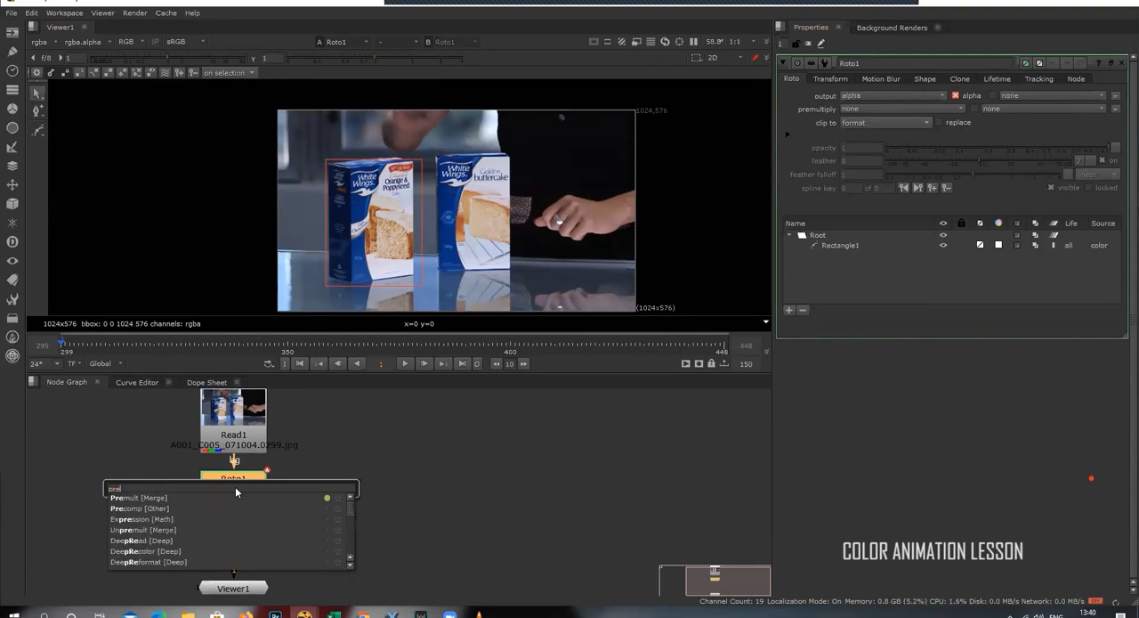
click(138, 498)
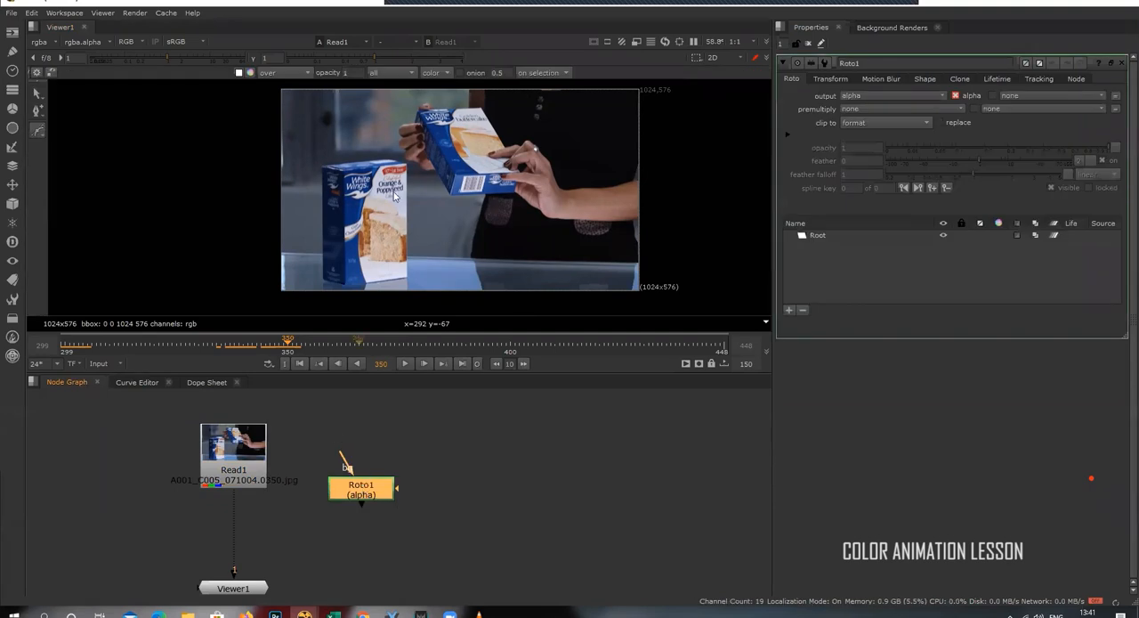
Step: Place curved Bezier points along the left cake box's top edge on frame 299
click(67, 343)
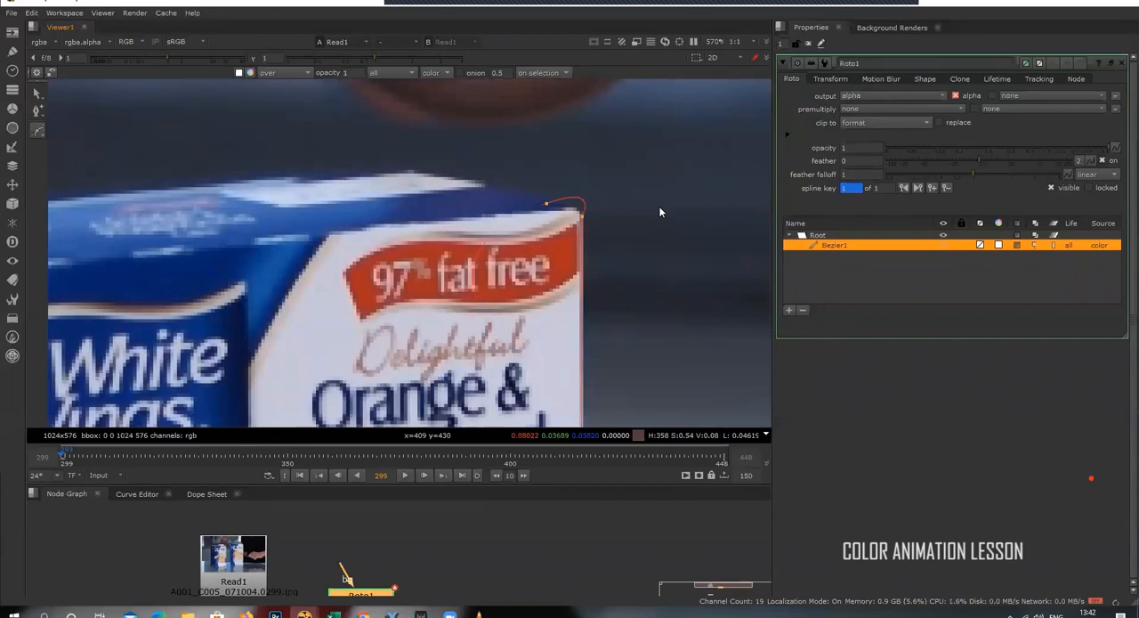
drag(547, 204, 410, 171)
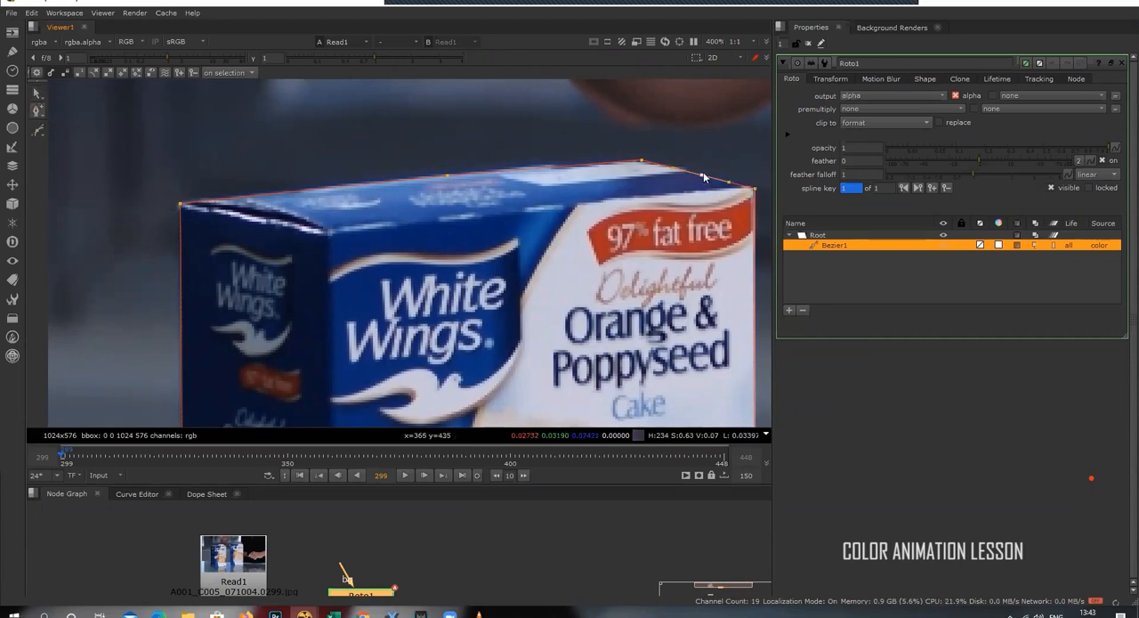
drag(703, 176, 643, 164)
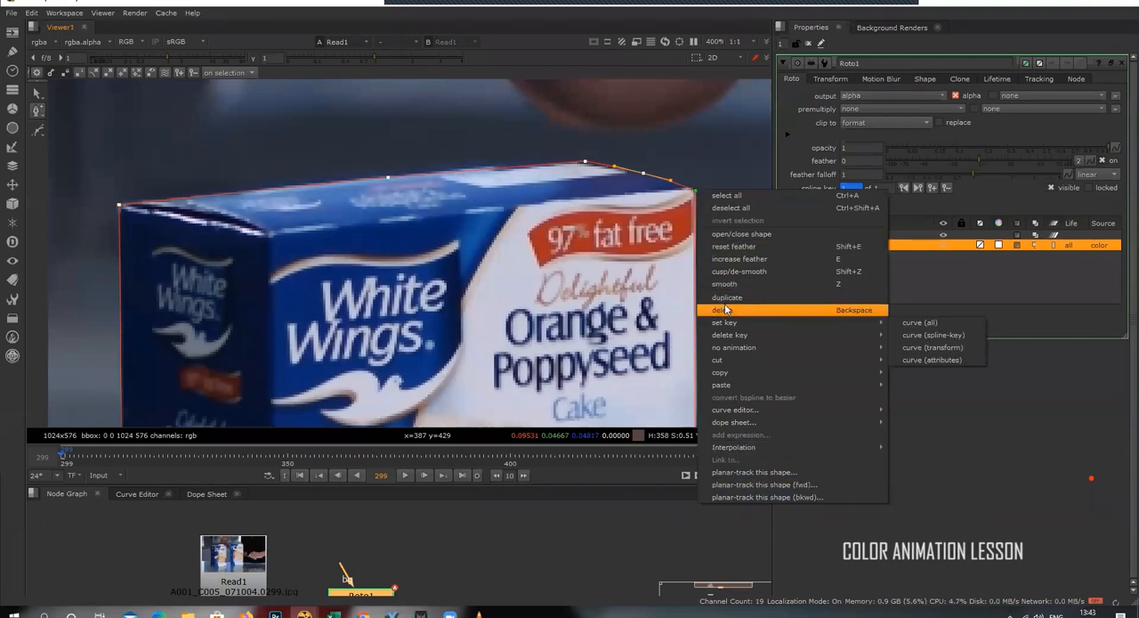
mouse_move(739, 271)
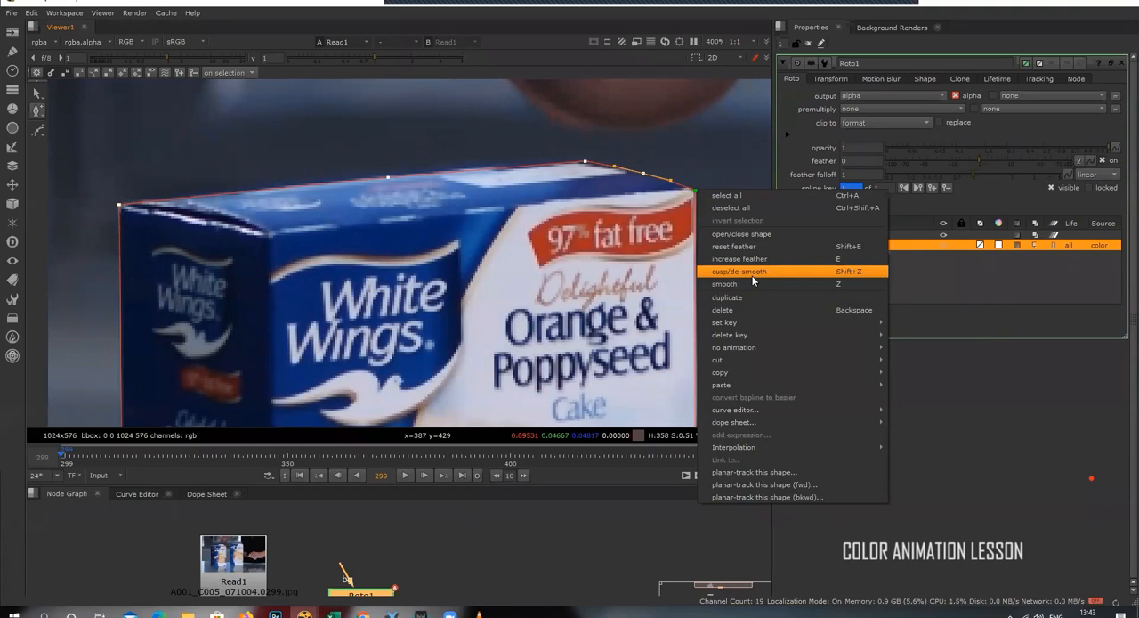
mouse_move(739, 284)
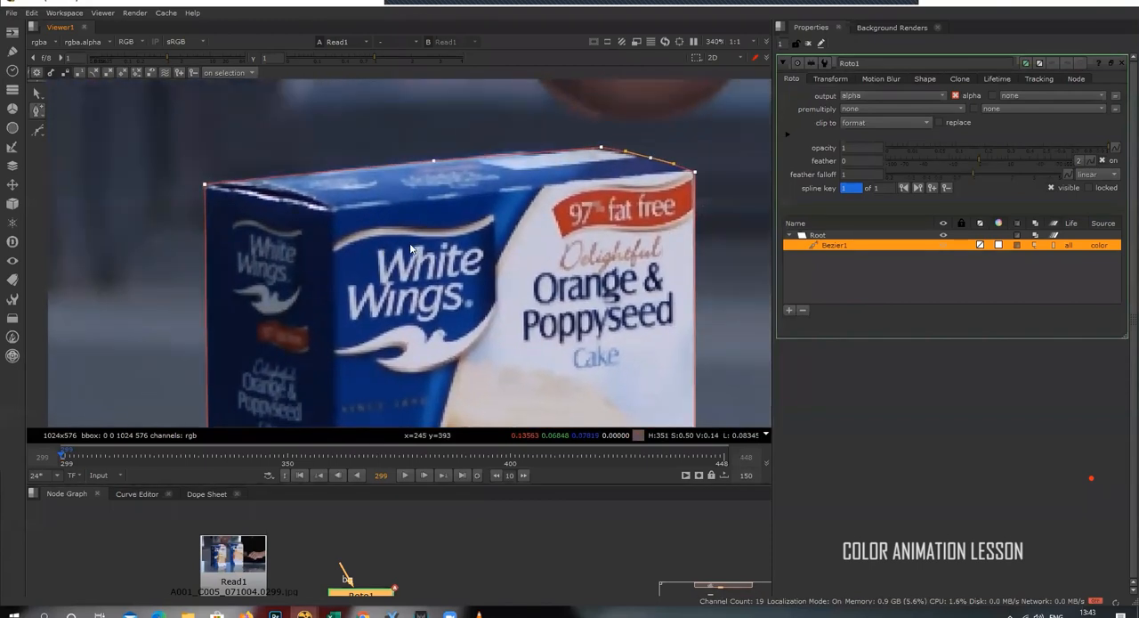
mouse_move(699, 178)
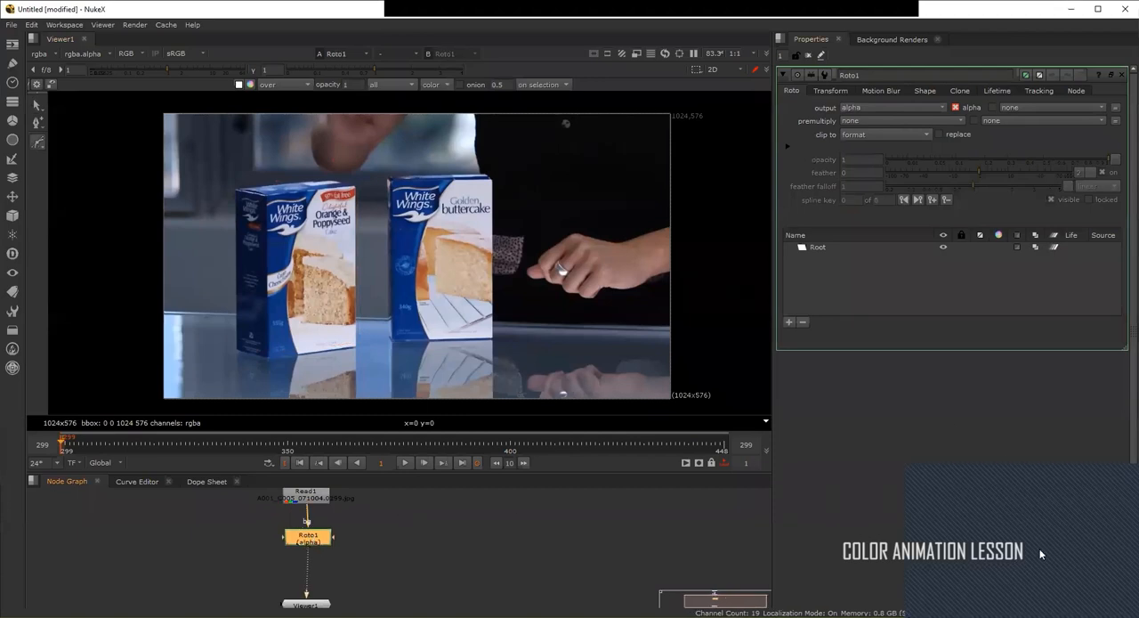
mouse_move(1122, 521)
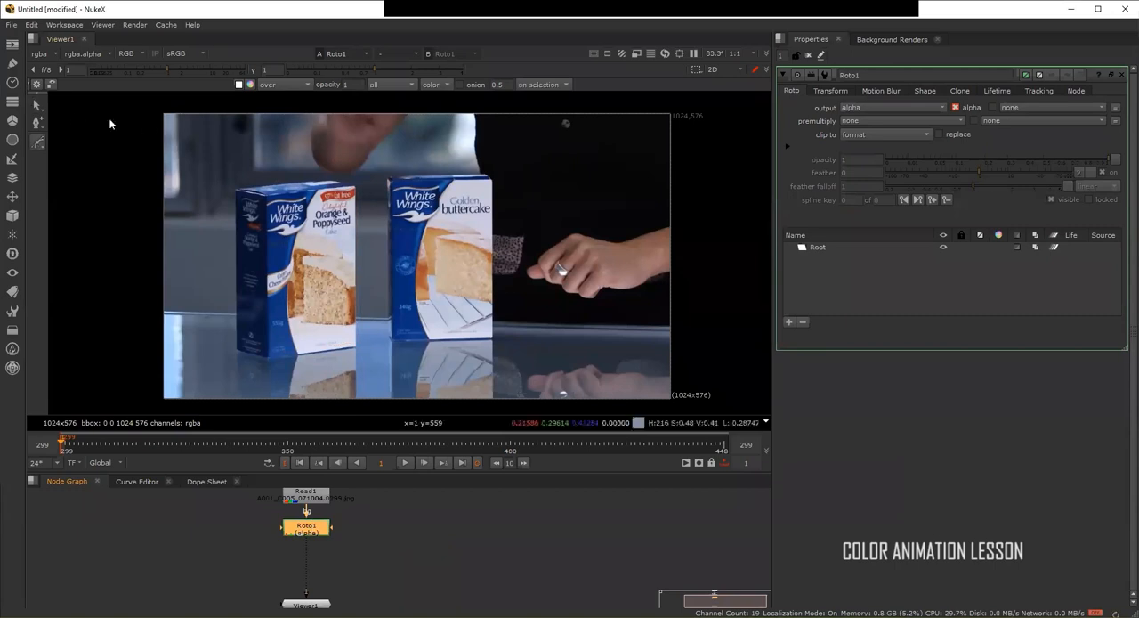
mouse_move(248, 295)
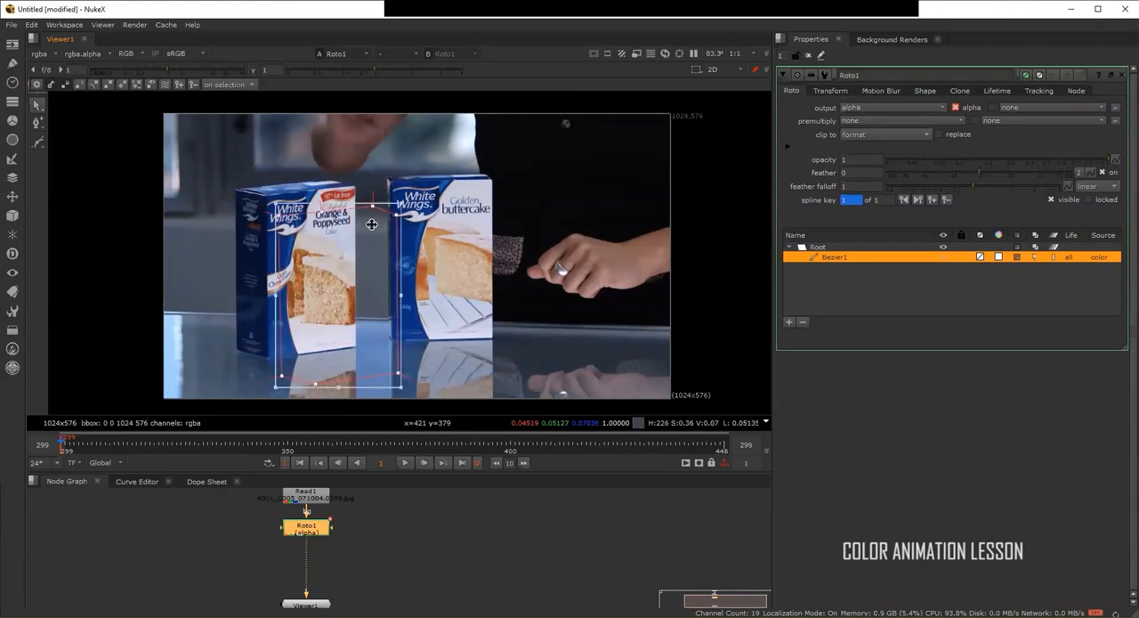
Step: Move the Bezier points onto the box edges and adjust tangents at the top corners
drag(371, 225, 469, 199)
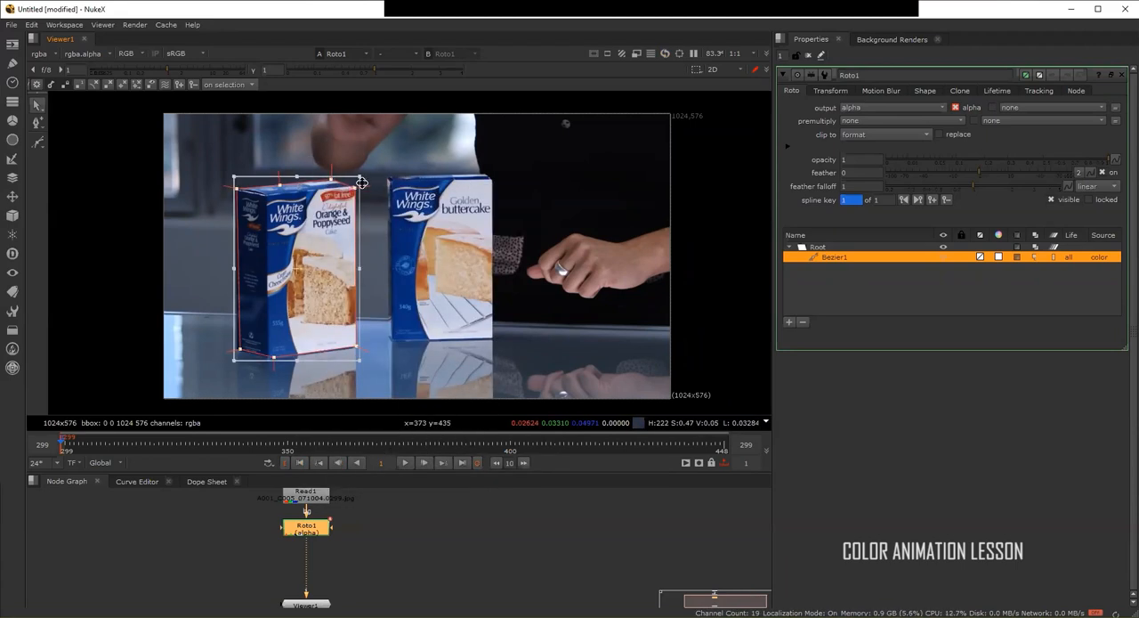
right_click(361, 184)
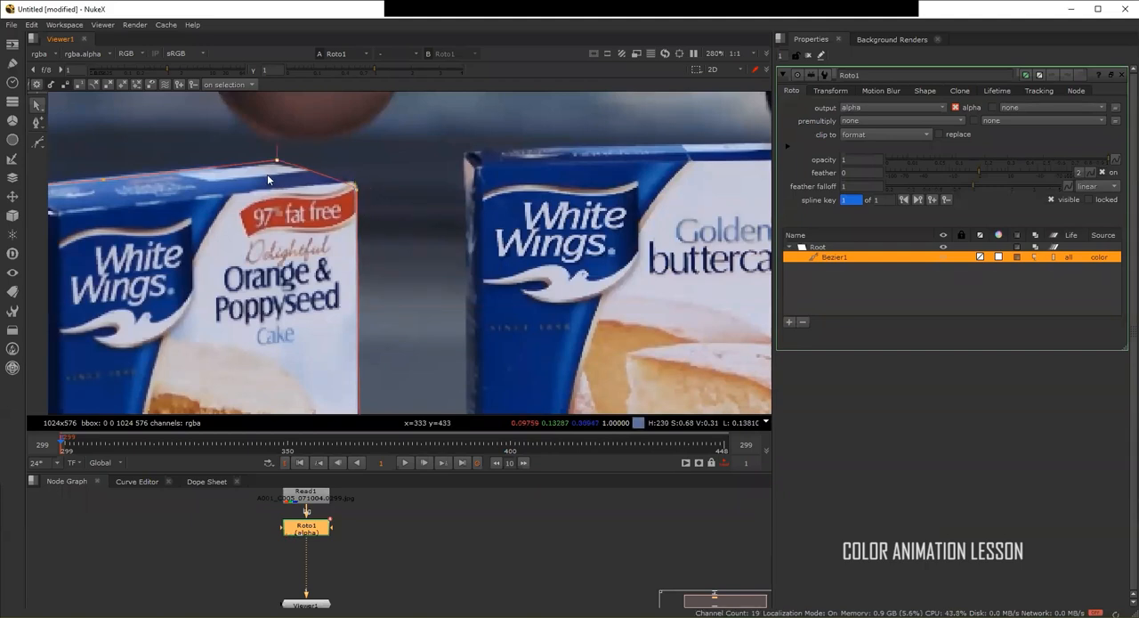
drag(277, 159, 298, 165)
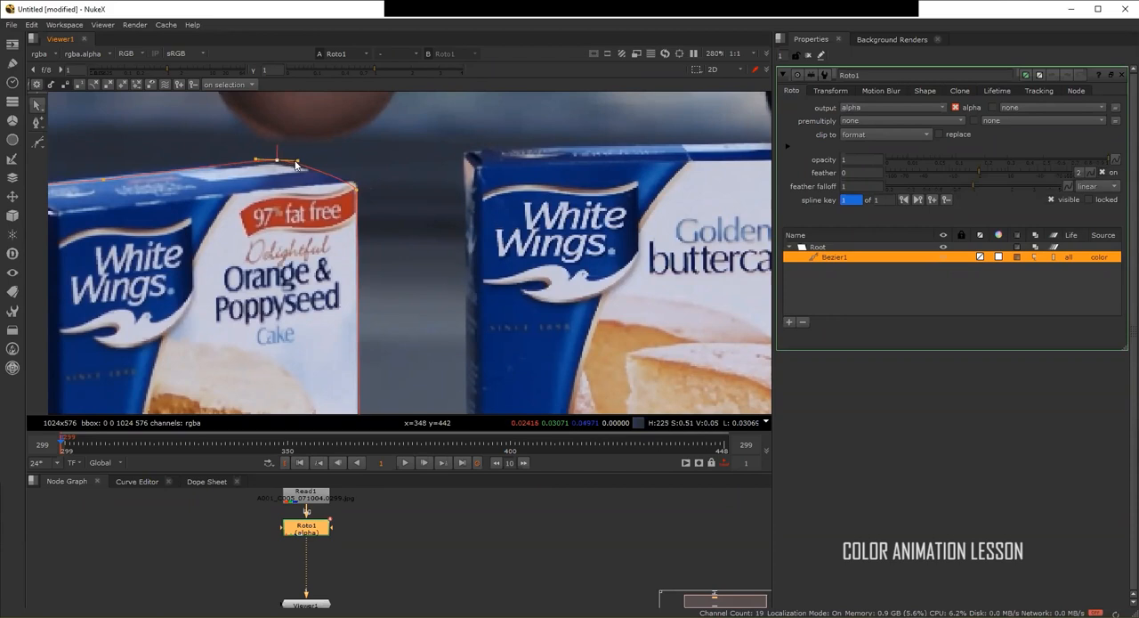
drag(276, 161, 285, 160)
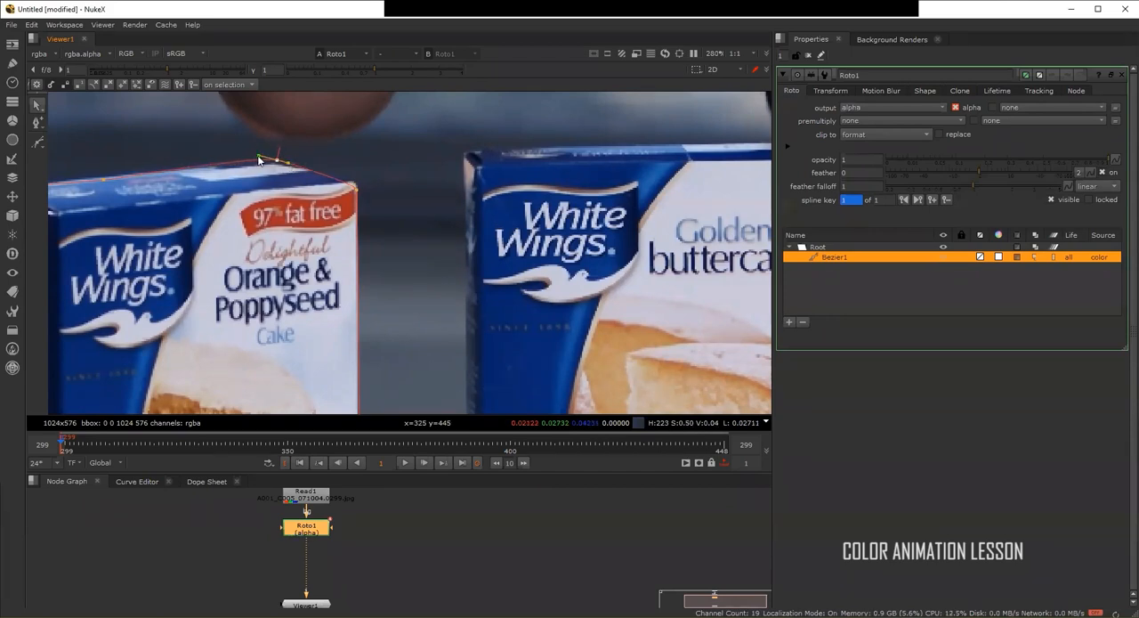
drag(259, 160, 279, 160)
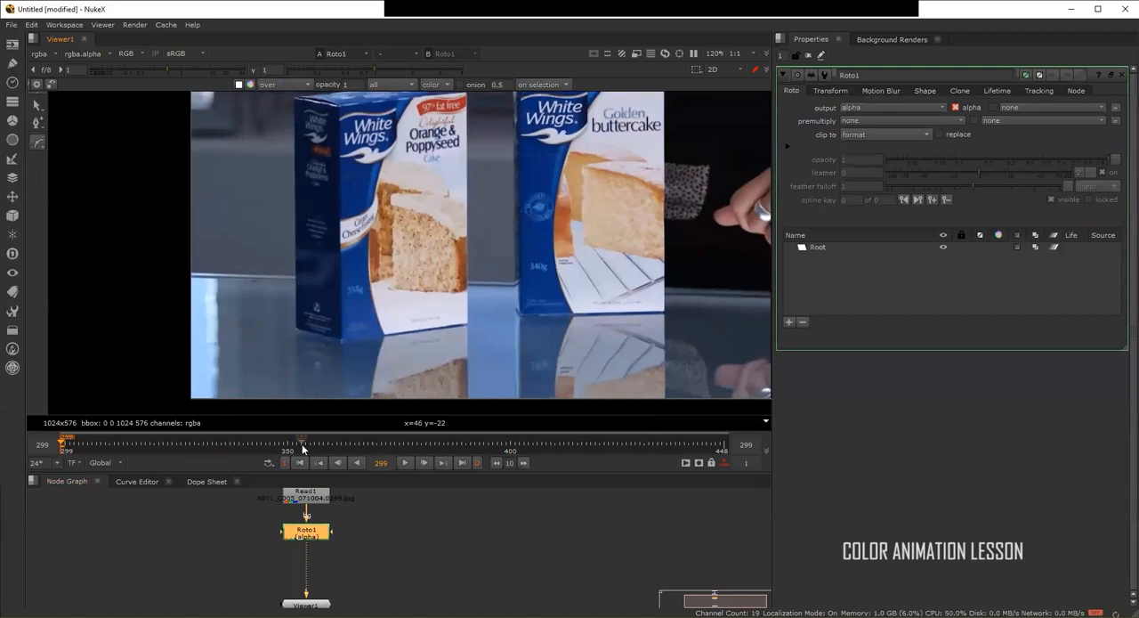
mouse_move(441, 114)
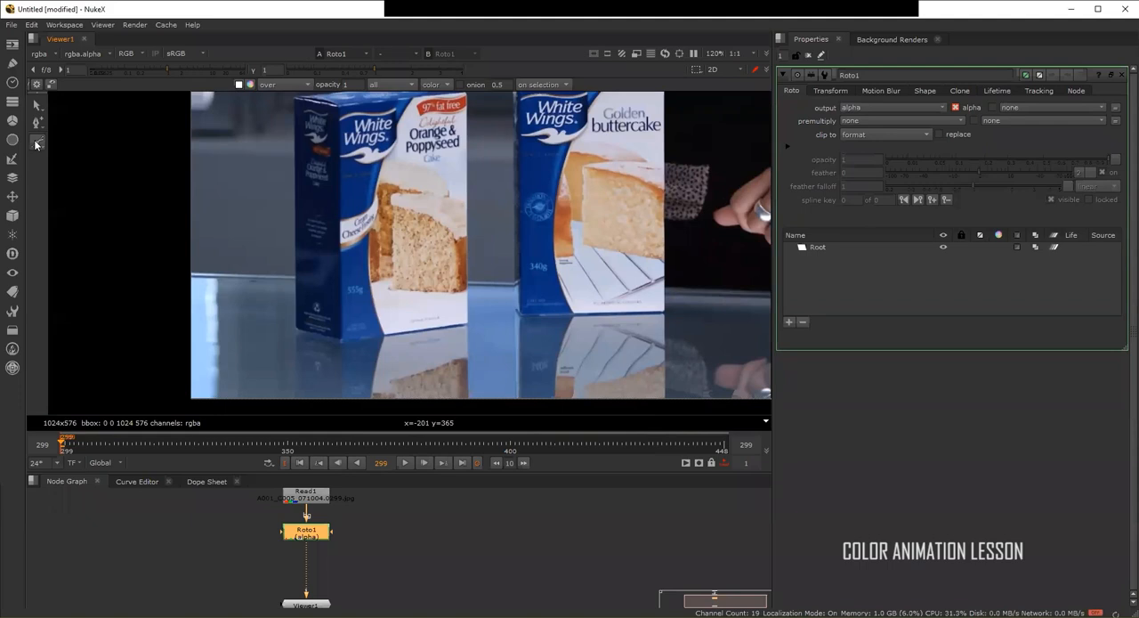
Step: Select the Bezier tool from the roto shape flyout
click(37, 140)
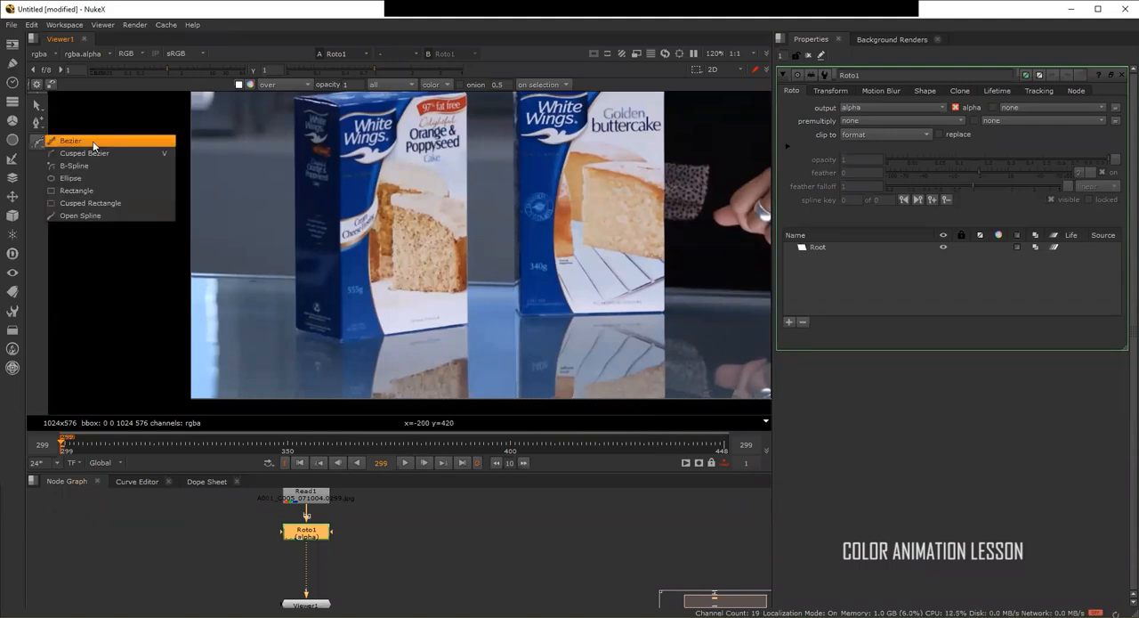
click(70, 140)
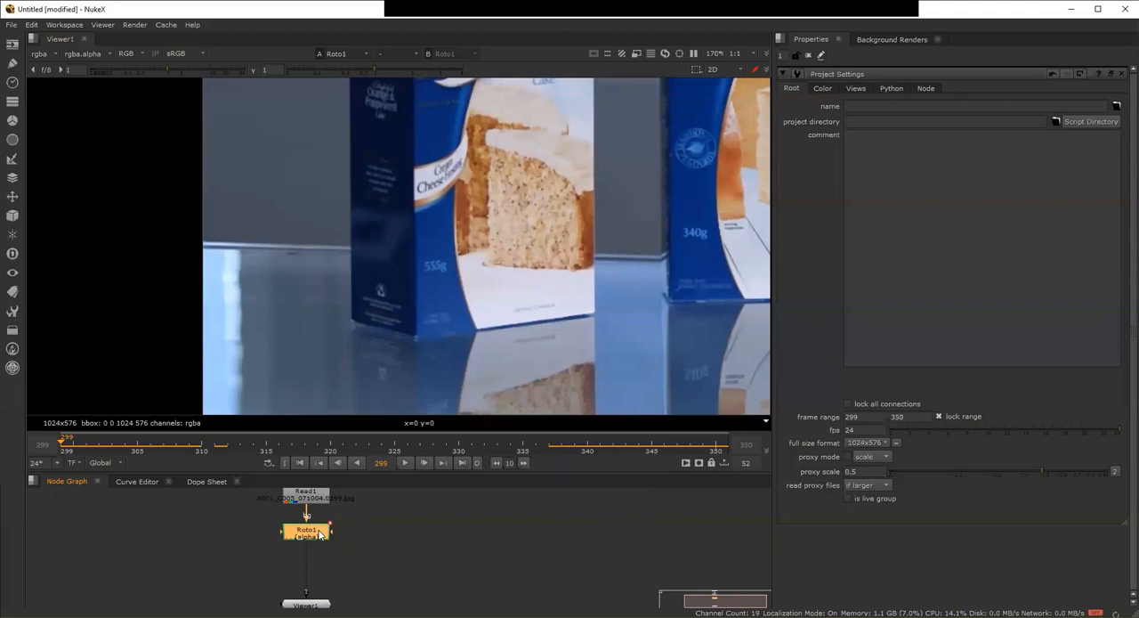
Step: Reopen Roto1's properties after locking the range to frames 299–350
double_click(306, 530)
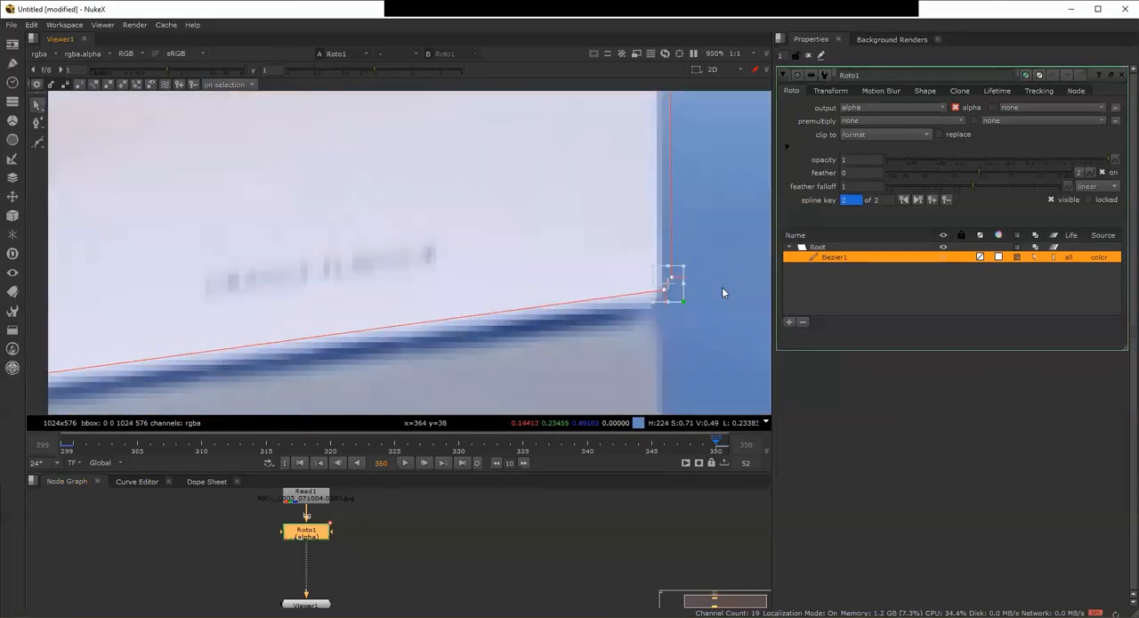
Step: Snap a Bezier1 point onto the box corner at frame 350 and zoom out
drag(674, 283, 670, 286)
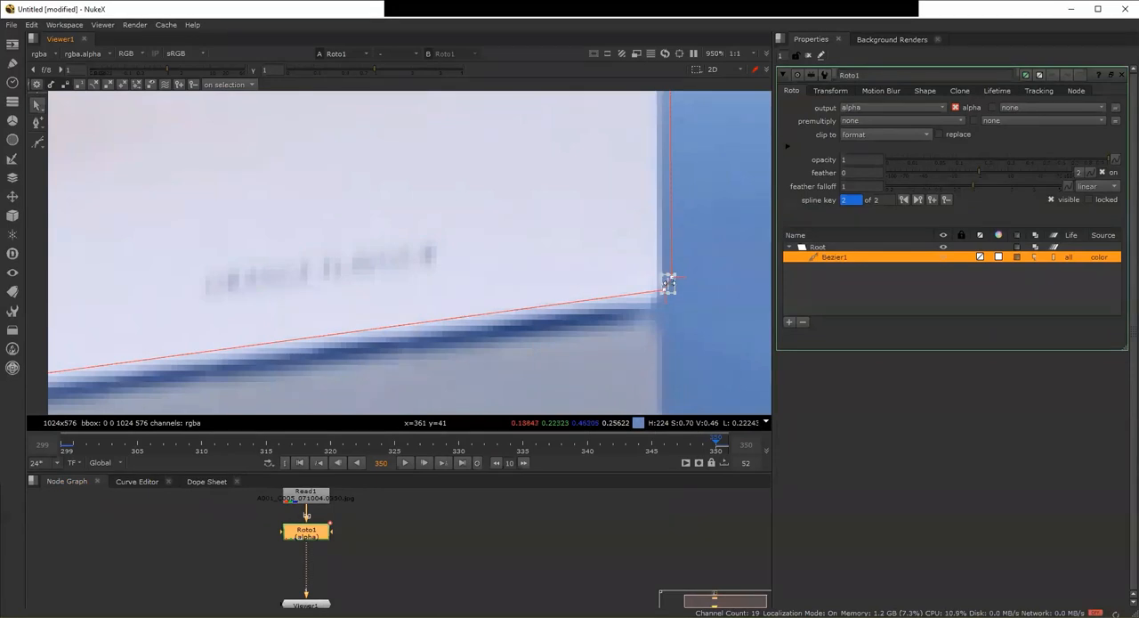
drag(667, 284, 657, 295)
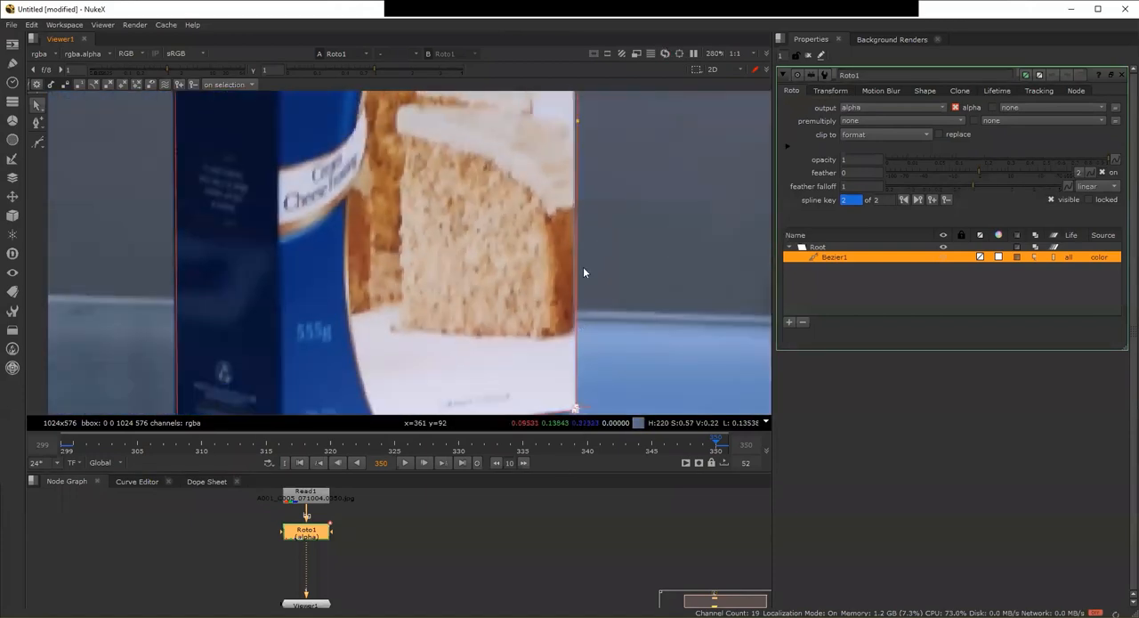
mouse_move(579, 120)
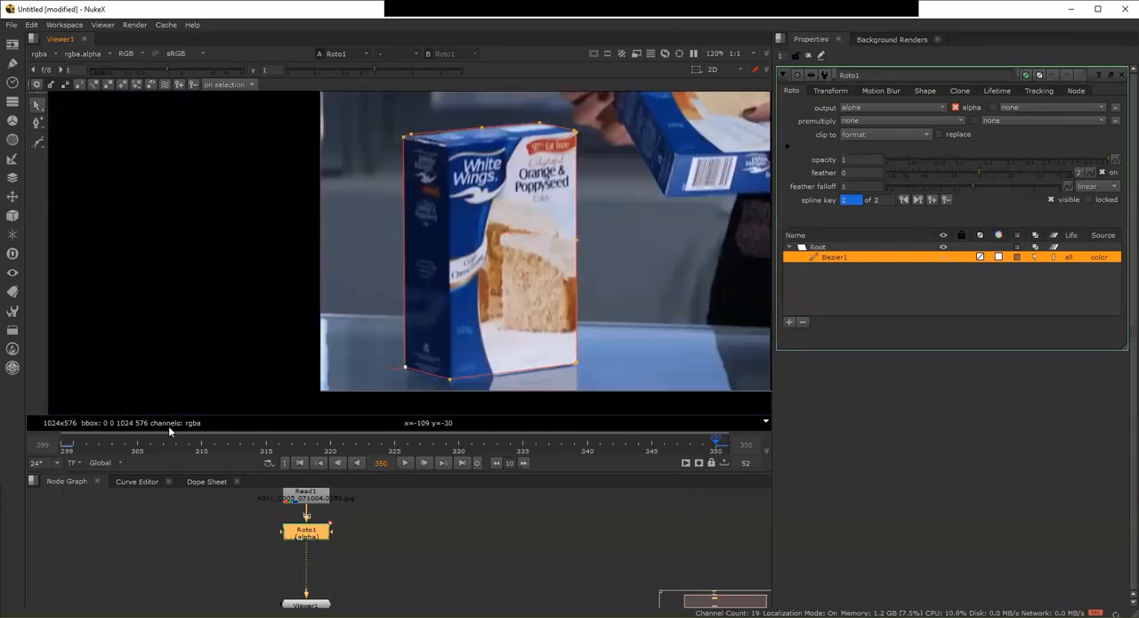
mouse_move(171, 431)
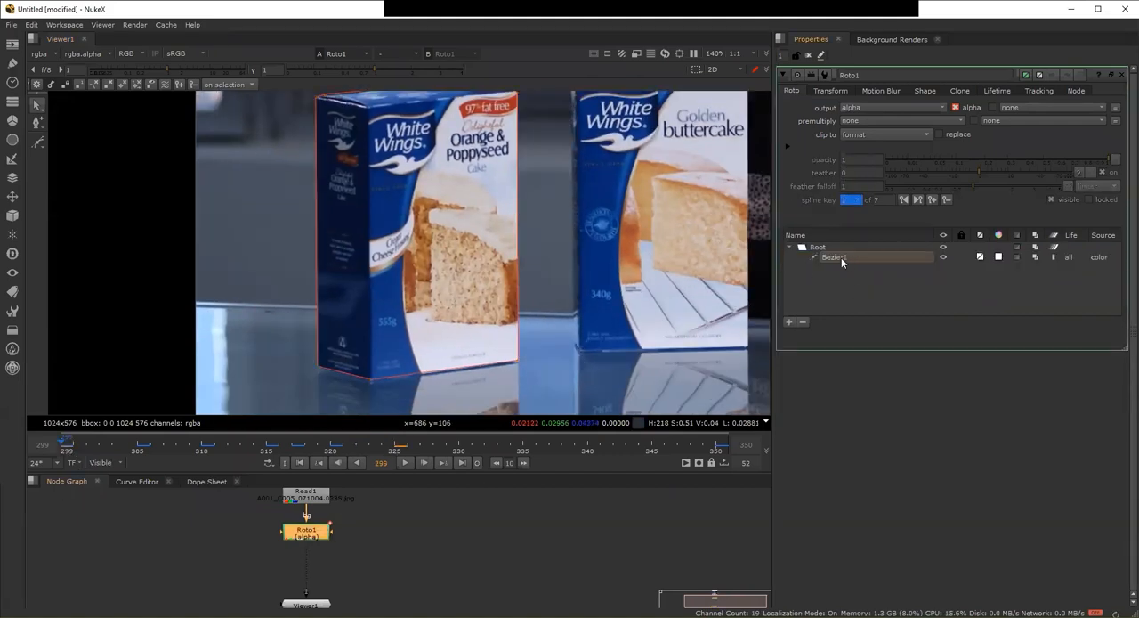
Step: Set No animation on Bezier1's transform translate values, returning them to defaults
right_click(834, 257)
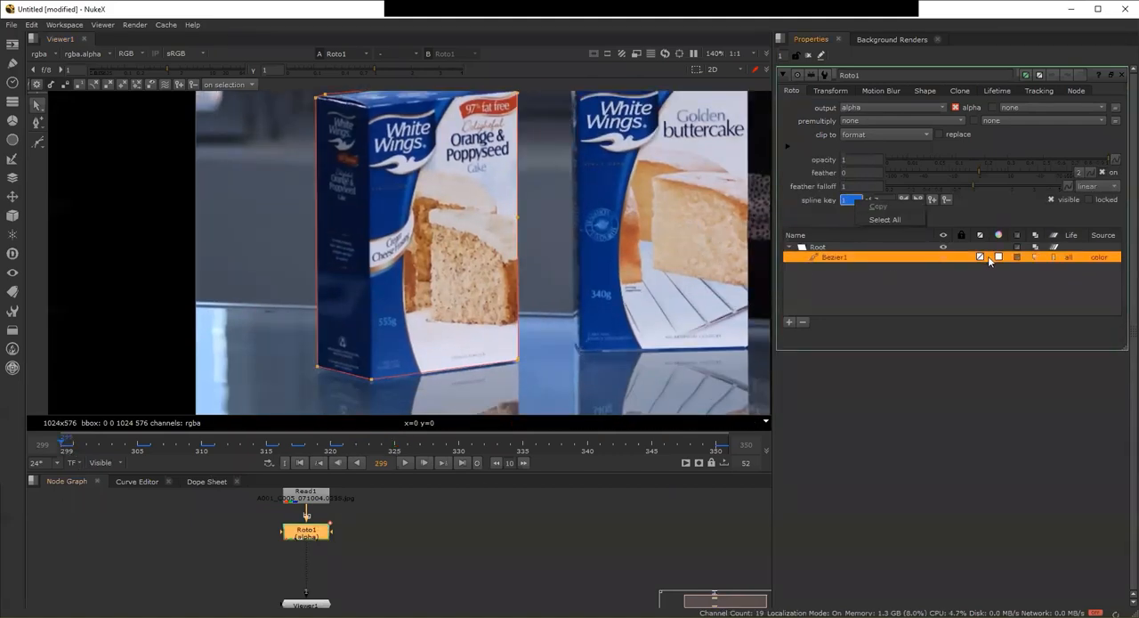
click(830, 89)
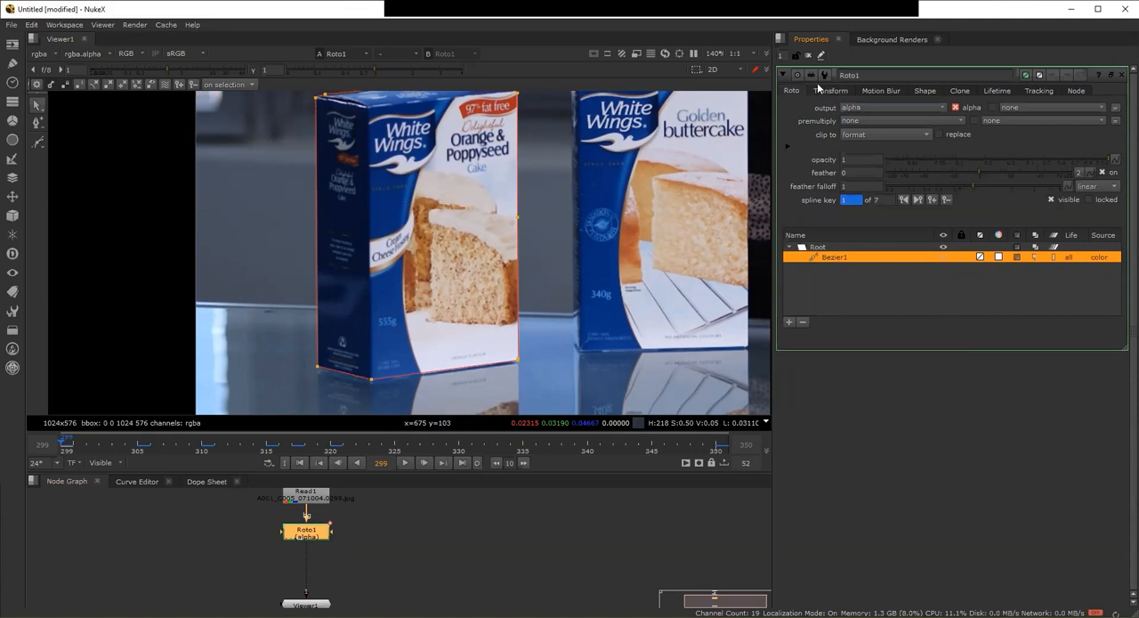
click(830, 90)
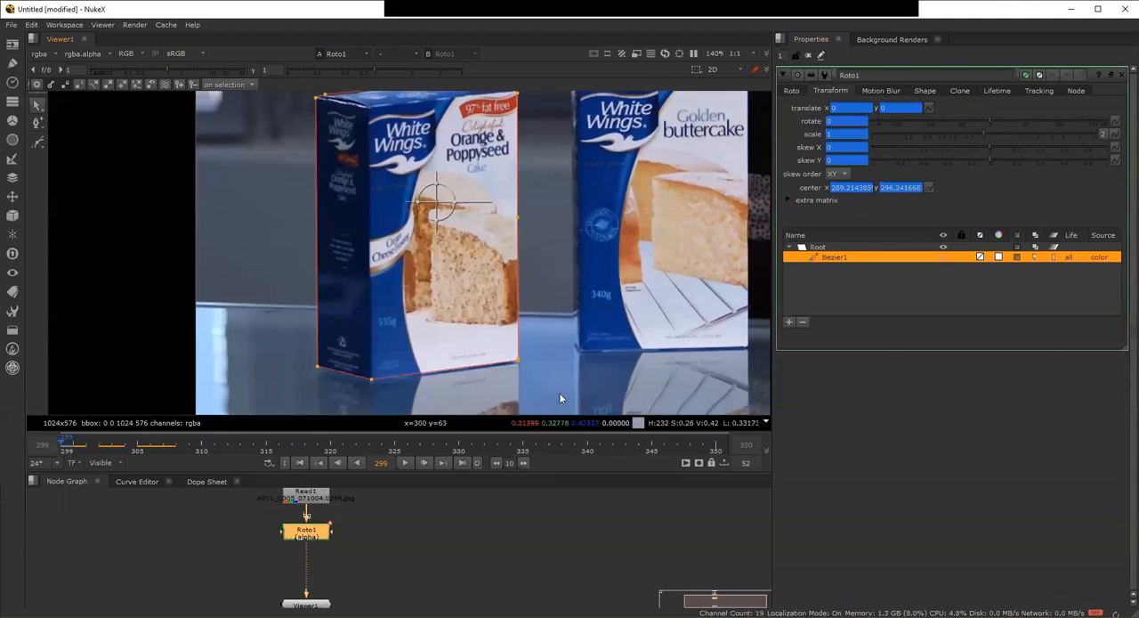
right_click(851, 186)
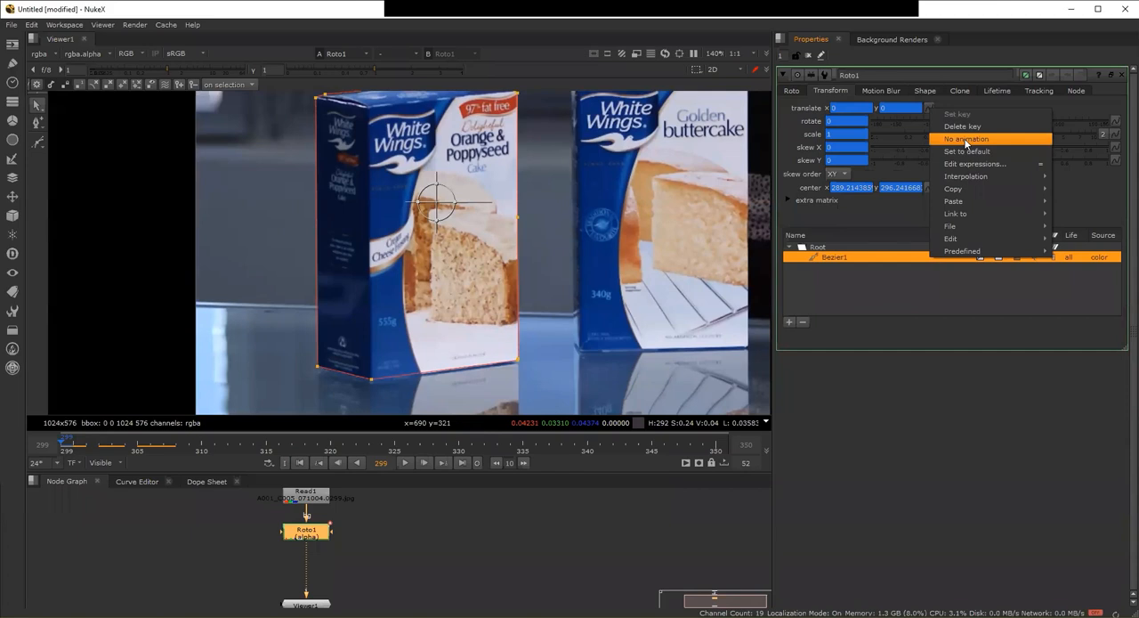
click(966, 139)
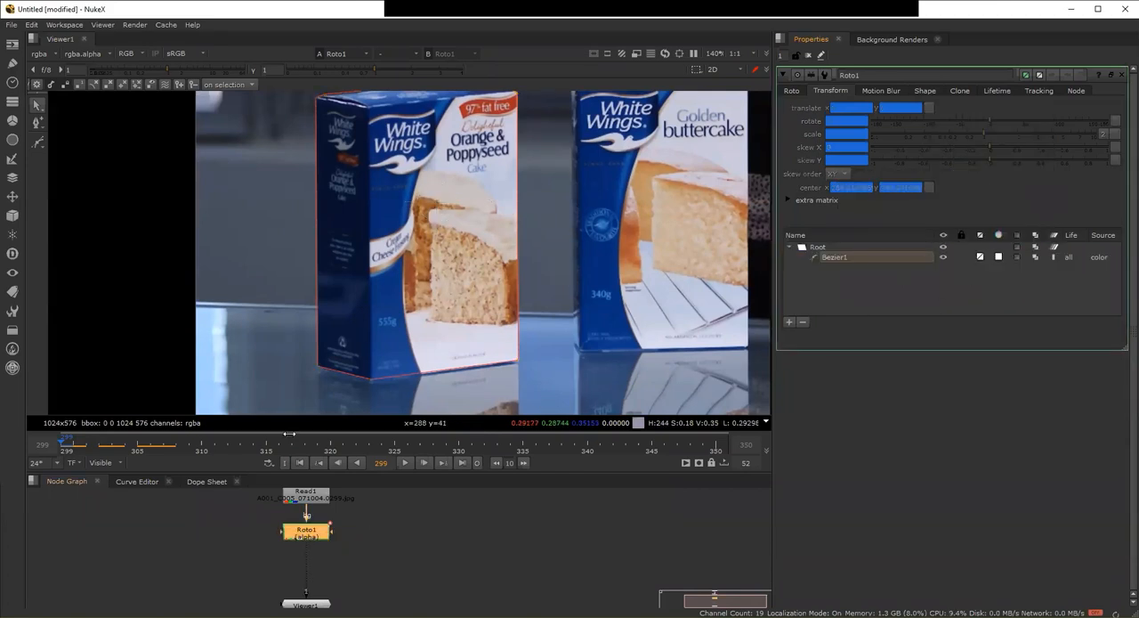
click(834, 257)
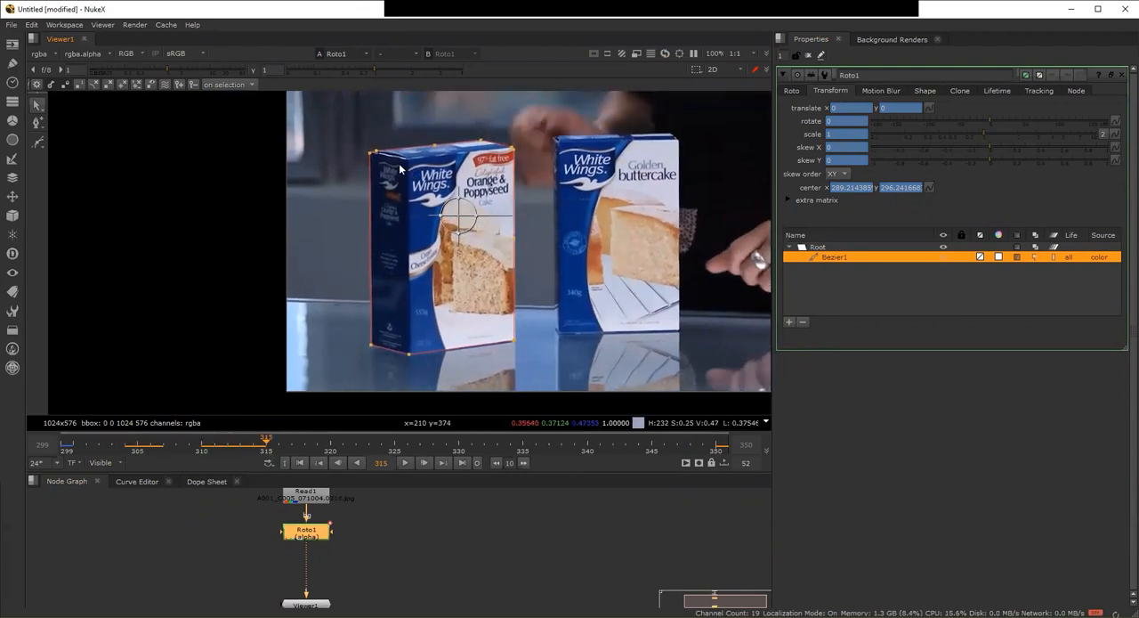
Step: Drag Bezier1's corner points onto the left cake box's edges at frames 325 and 330
drag(266, 441, 330, 441)
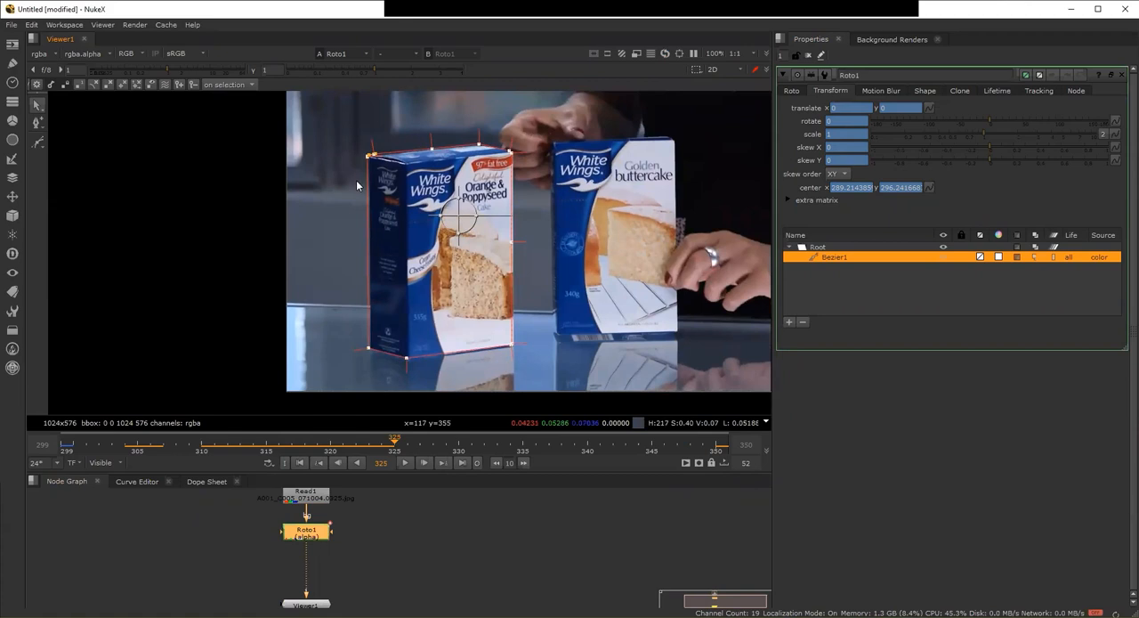
click(424, 462)
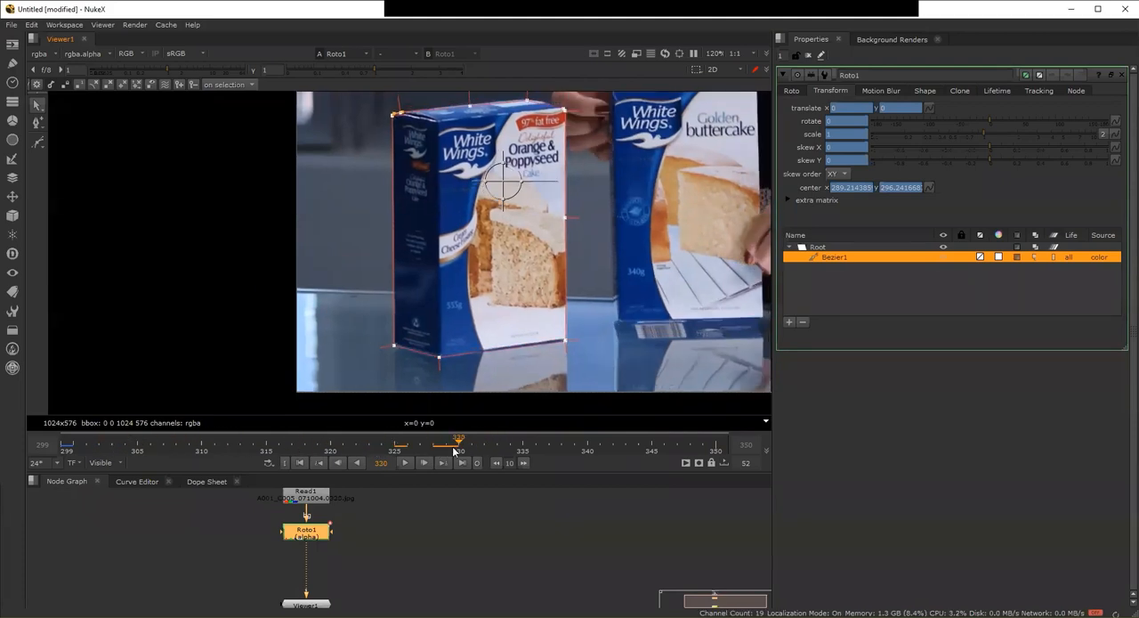
click(699, 462)
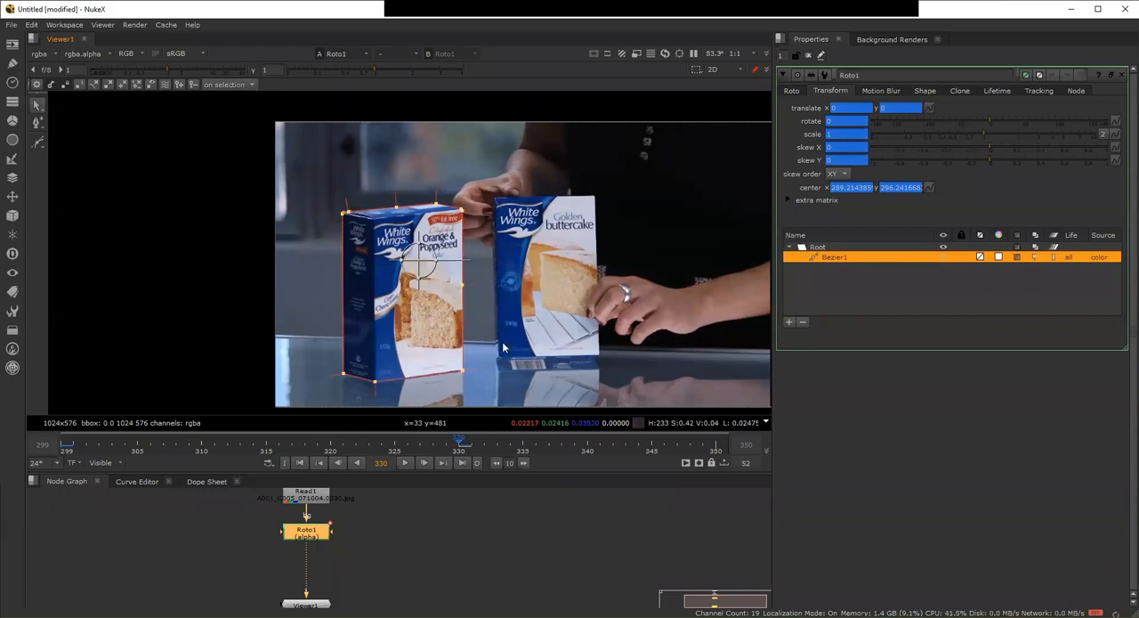
mouse_move(336, 190)
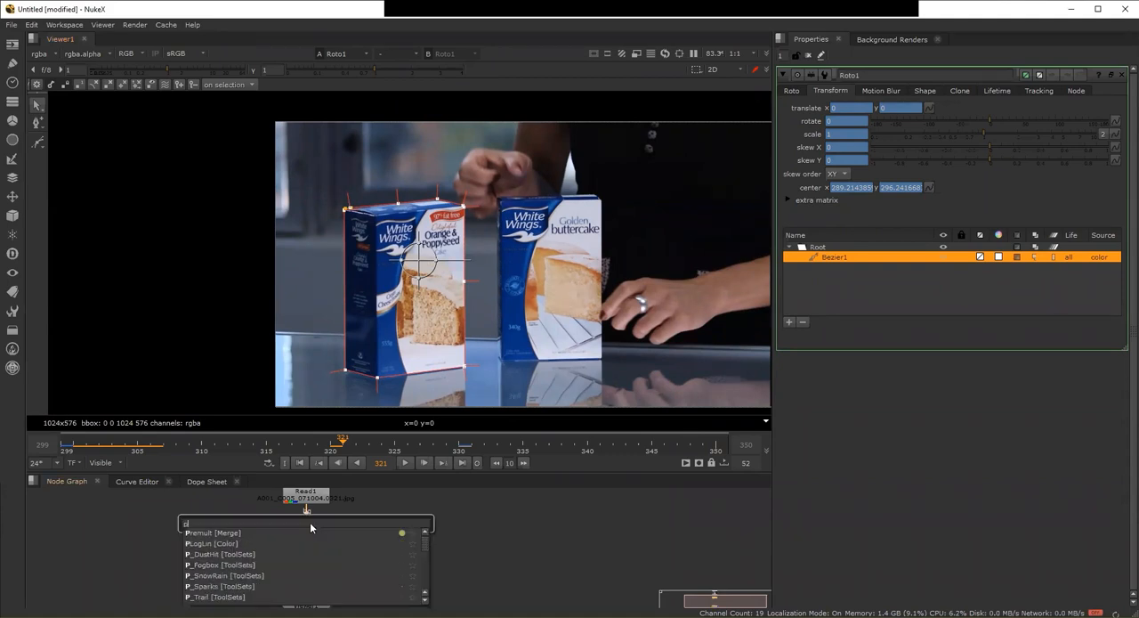
Step: Add a Premult node after Roto1 and play the clip to check the cutout
text(premuld)
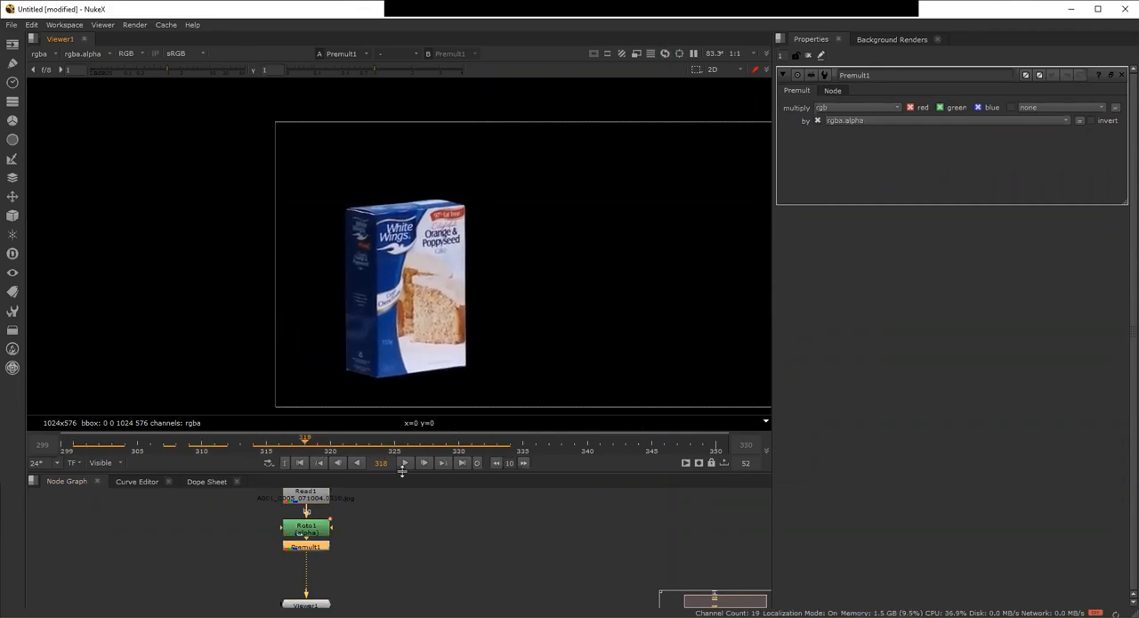
click(424, 461)
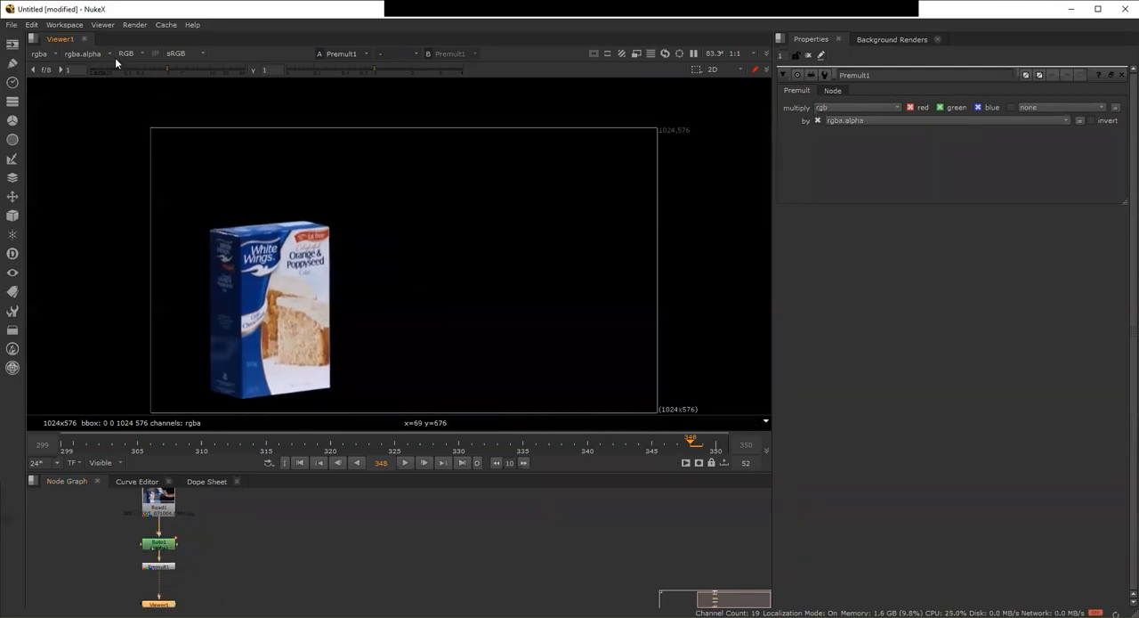
Step: View the alpha channel to confirm the solid white box matte, then open the Image menu
click(129, 53)
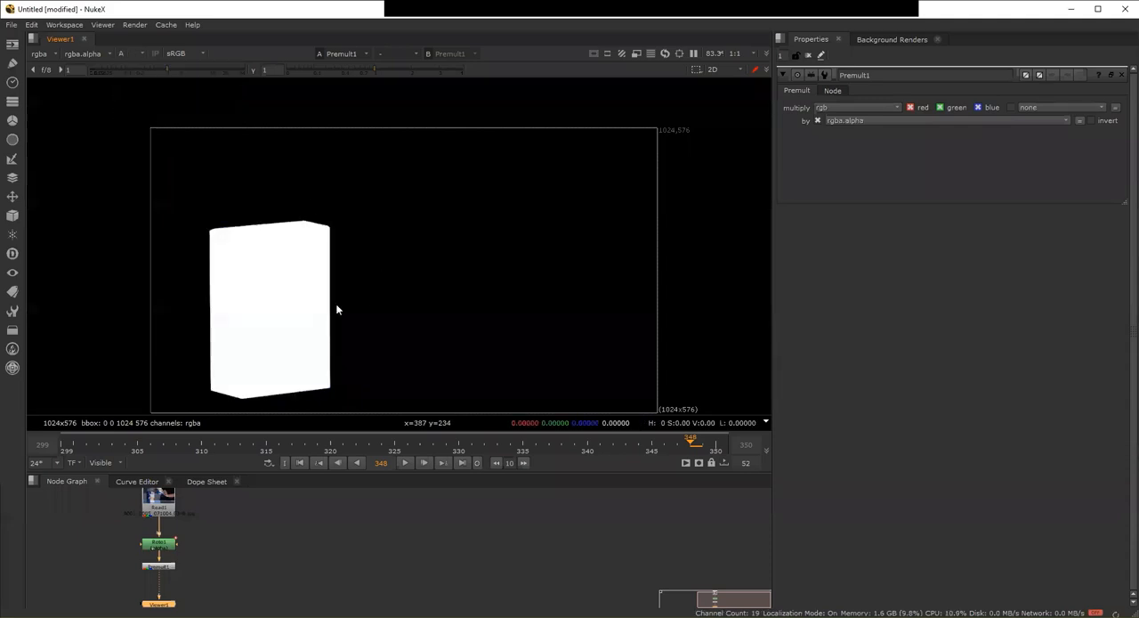
click(122, 53)
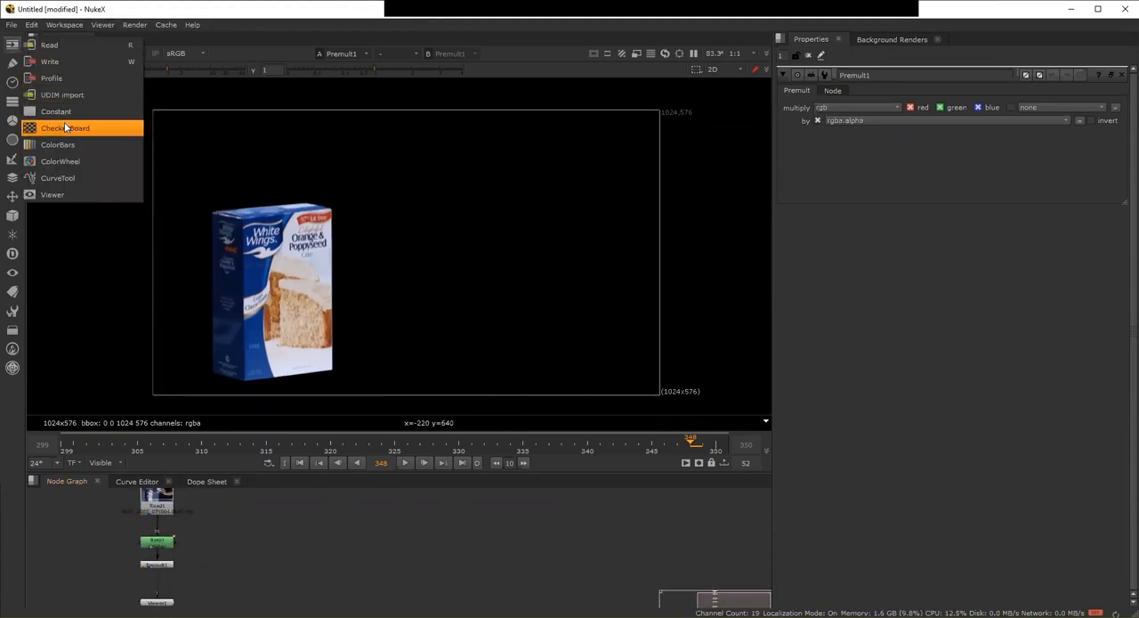
Step: Add a Constant with color 1, copying Roto1 and Premult beneath it as Roto2 and Premult2
click(56, 112)
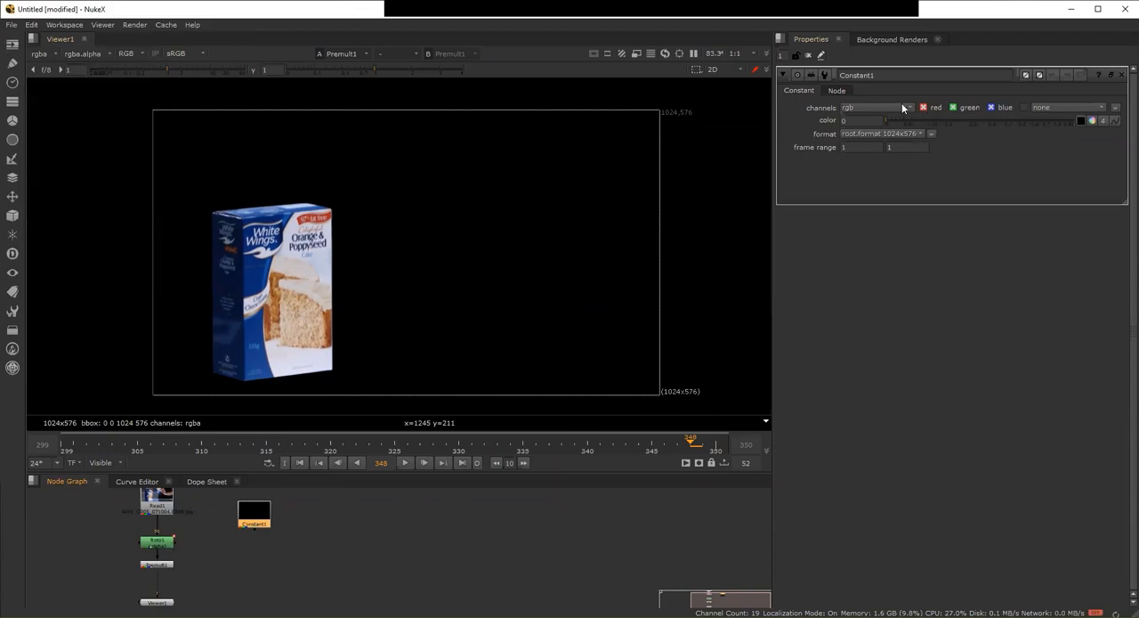
text(1)
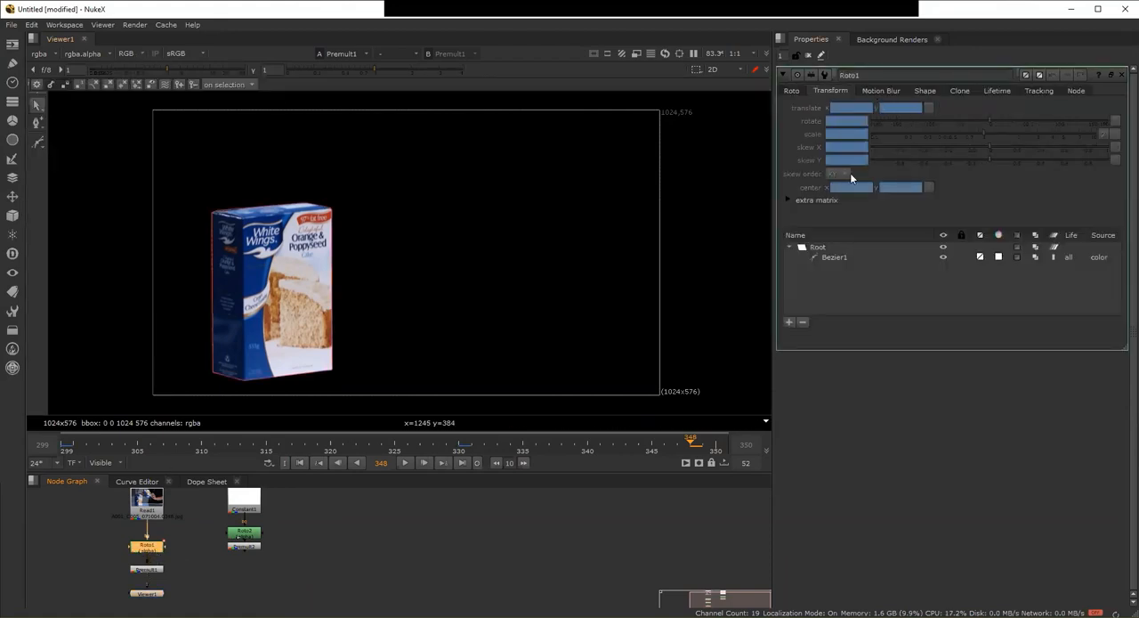
click(791, 90)
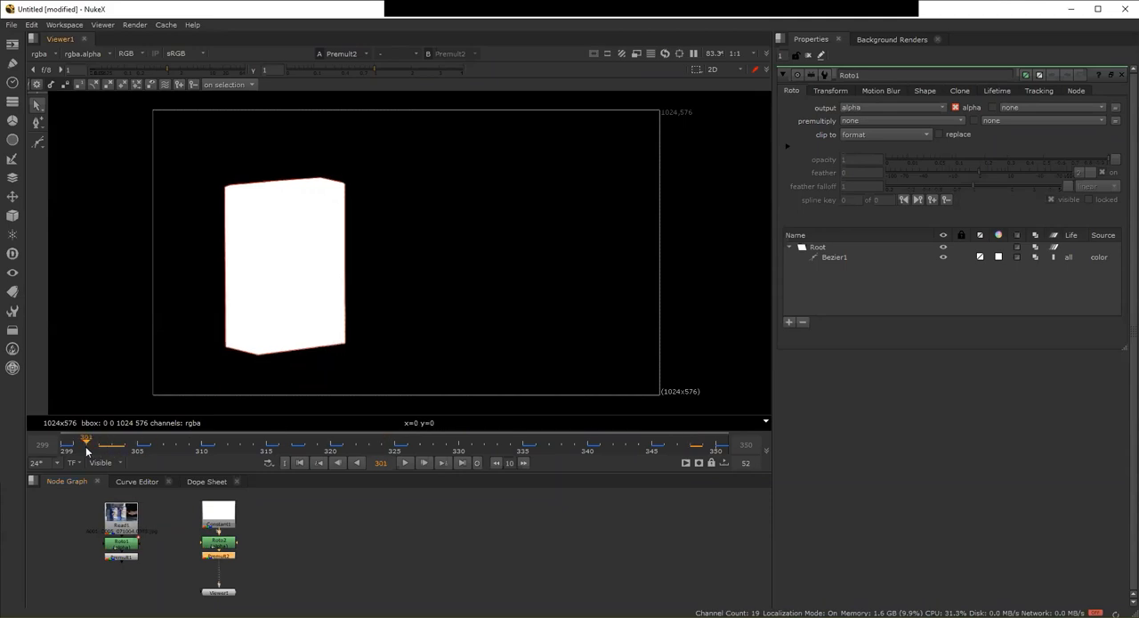
drag(86, 444, 651, 444)
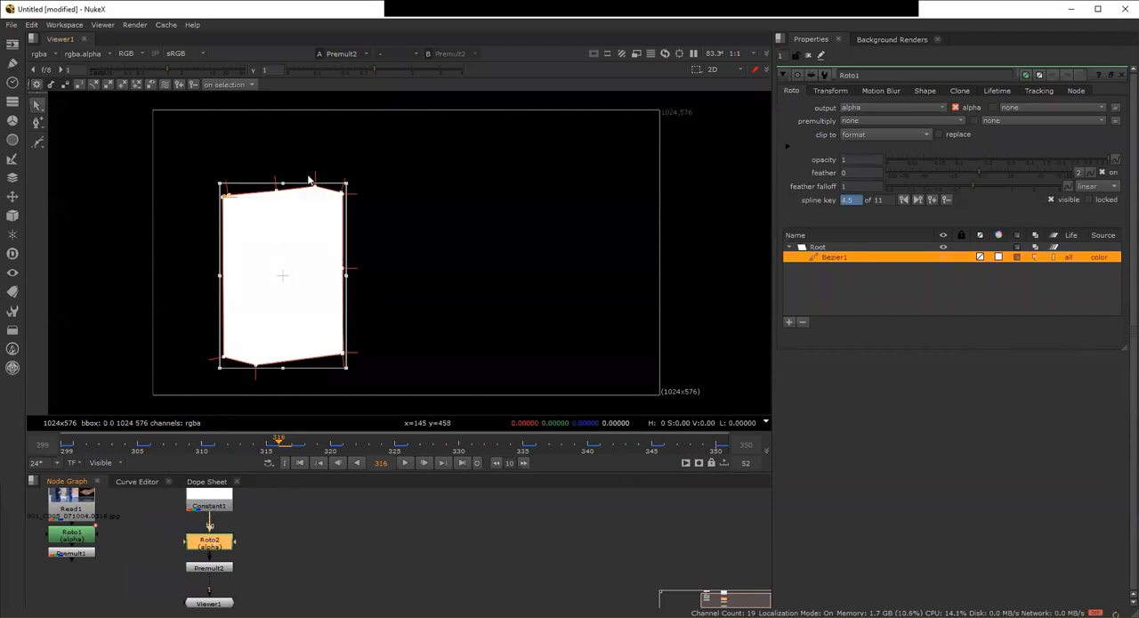
mouse_move(478, 457)
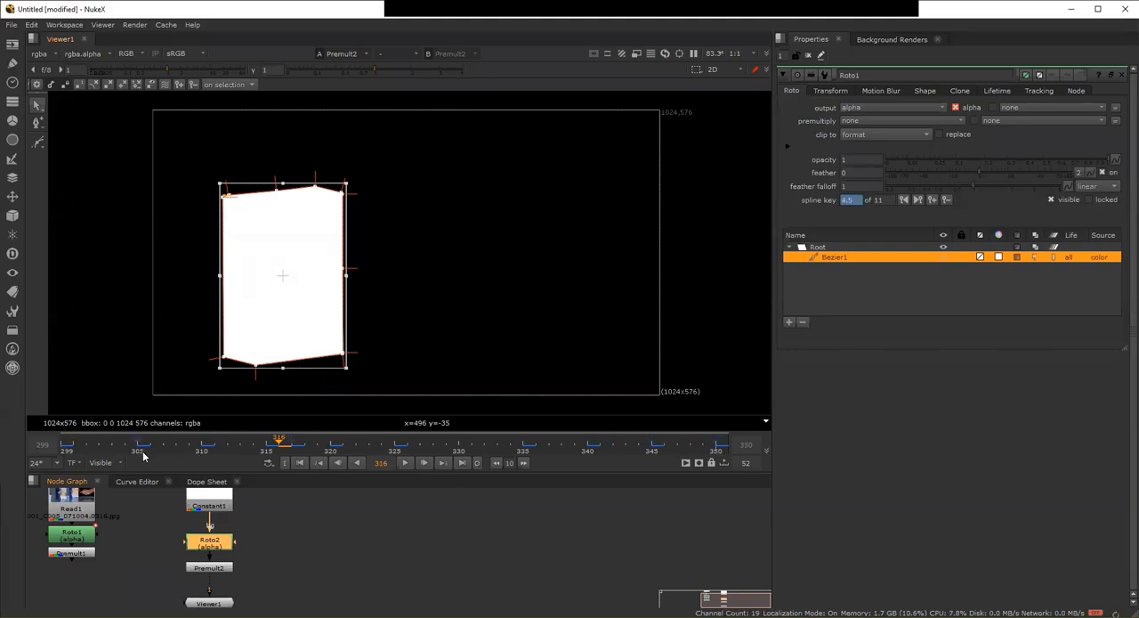
mouse_move(337, 450)
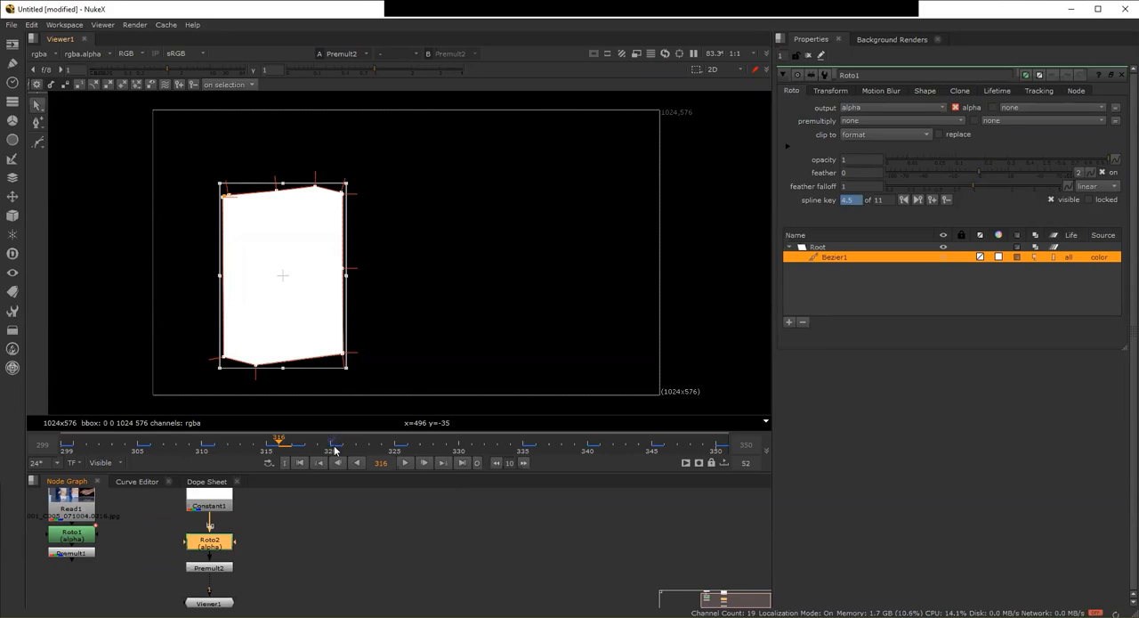
mouse_move(288, 554)
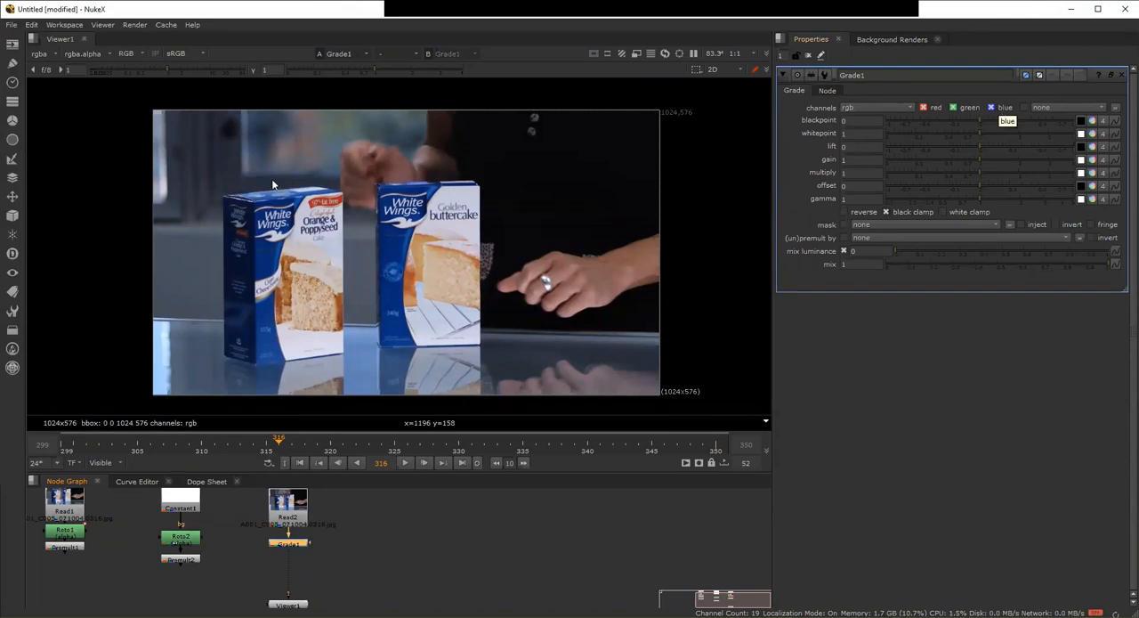
mouse_move(283, 191)
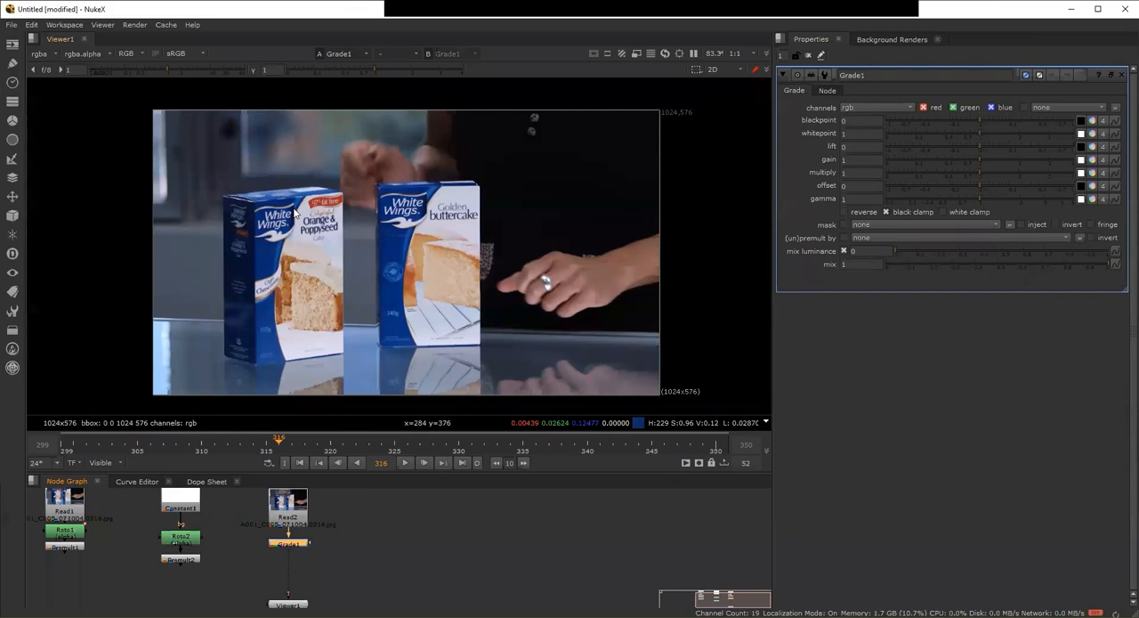
mouse_move(436, 239)
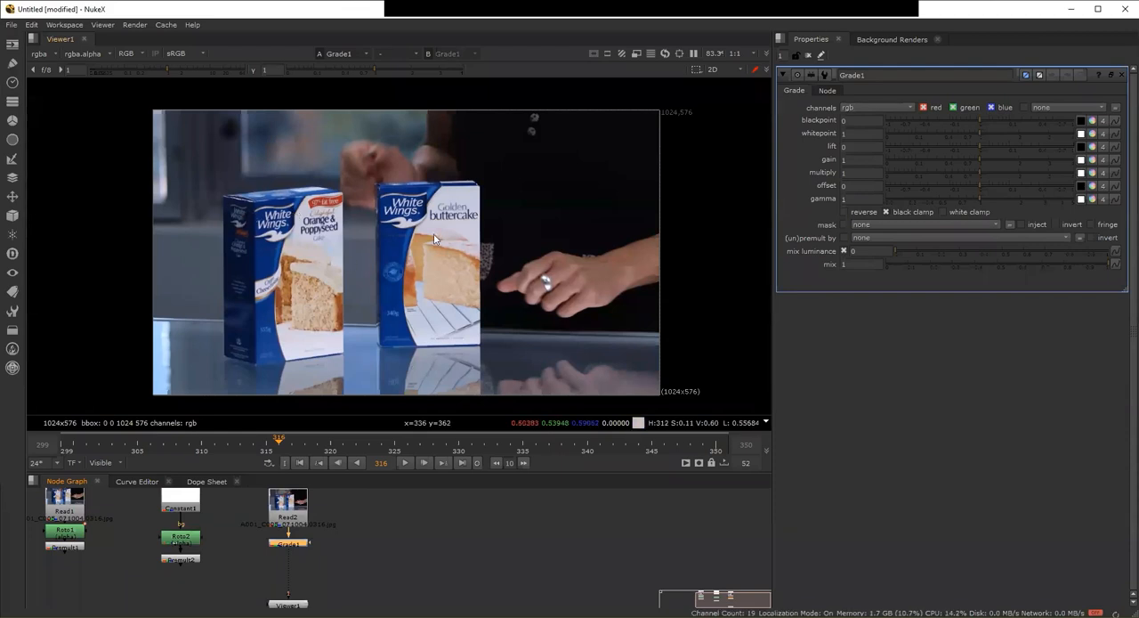
mouse_move(211, 352)
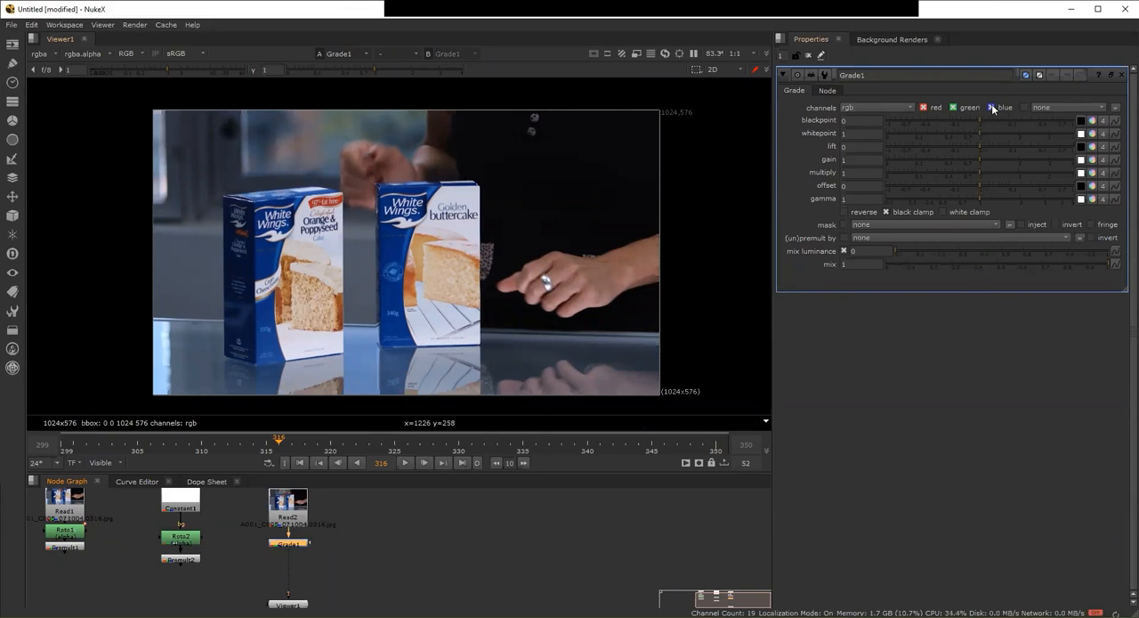
Step: Try values on Grade1's lift slider, settling on 0.61 for the red channel only
click(991, 106)
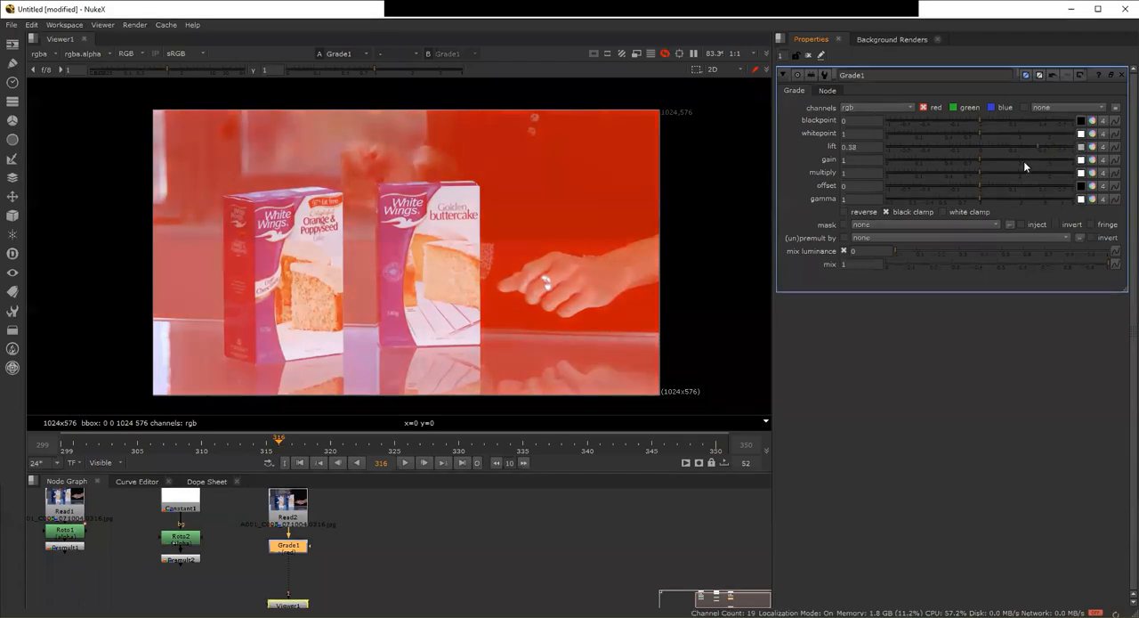
drag(957, 146, 903, 146)
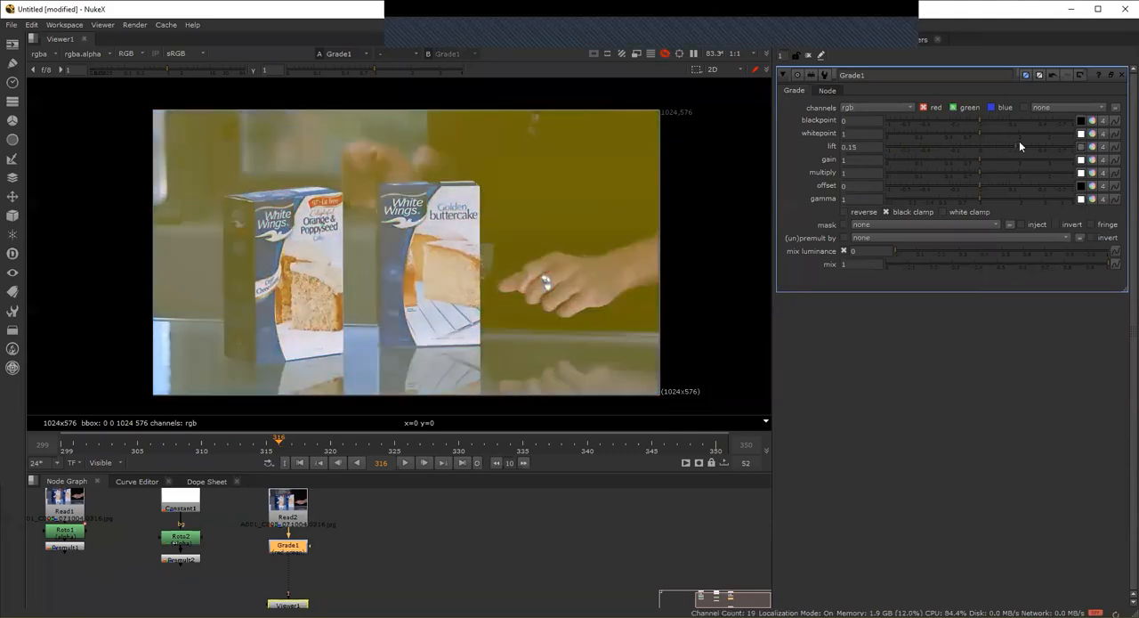
drag(979, 146, 997, 146)
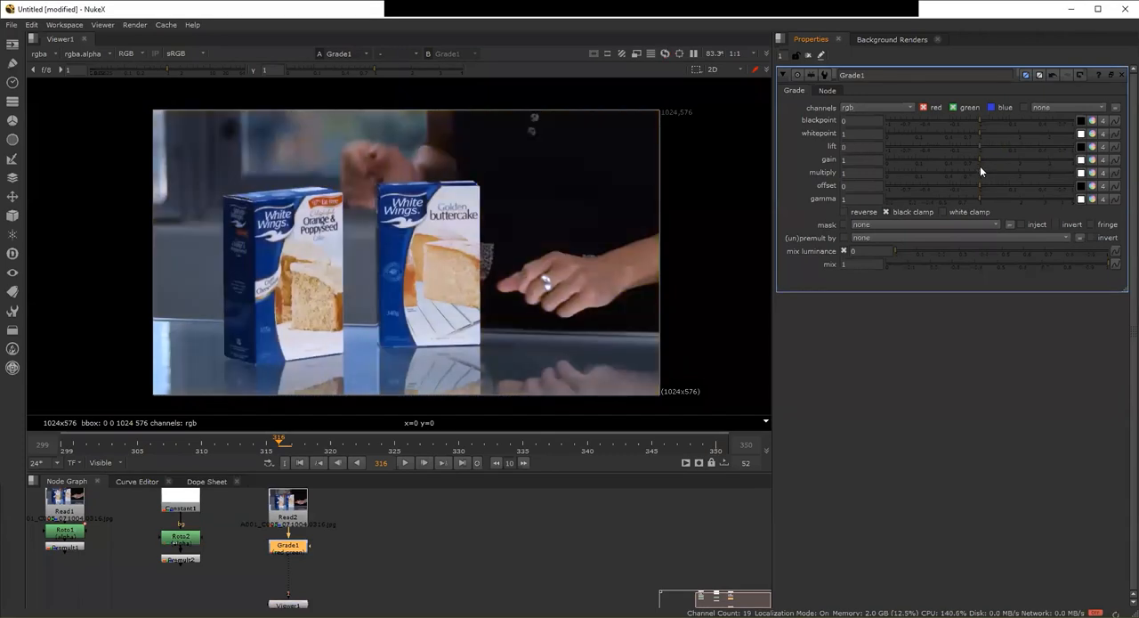
mouse_move(982, 153)
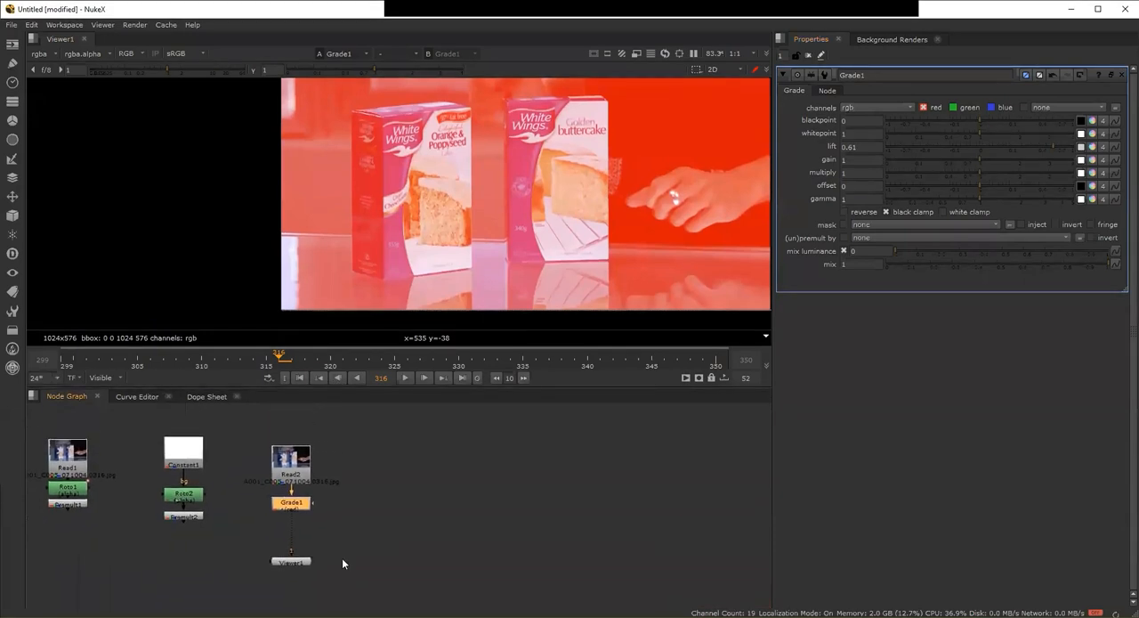
Step: Insert Premult3 directly after Grade1, then bring back Grade1's settings
click(183, 549)
text(pre)
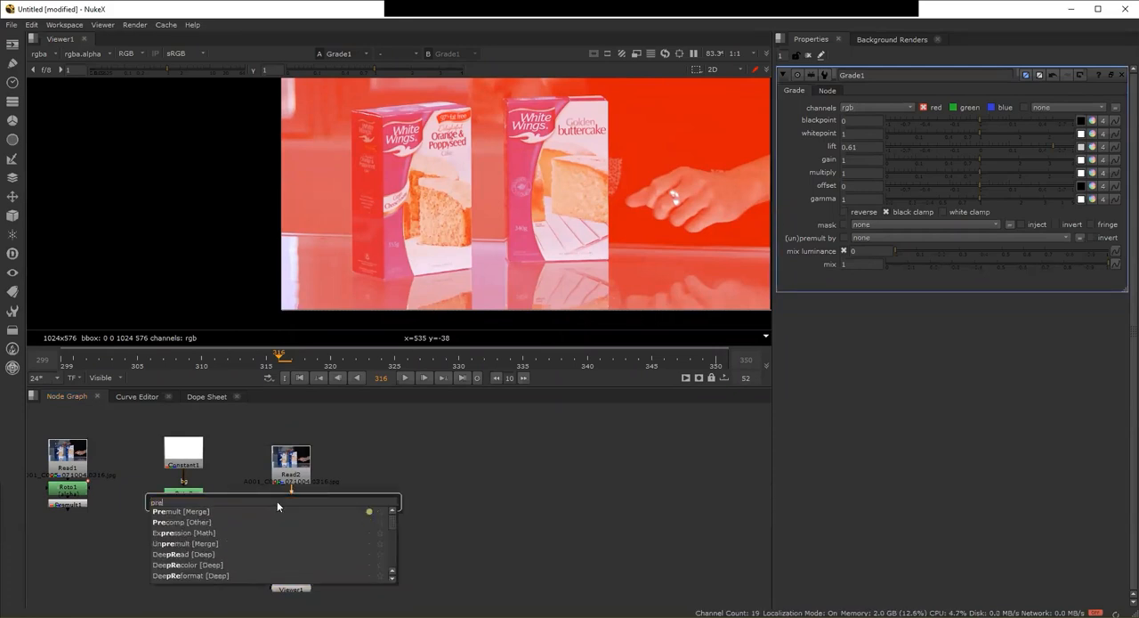
click(180, 510)
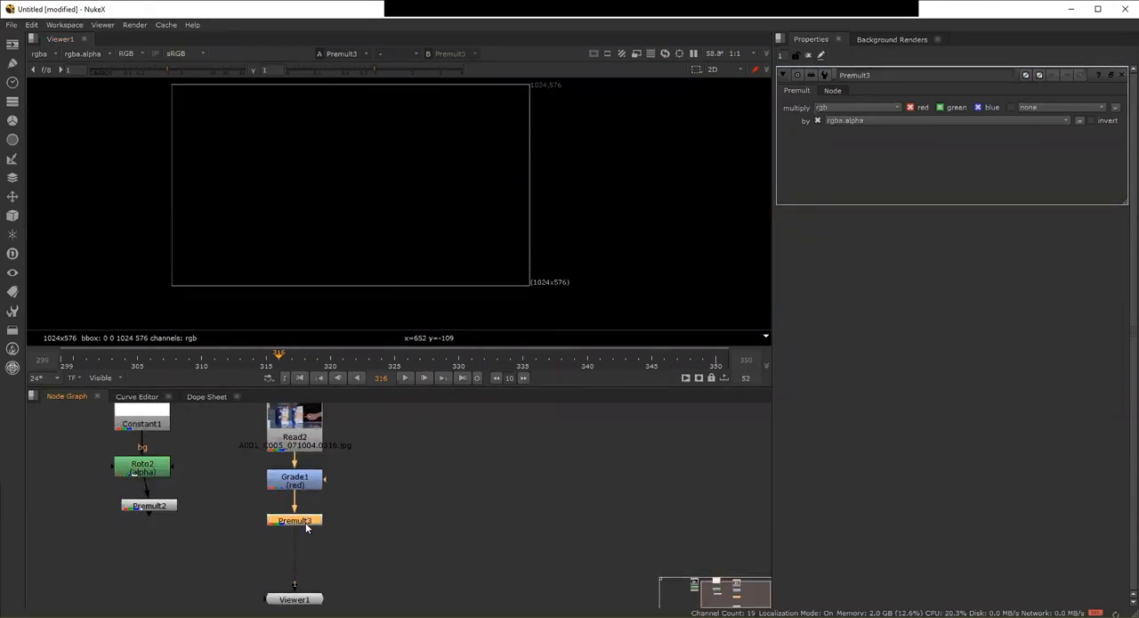
click(295, 476)
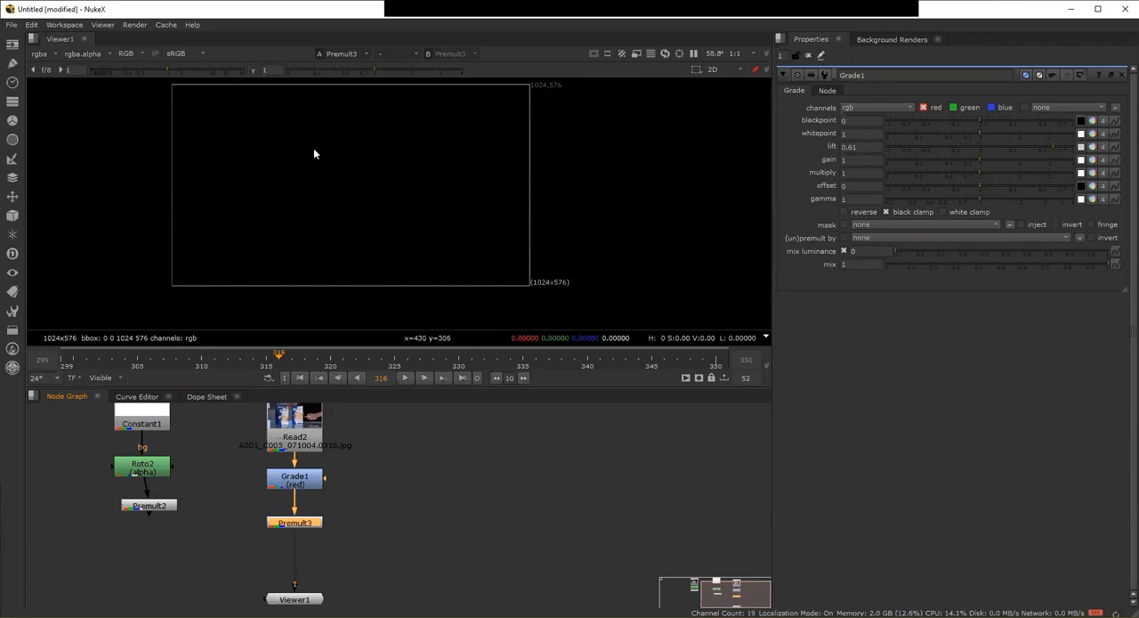
Step: Pull Premult3 out of Grade1's branch and move it aside
drag(295, 523, 384, 554)
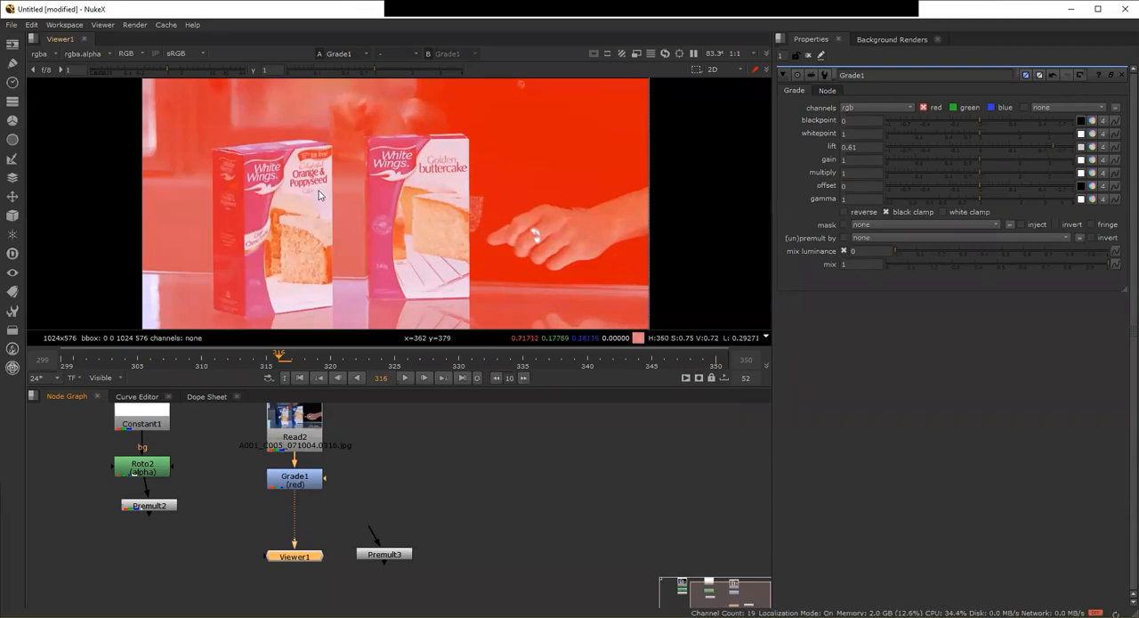
mouse_move(260, 160)
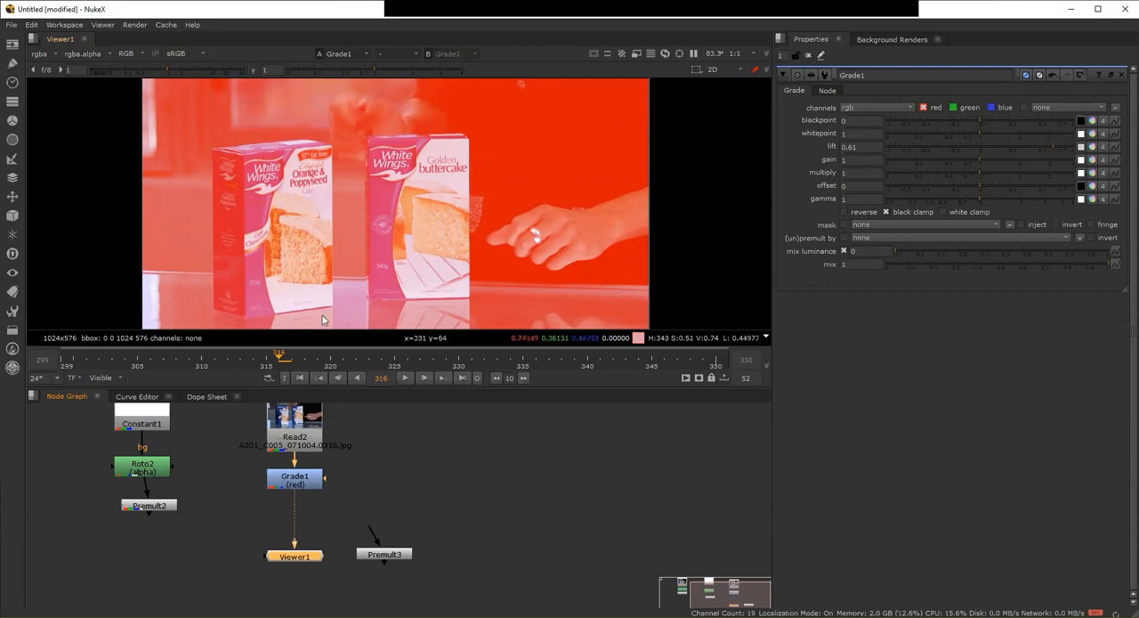
mouse_move(501, 110)
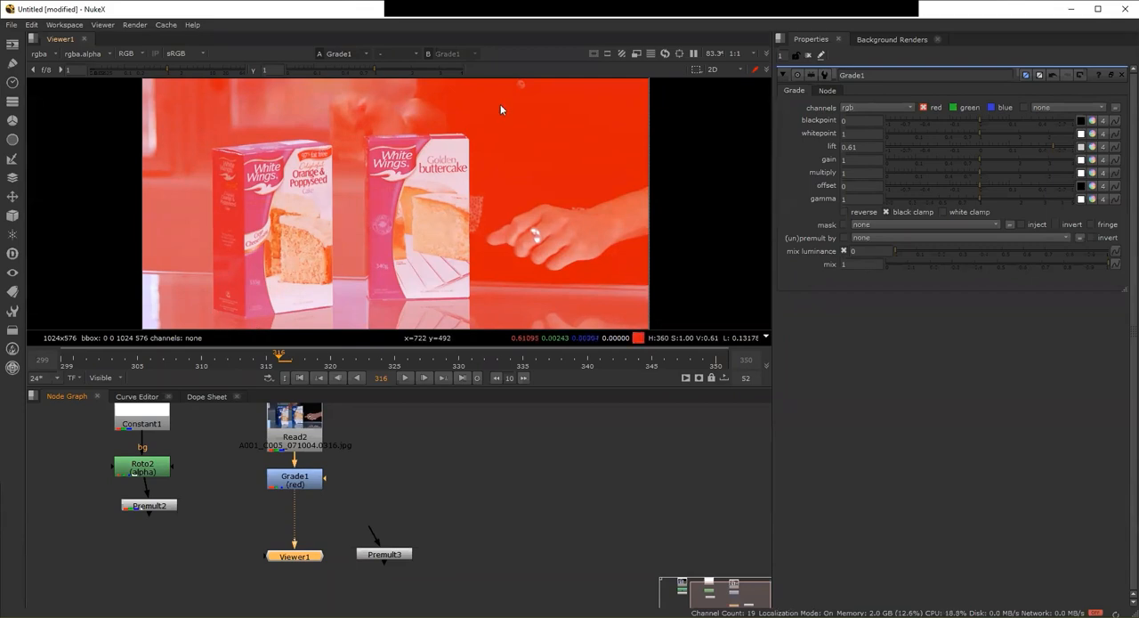
mouse_move(398, 558)
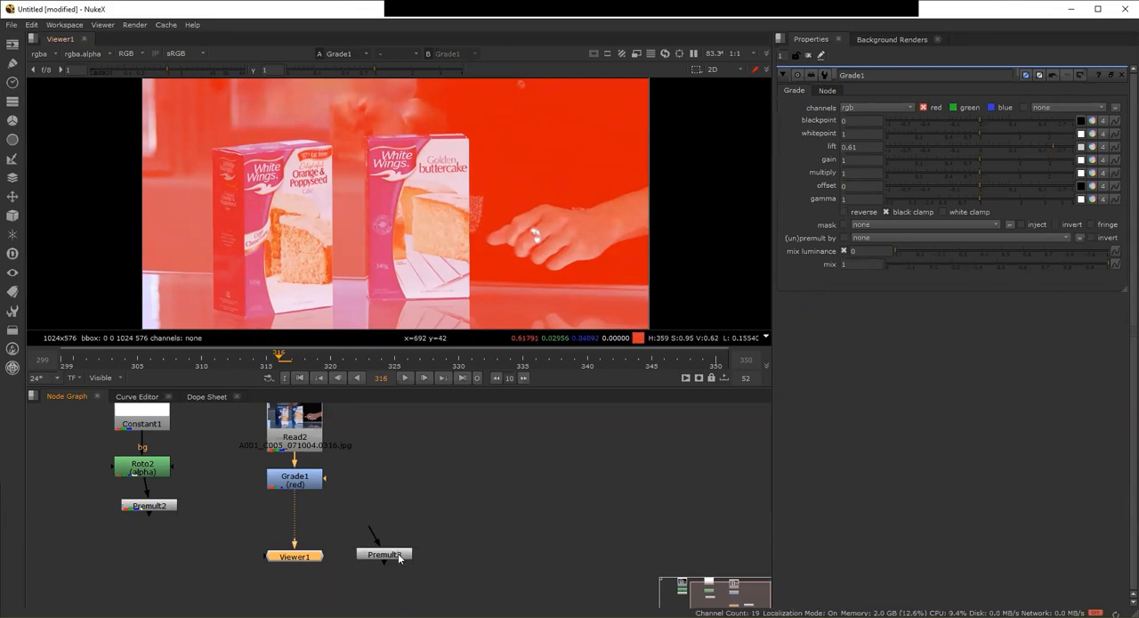
drag(383, 554, 443, 509)
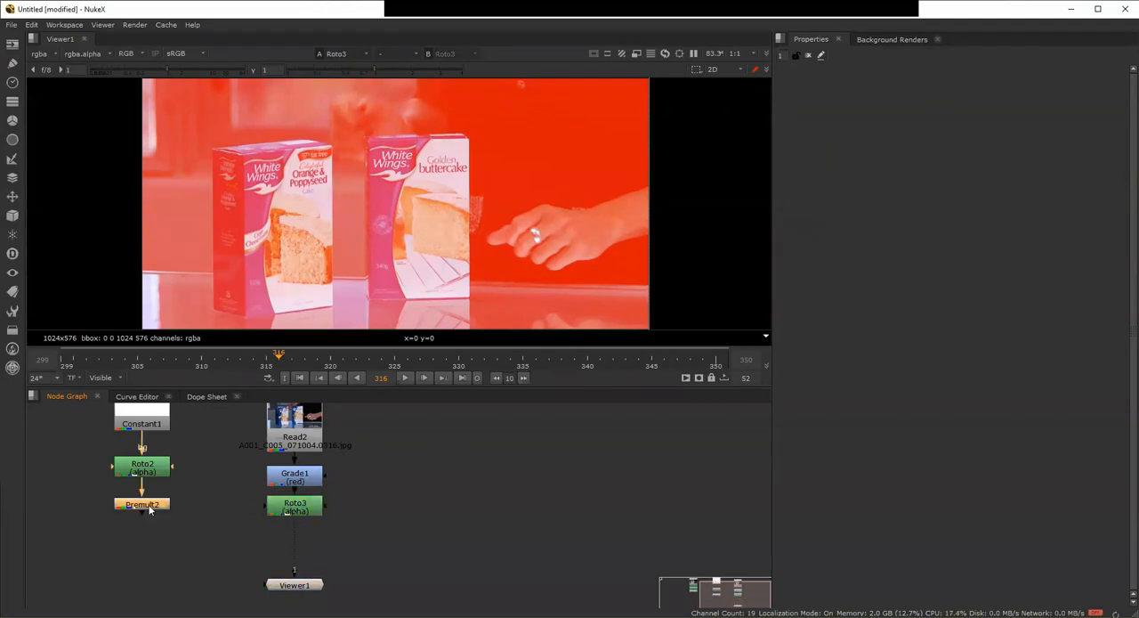
Step: Select Roto3 as the node to add a Premult after
click(294, 506)
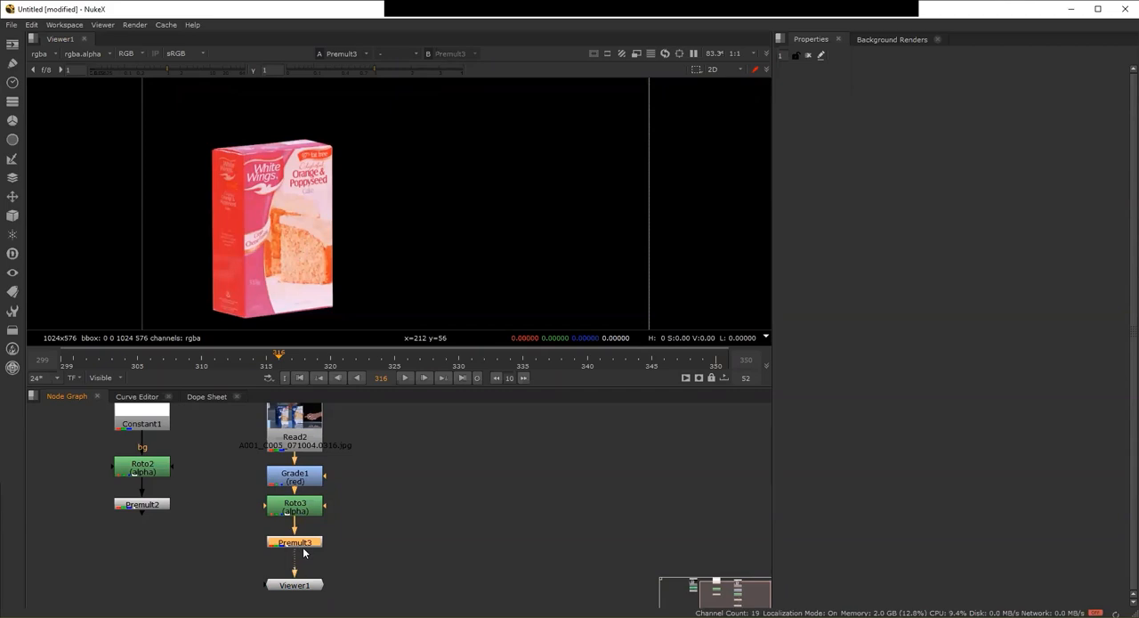
mouse_move(325, 550)
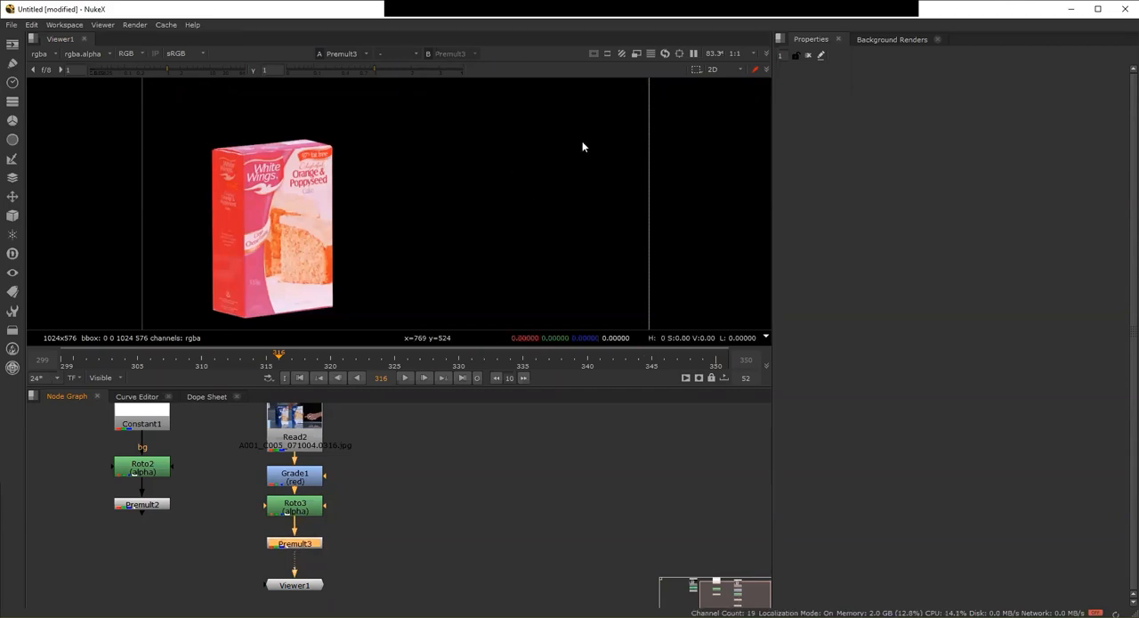
mouse_move(482, 186)
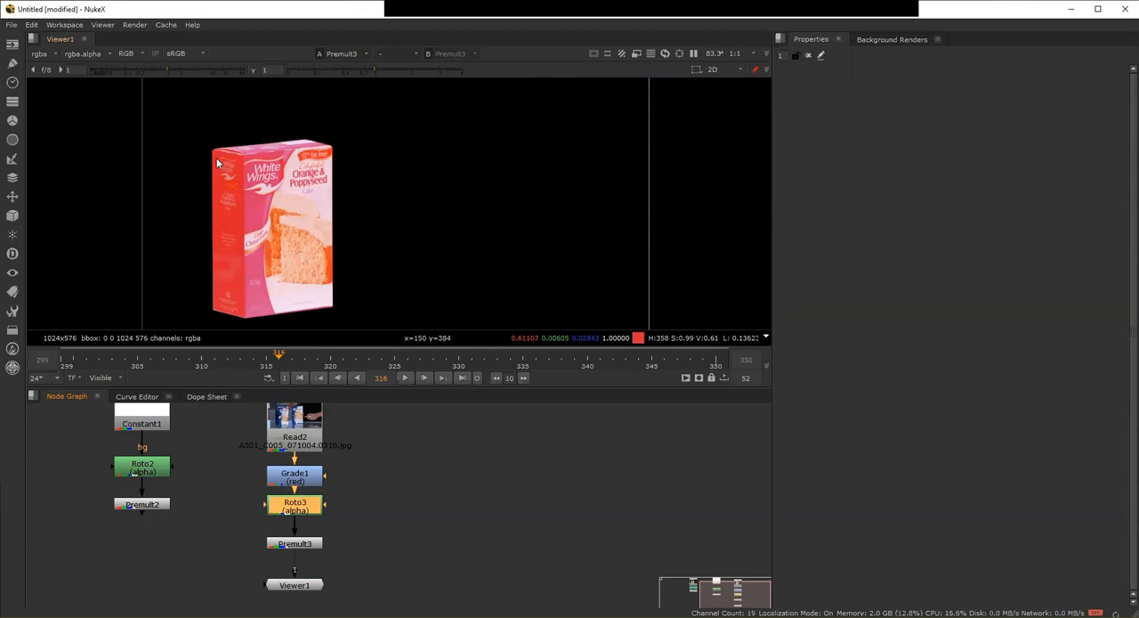
mouse_move(300, 522)
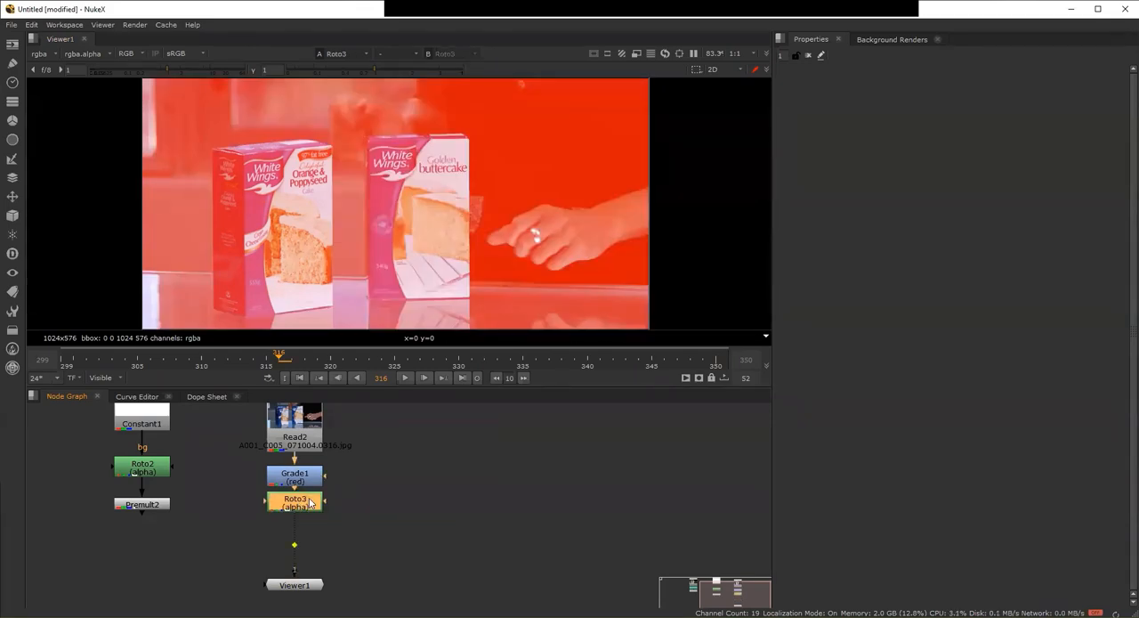
Step: Place Roto3 beside Grade1, wire it into Grade1's mask input, then play and stop
drag(295, 500, 419, 476)
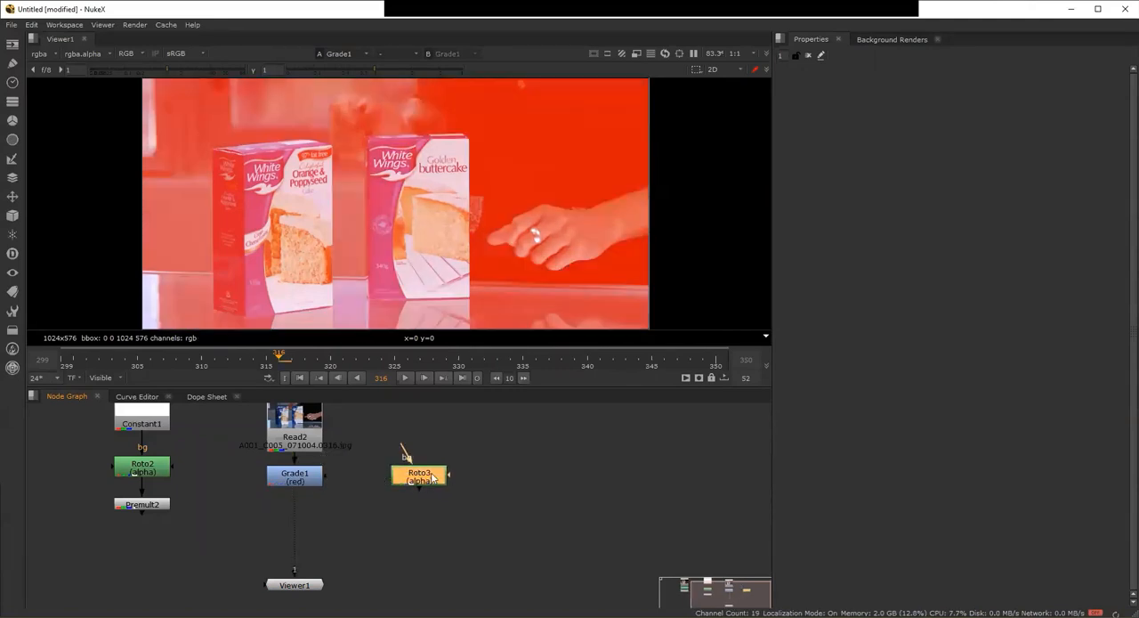
drag(449, 479, 574, 465)
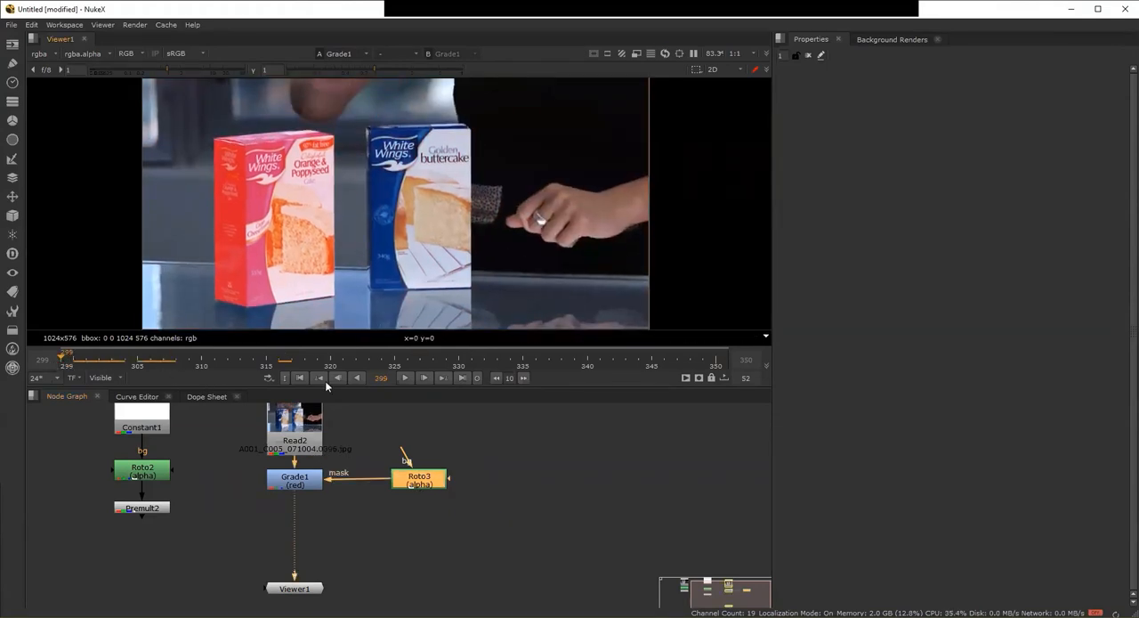
click(404, 377)
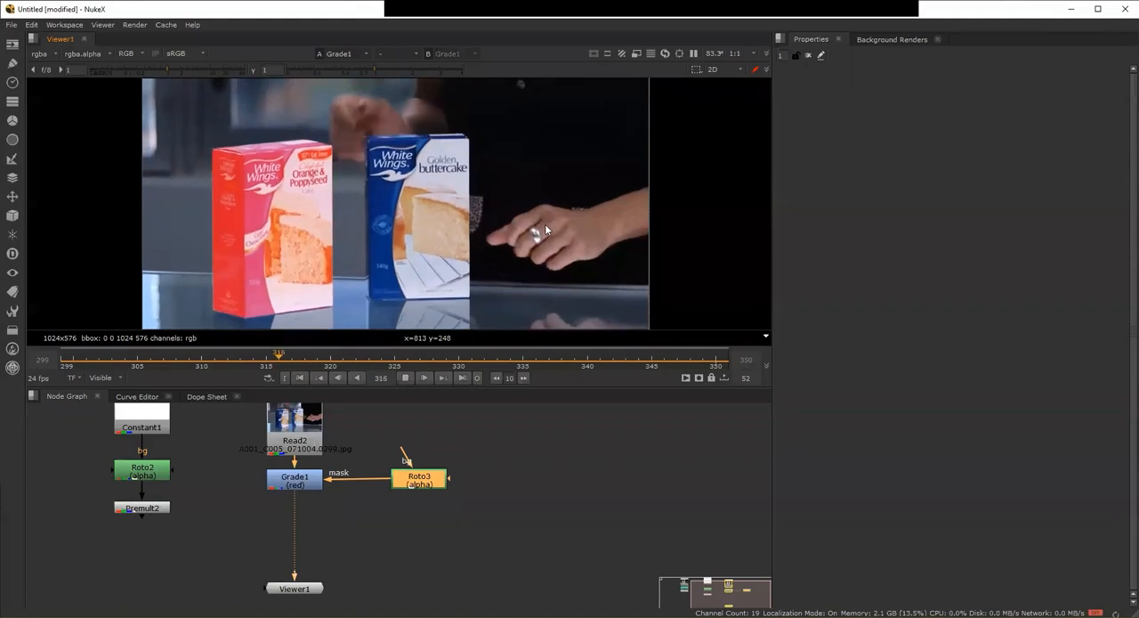
click(337, 377)
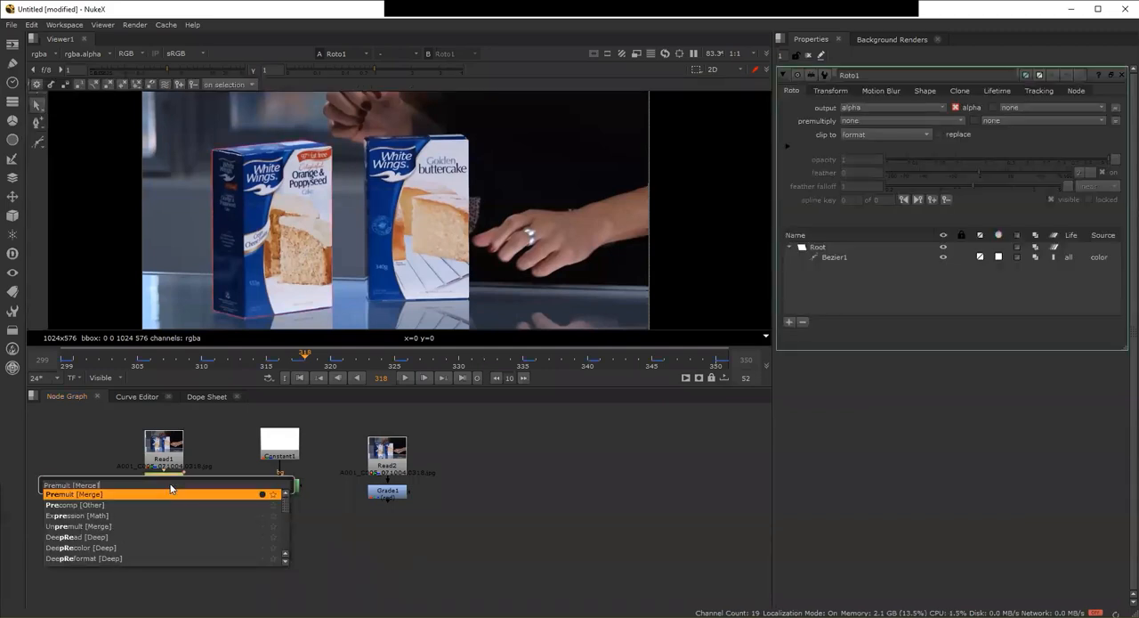
Step: Add a Premult node below Roto1 to cut the left cake box out on black
click(73, 494)
text(text)
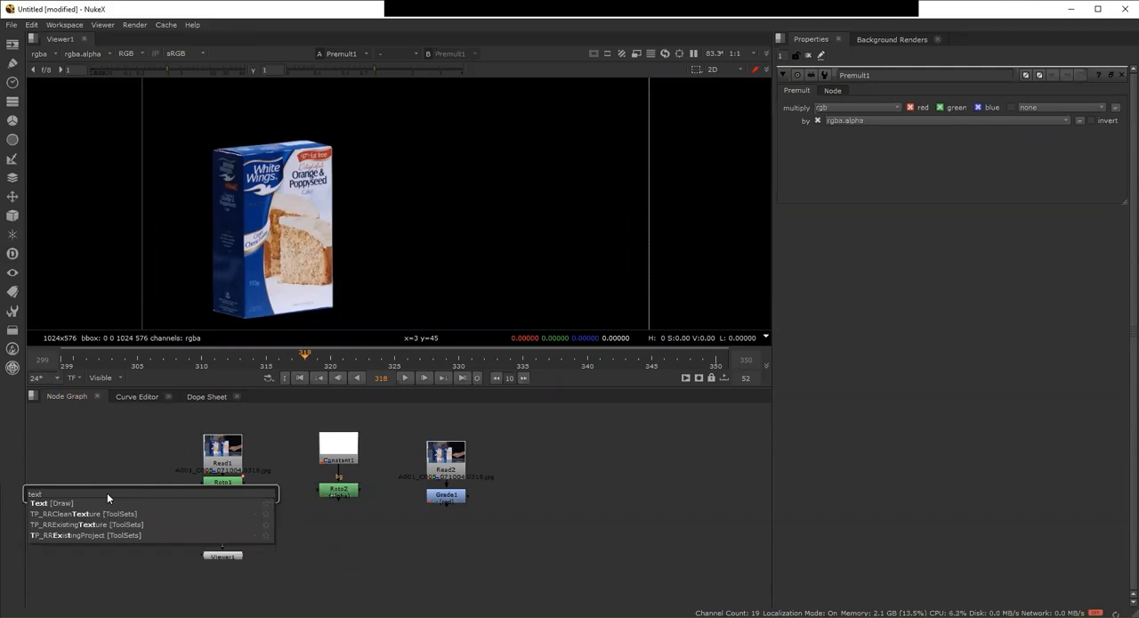
click(47, 503)
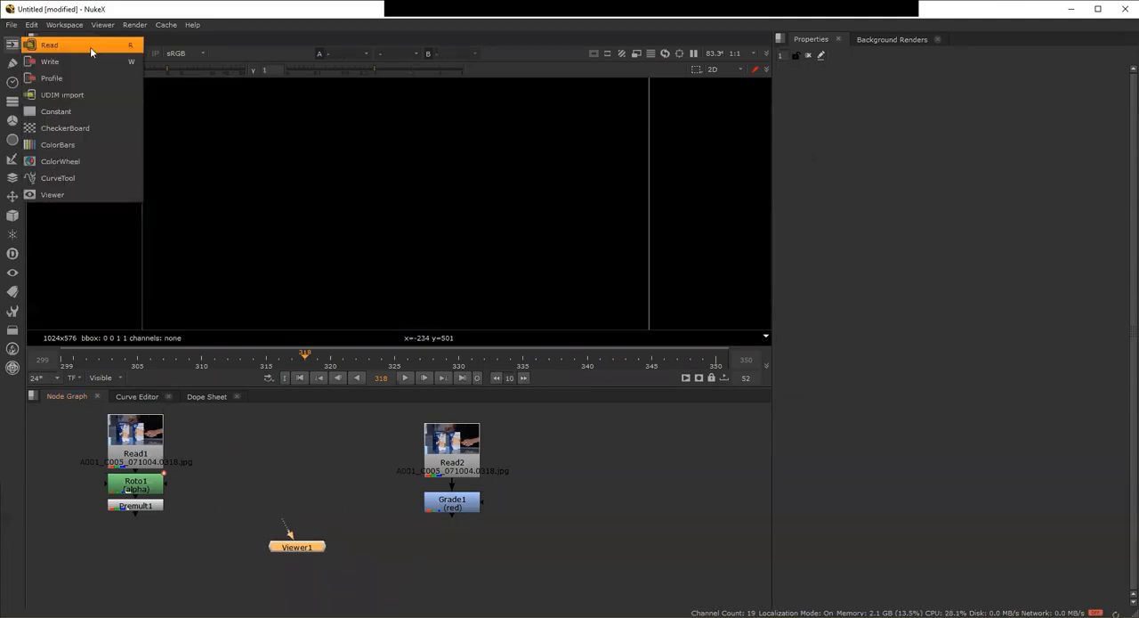
Step: Create Constant1 from the Image menu as a black background node
click(56, 110)
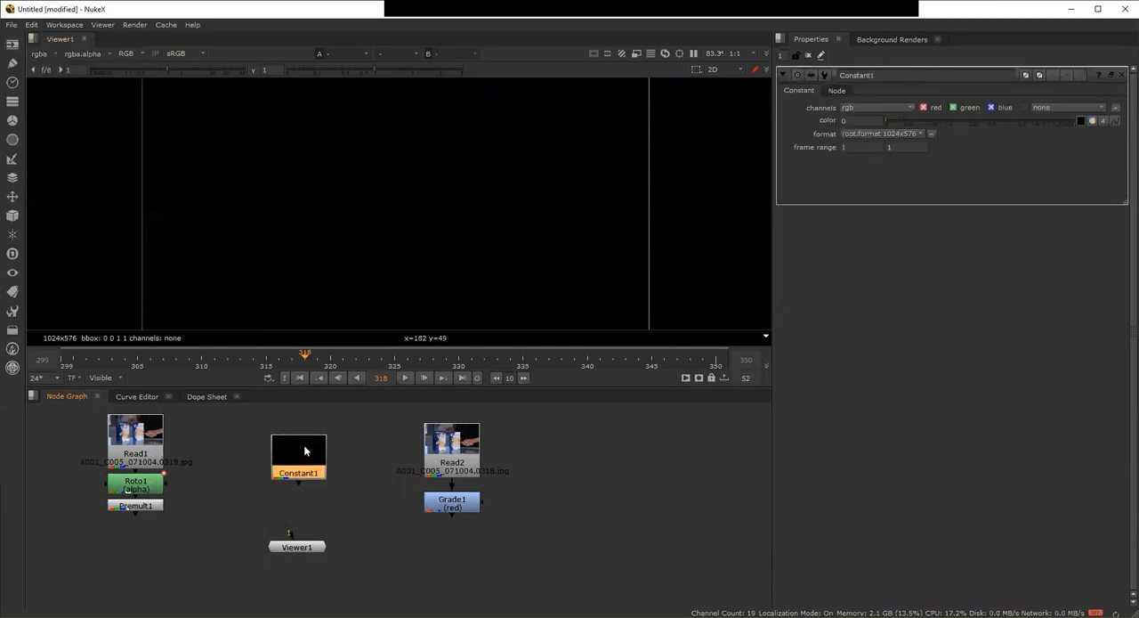